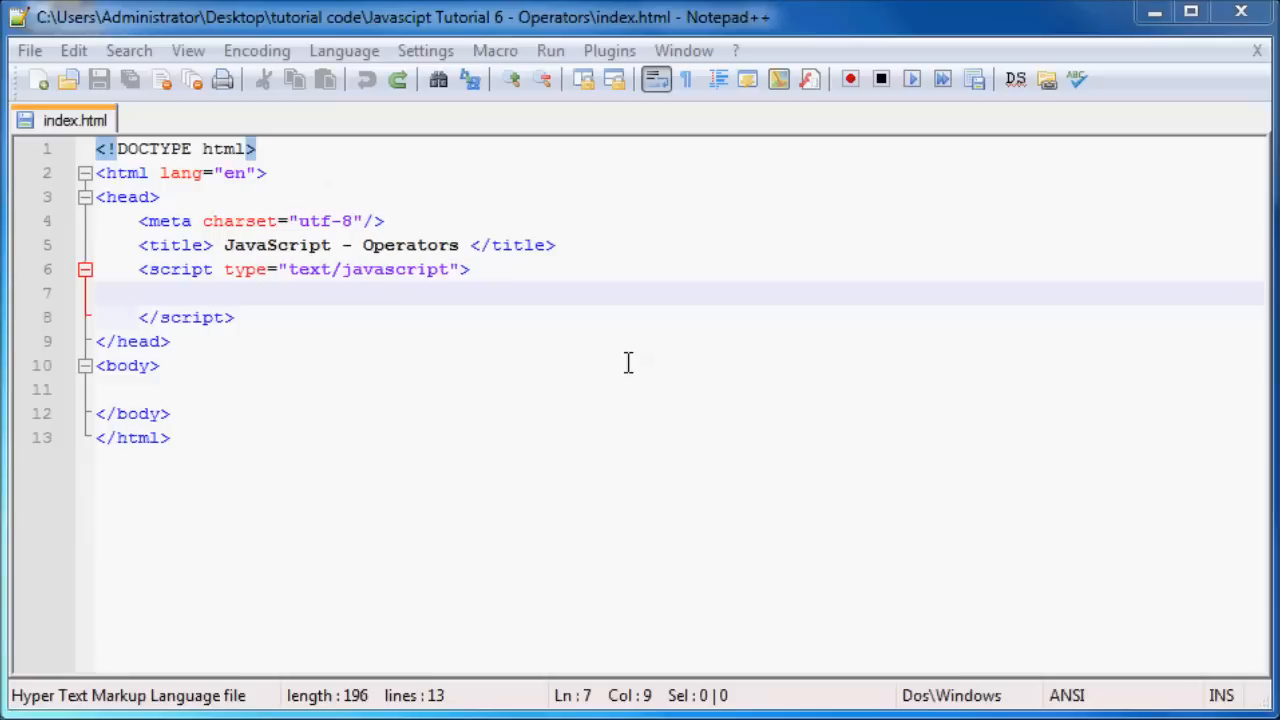
# - Write var apples = 5; and var pie = 3; inside the script tag
pyautogui.doubleClick(410, 244)
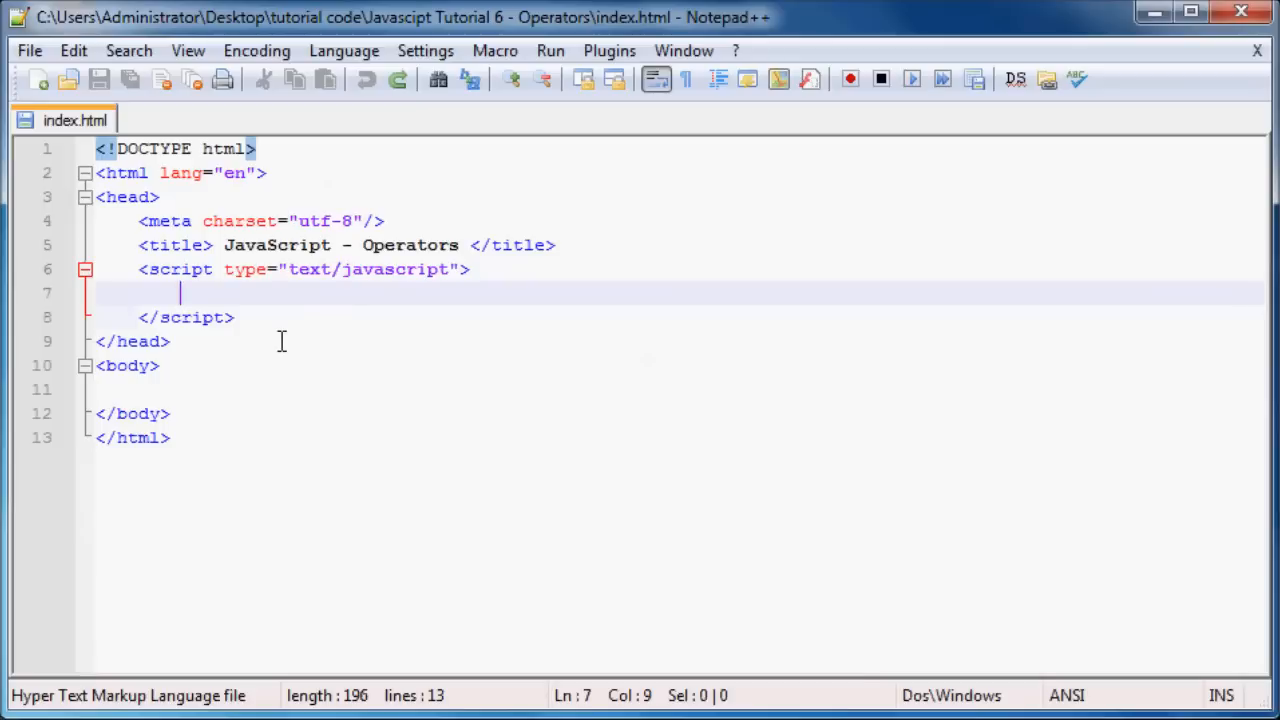
pyautogui.write('var ap1')
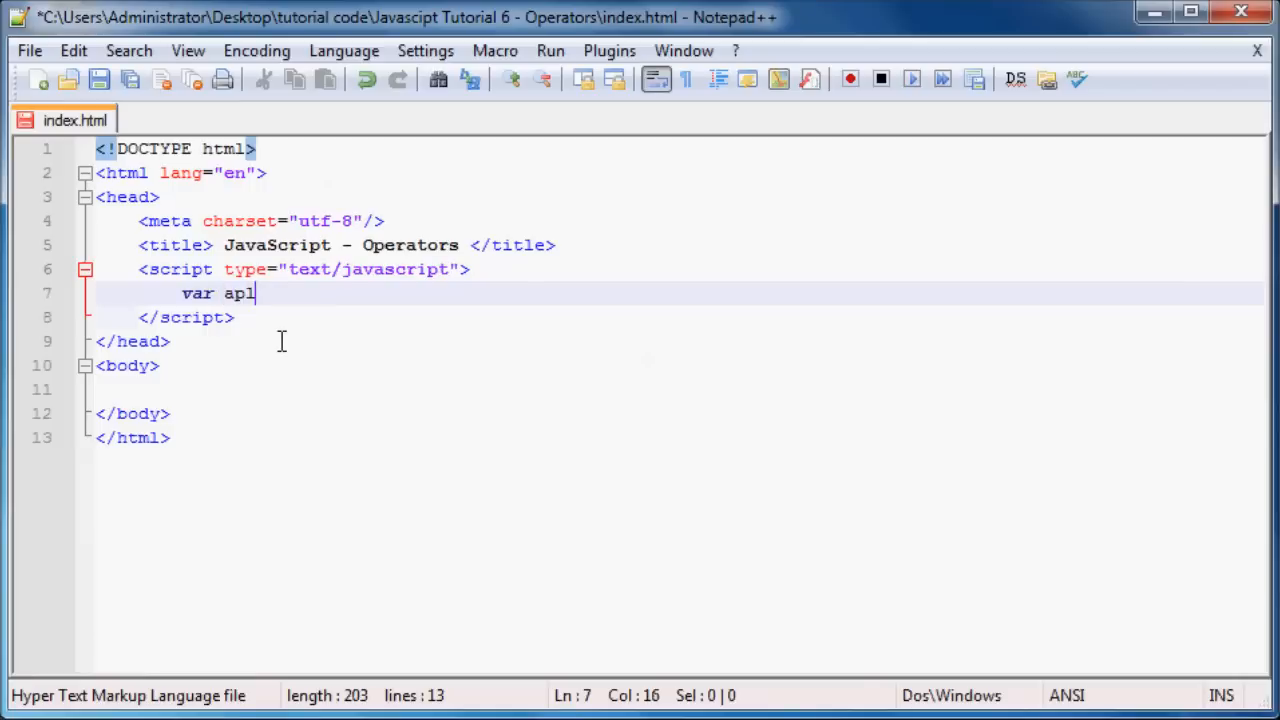
pyautogui.write('ples =')
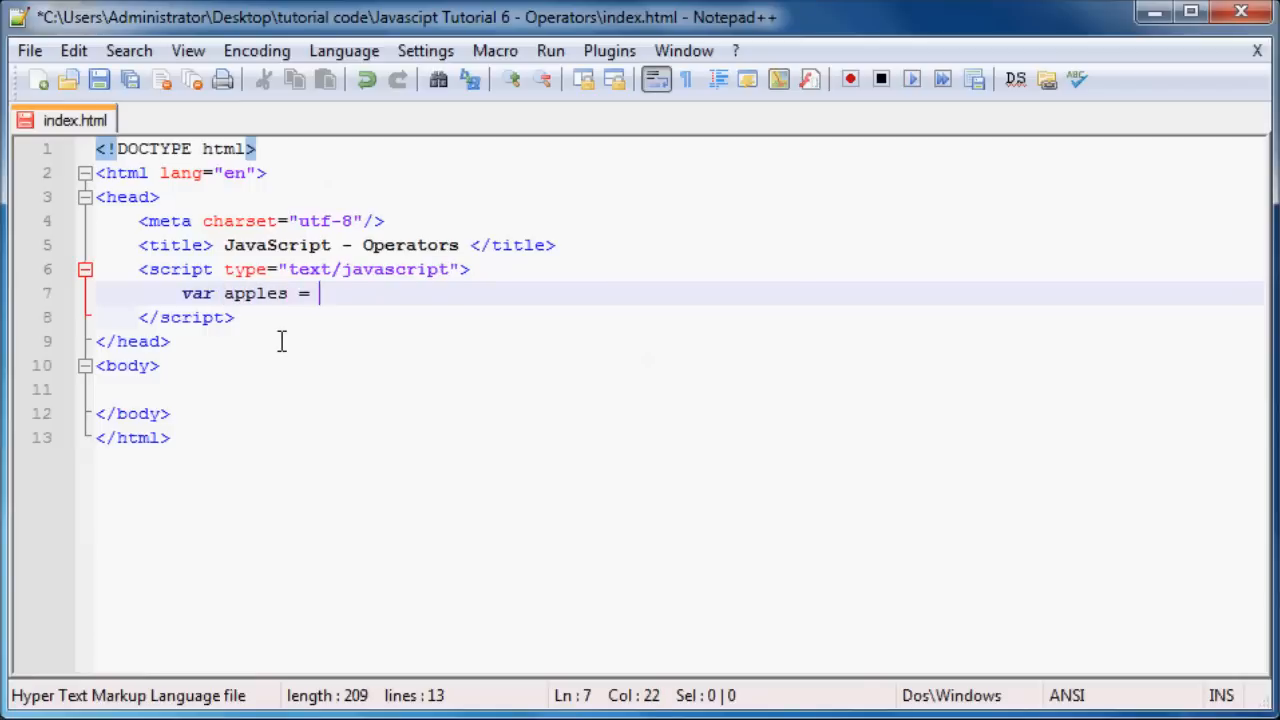
pyautogui.write('5;')
pyautogui.write('var')
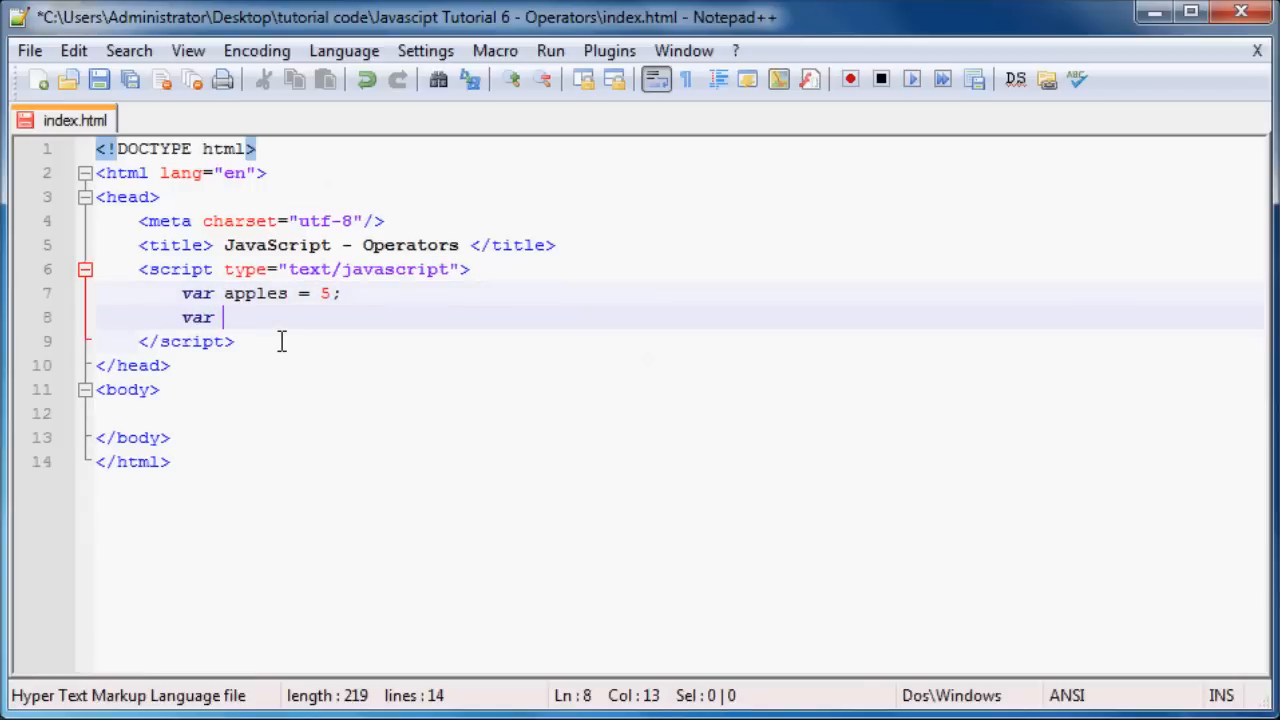
pyautogui.write('pie')
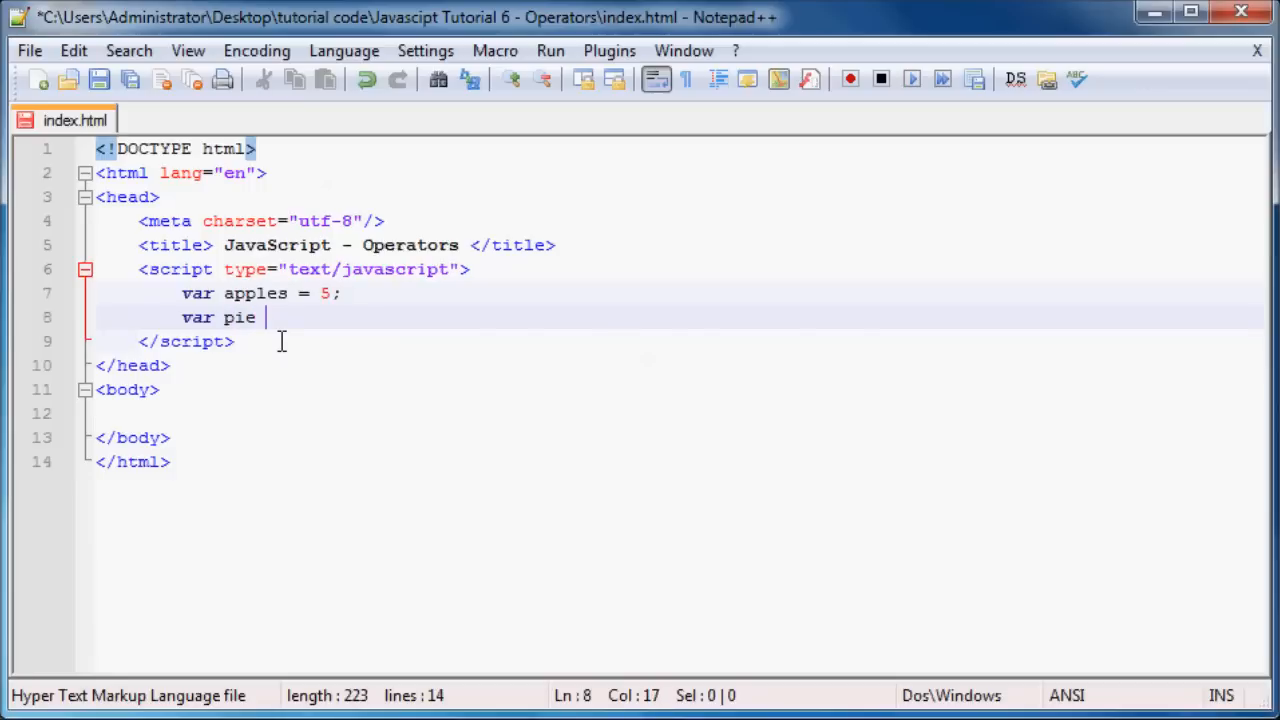
pyautogui.write('= 3;')
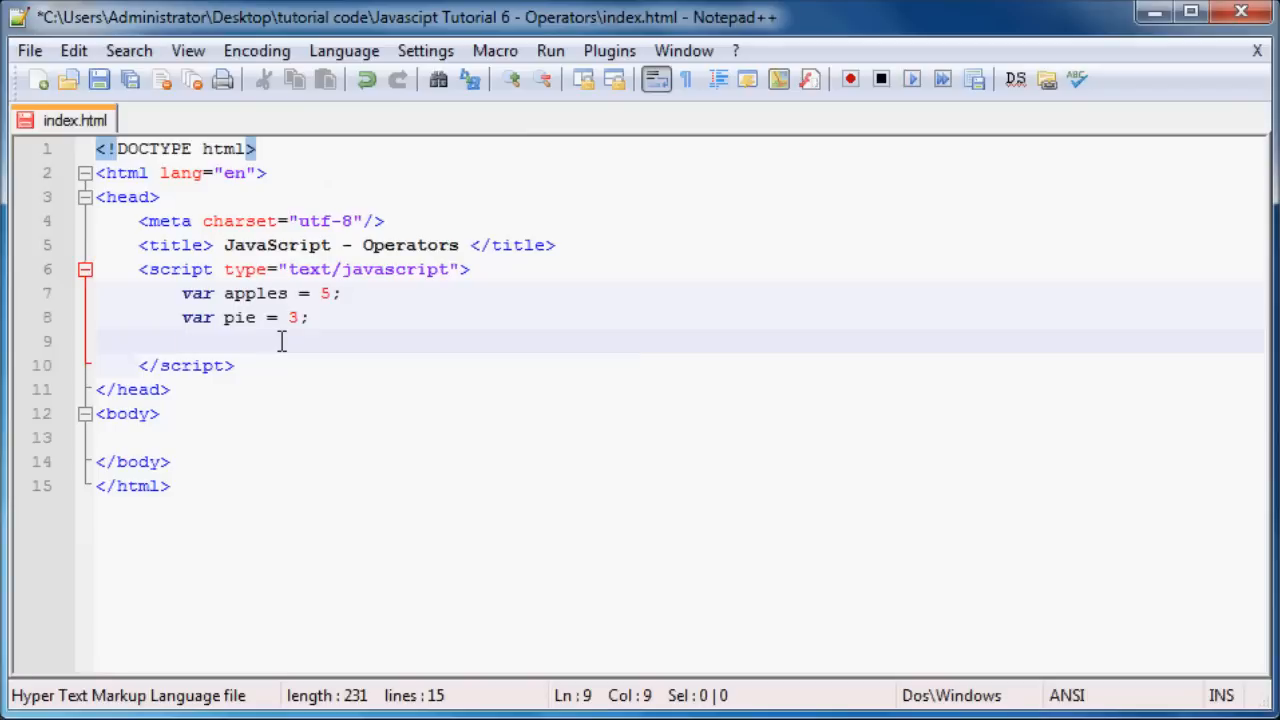
# - Declare var applepie = apples + pie; on a new line
pyautogui.write('var')
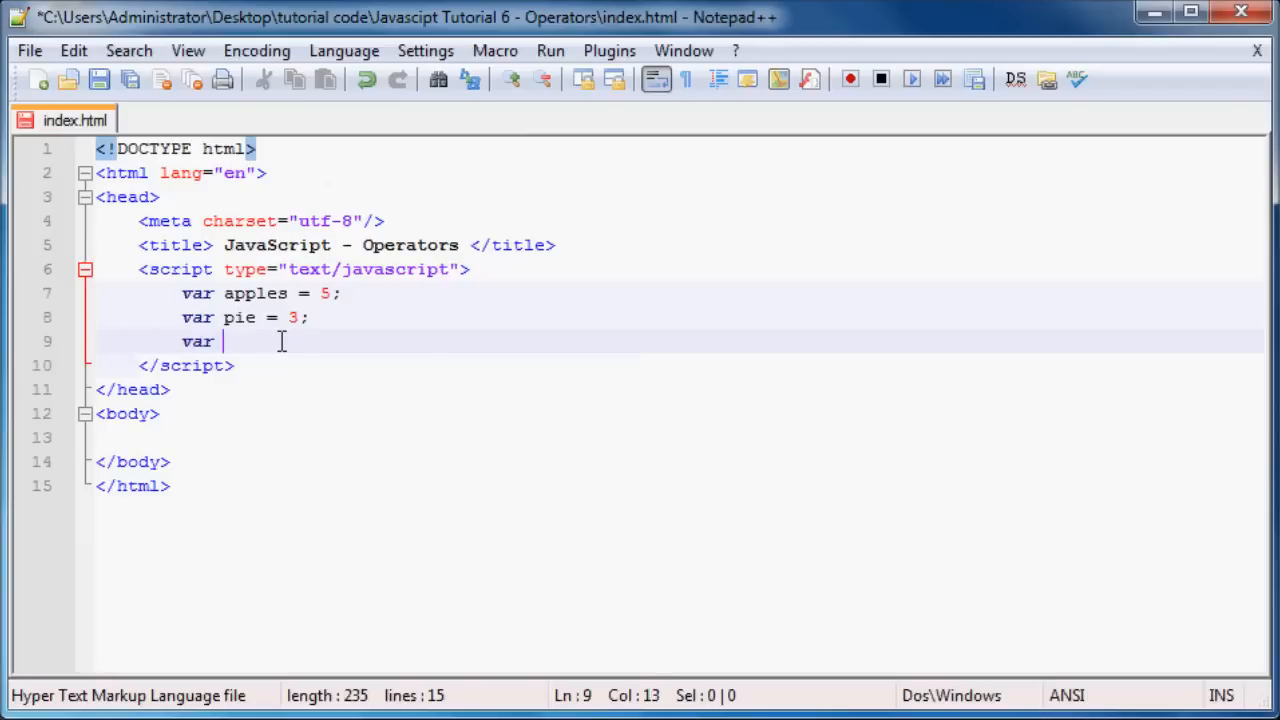
pyautogui.write('apple')
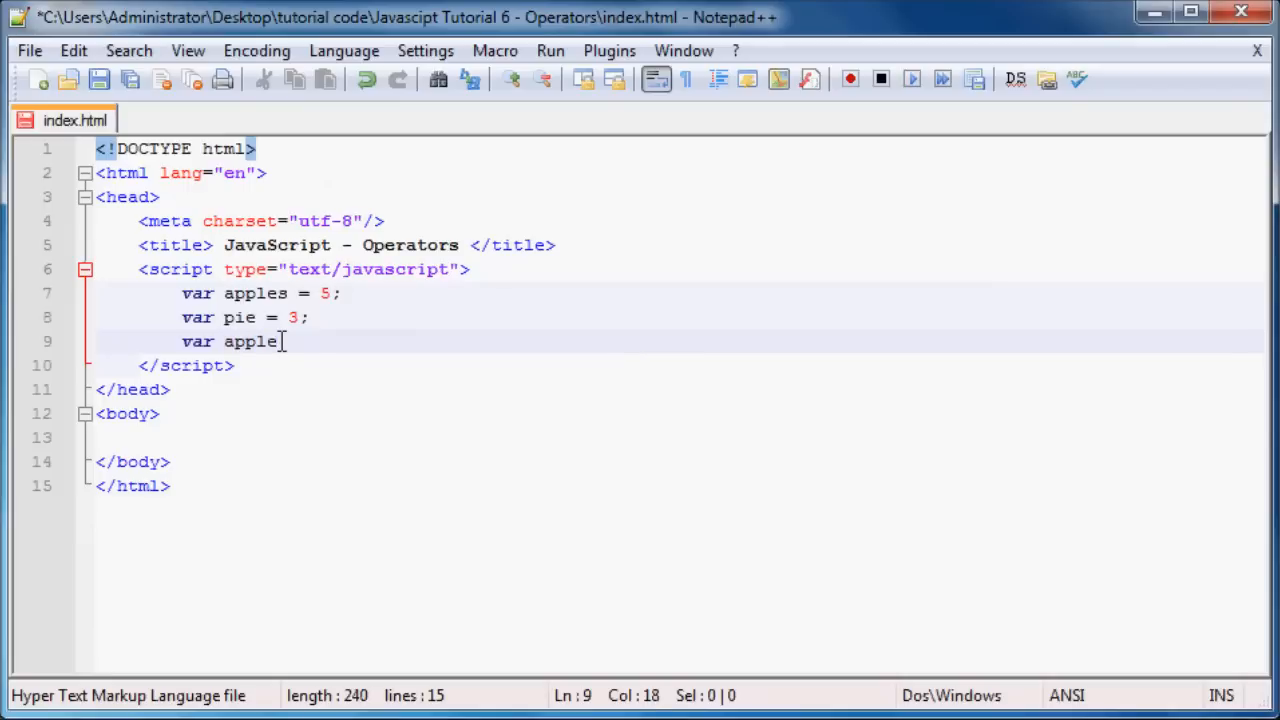
pyautogui.write('pie =')
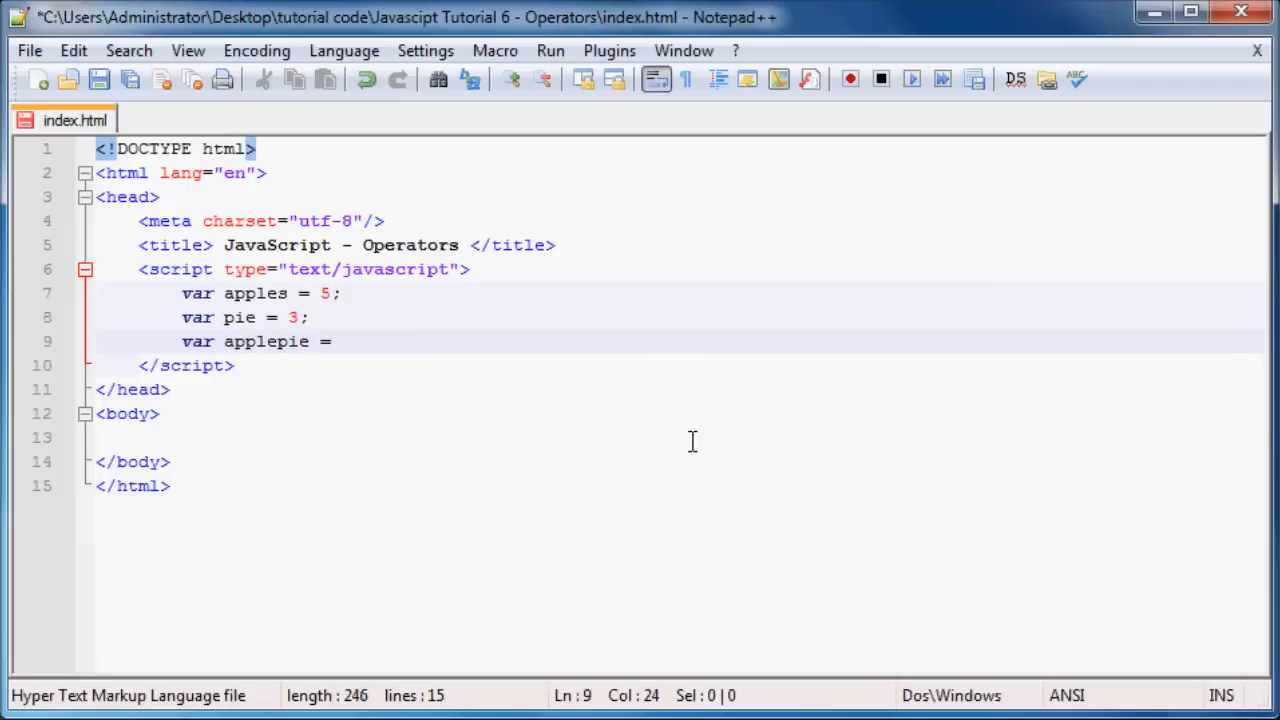
pyautogui.write('apples + pie')
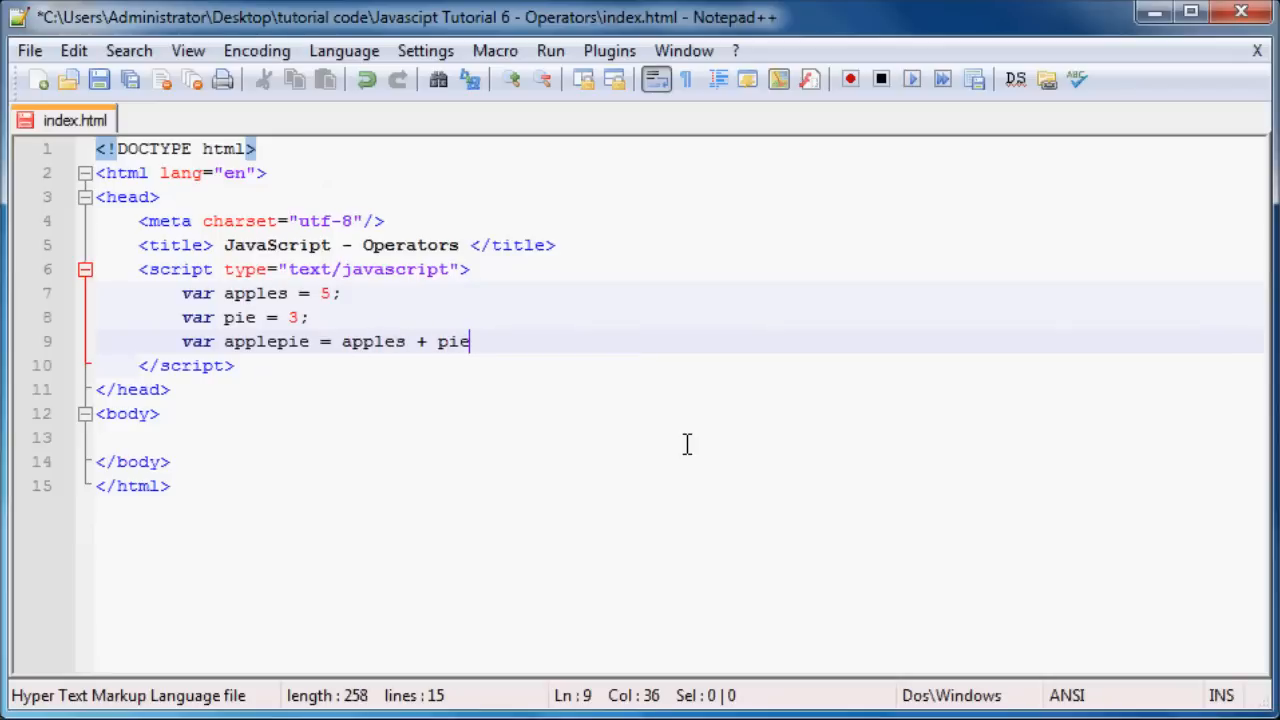
pyautogui.write(';')
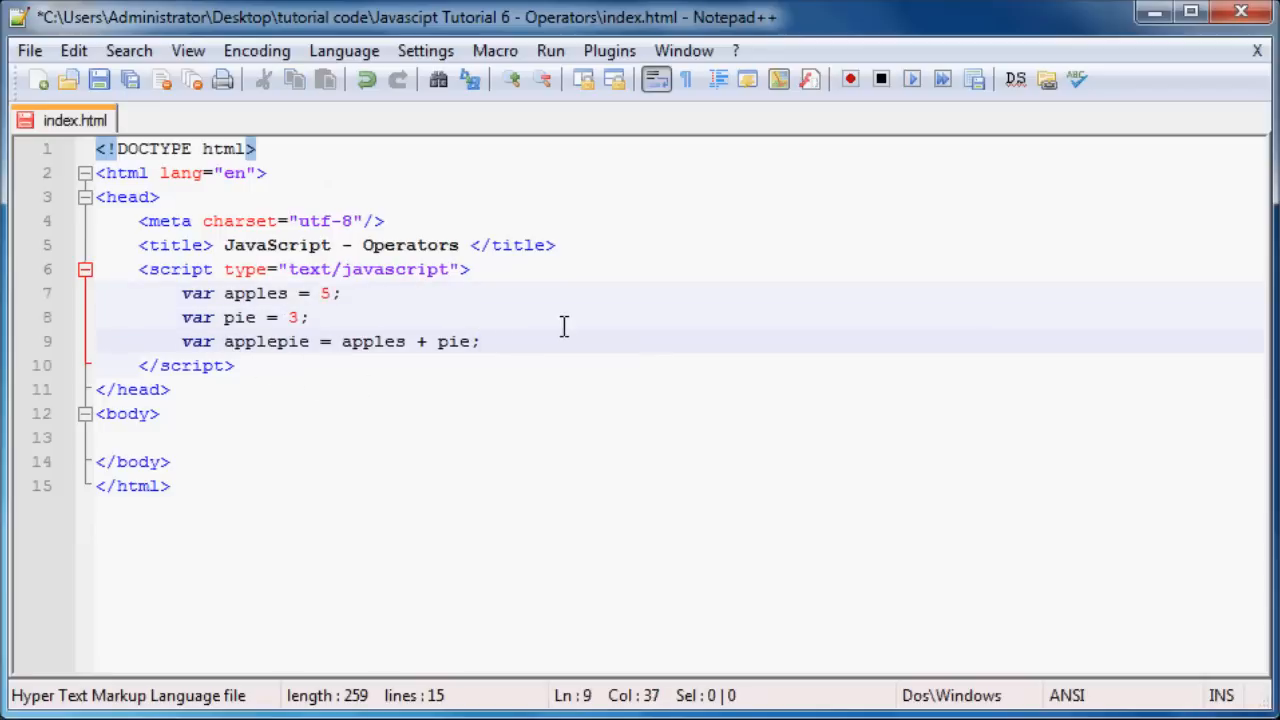
# - Add document.write(apples); to output the value on the page
pyautogui.write('dp')
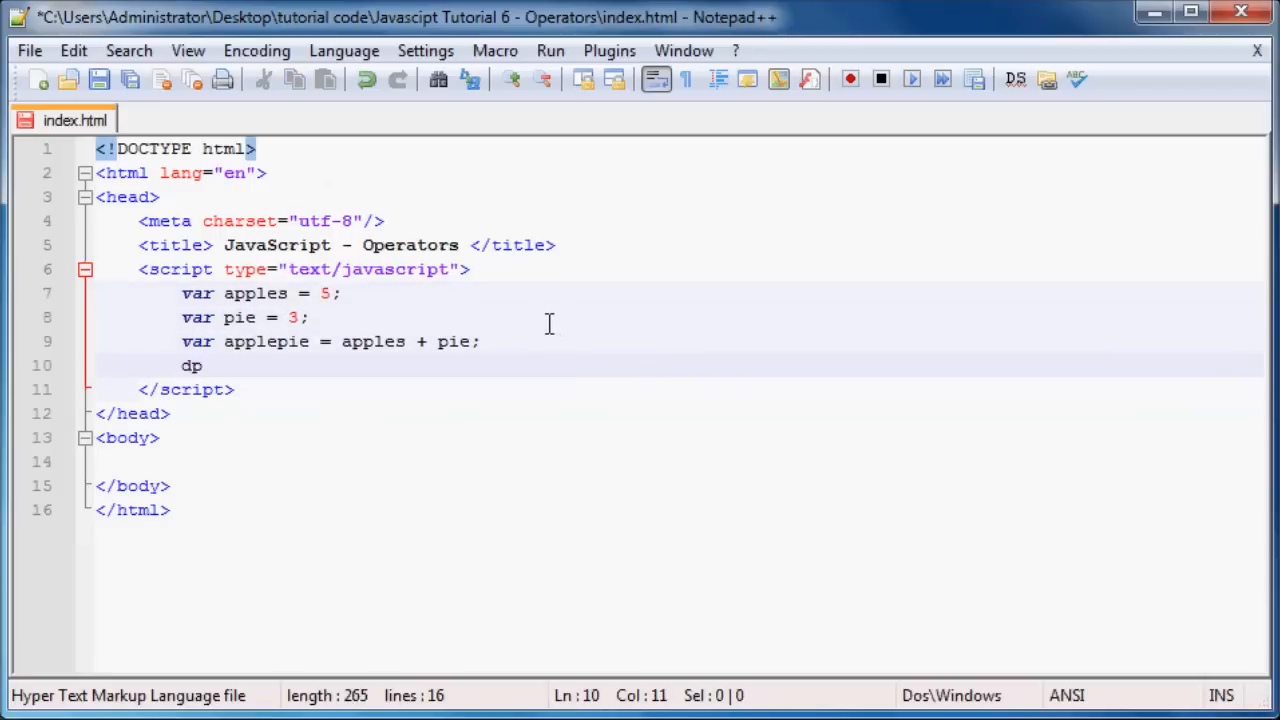
pyautogui.write('ocument')
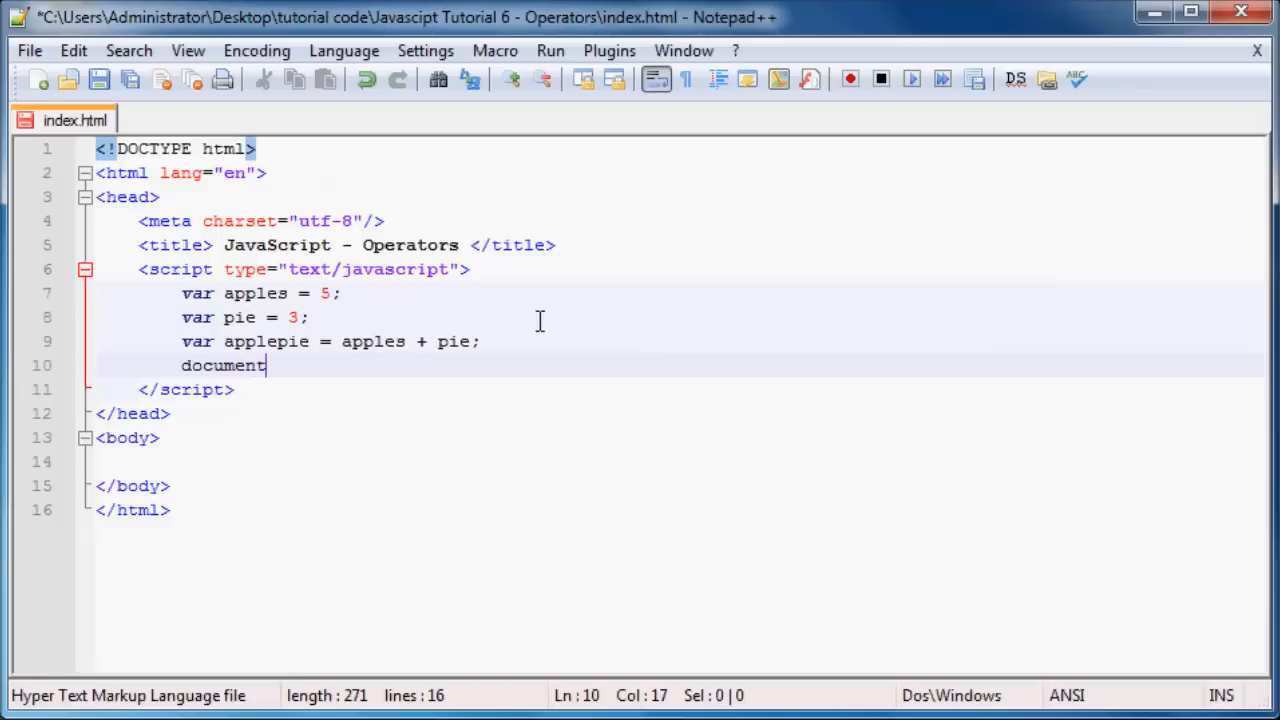
pyautogui.write('.write')
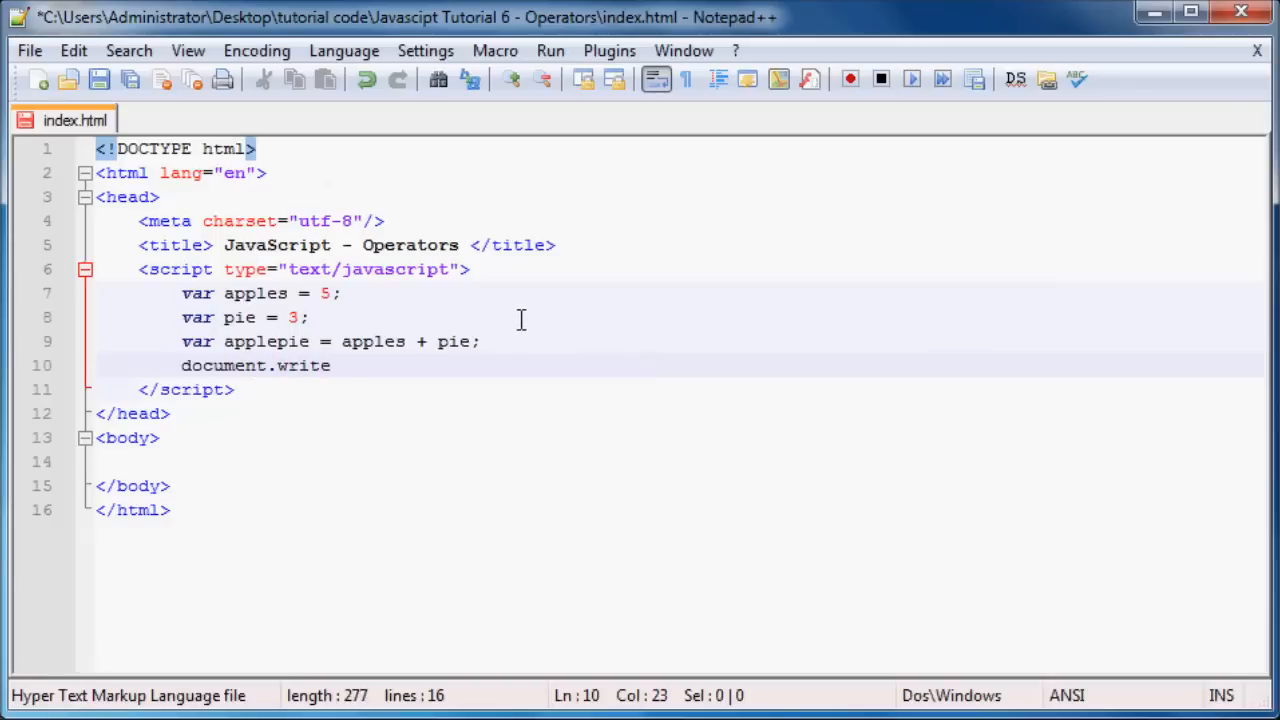
pyautogui.write('()')
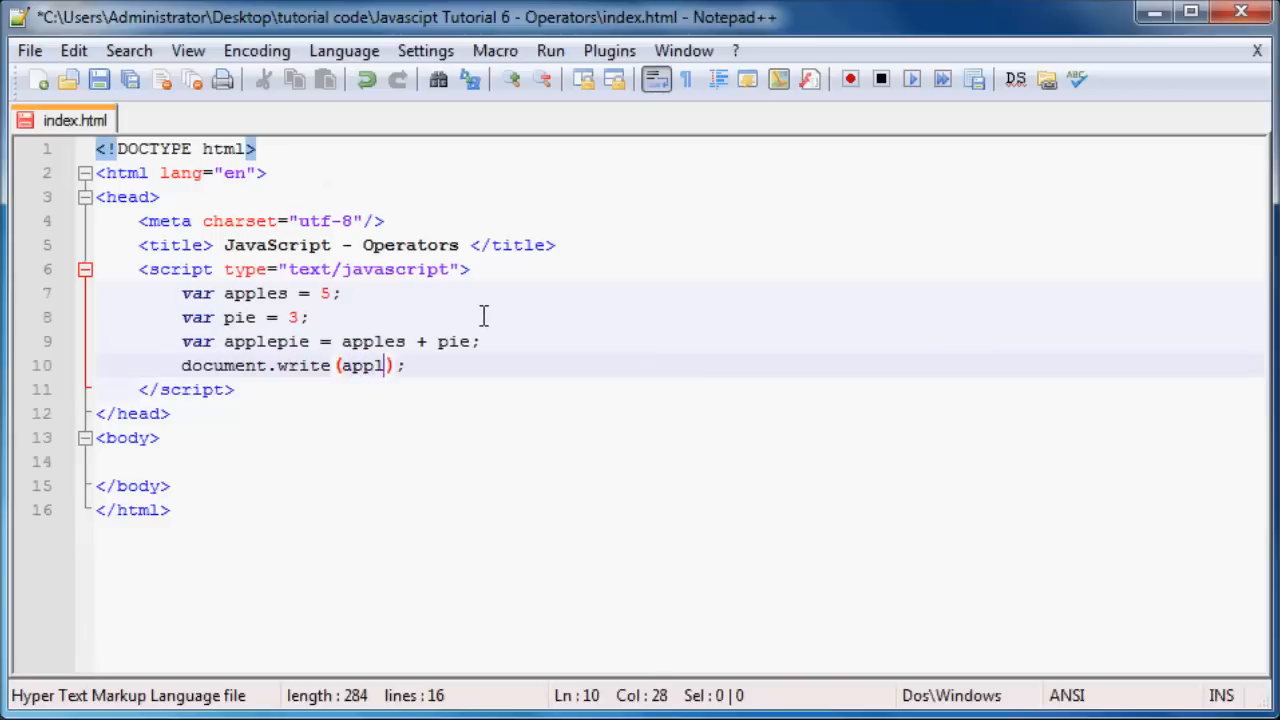
pyautogui.write('es')
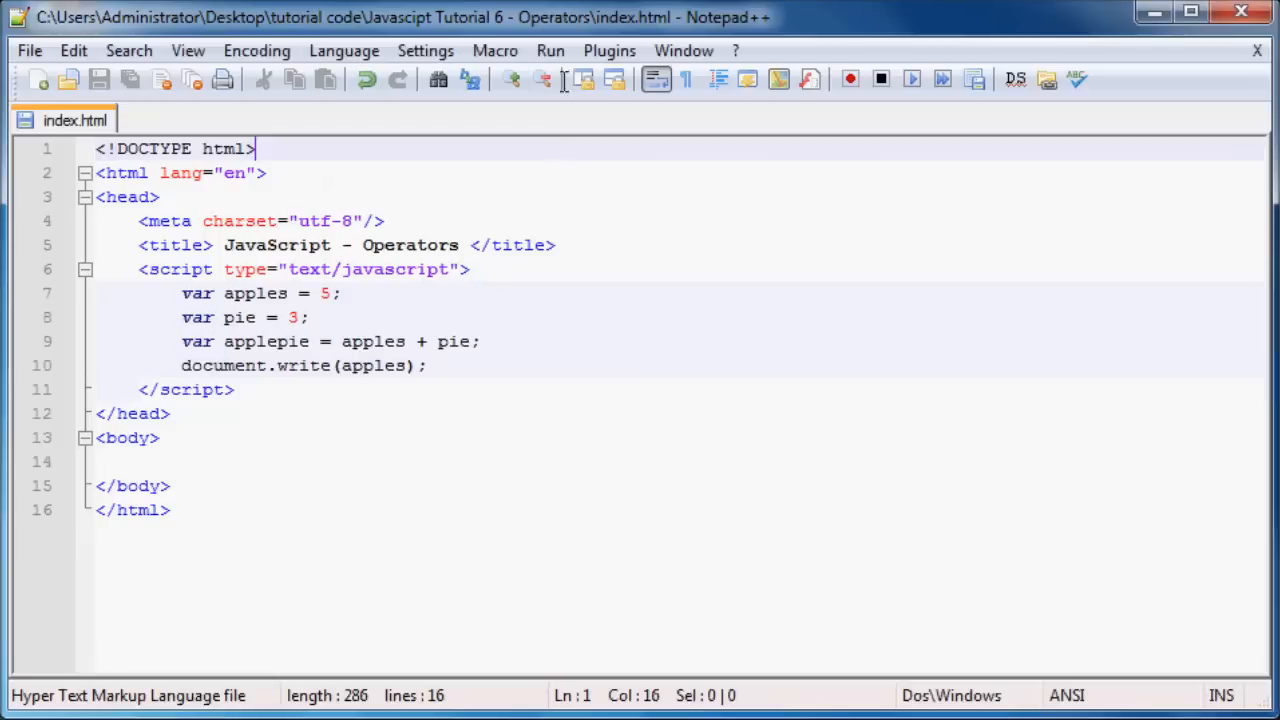
# - Launch index.html in Firefox via Run and view the output 8
pyautogui.click(552, 50)
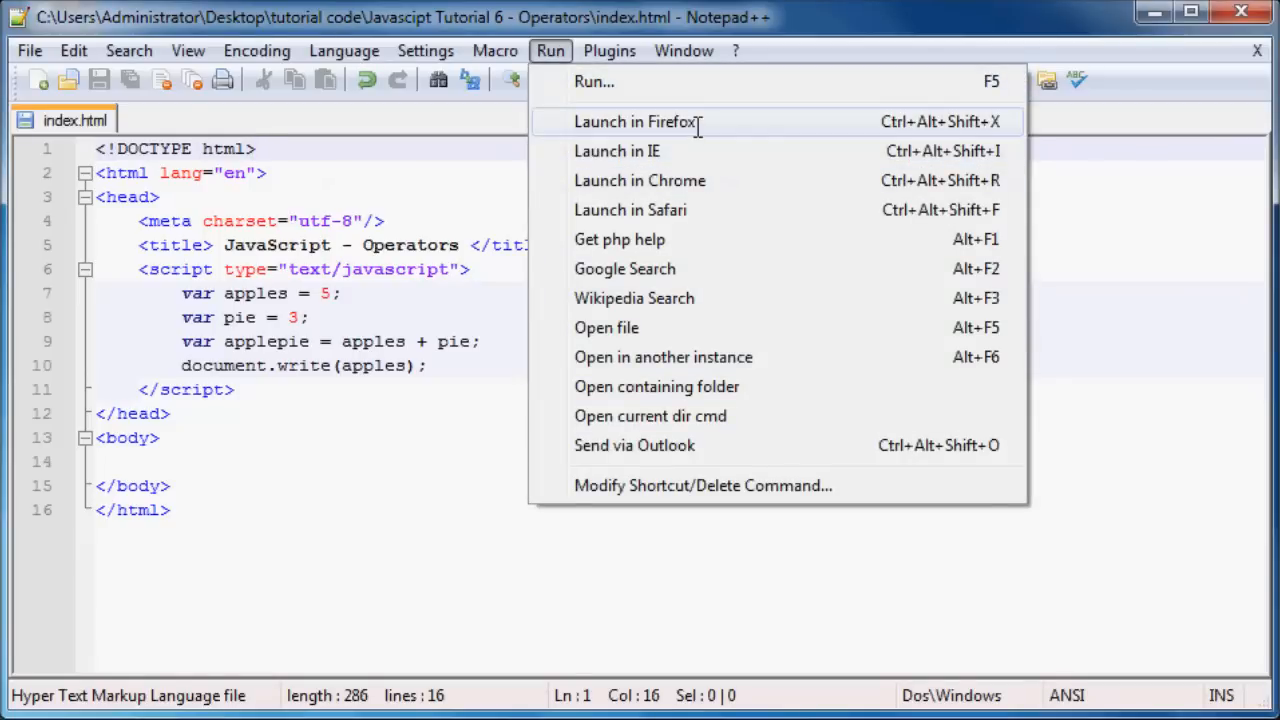
pyautogui.click(636, 122)
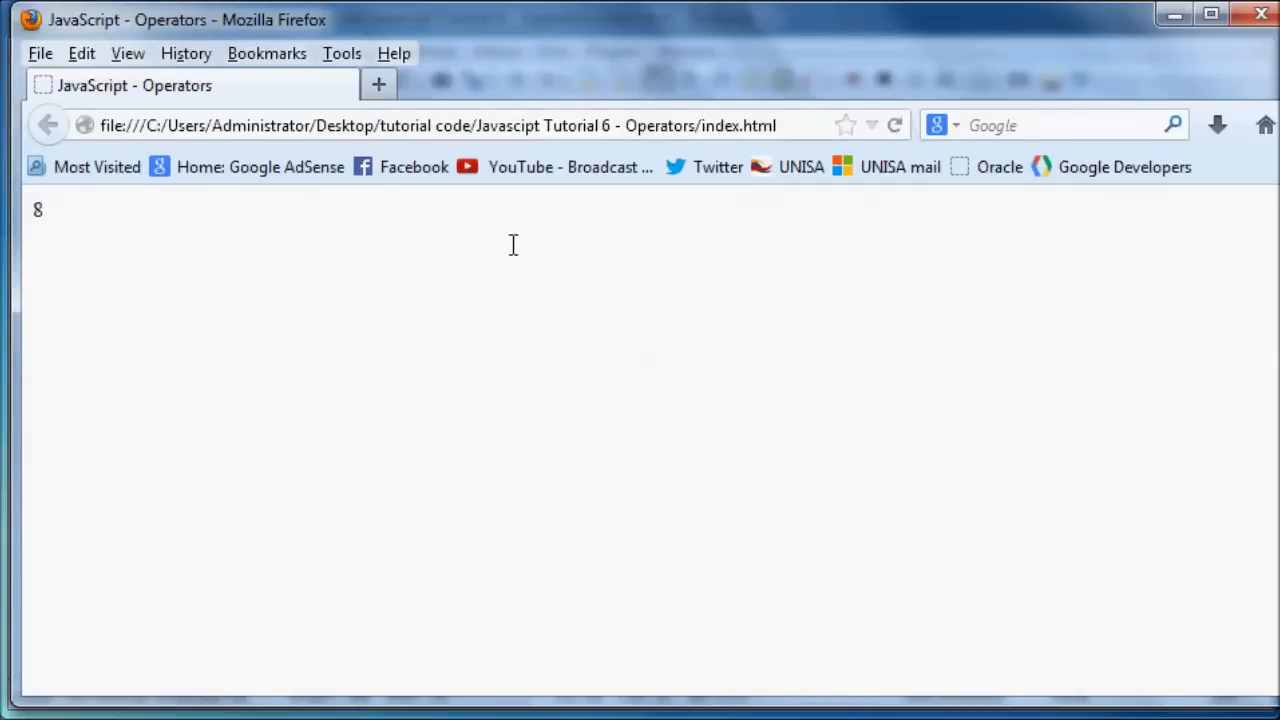
pyautogui.doubleClick(36, 210)
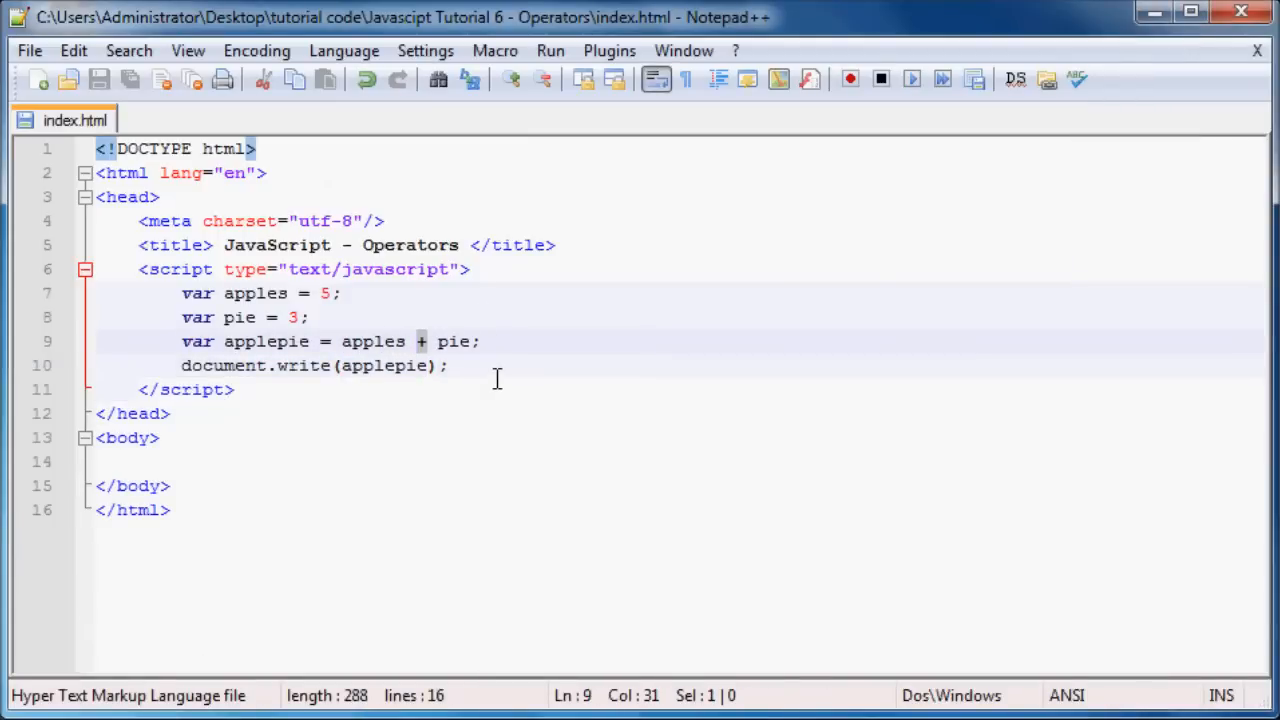
pyautogui.moveTo(530, 370)
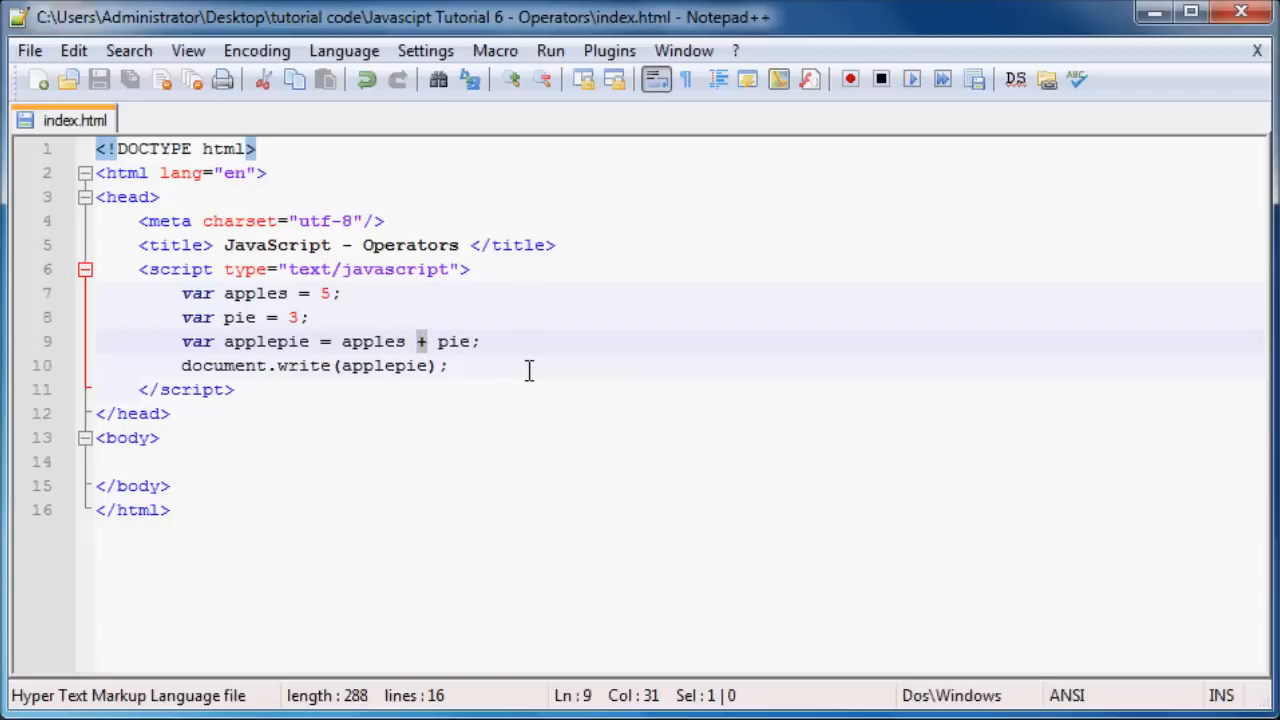
# - Try a - between apples and pie, then remove it leaving the operator spot empty
pyautogui.write('-')
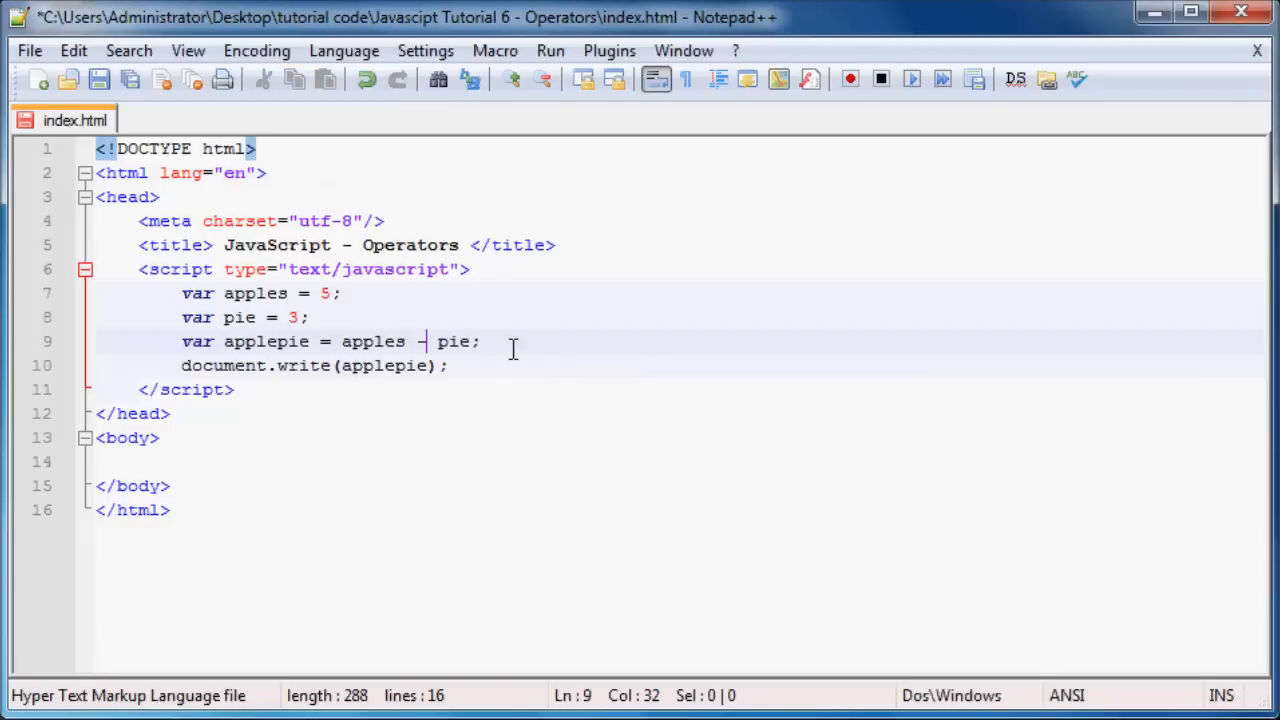
pyautogui.moveTo(488, 500)
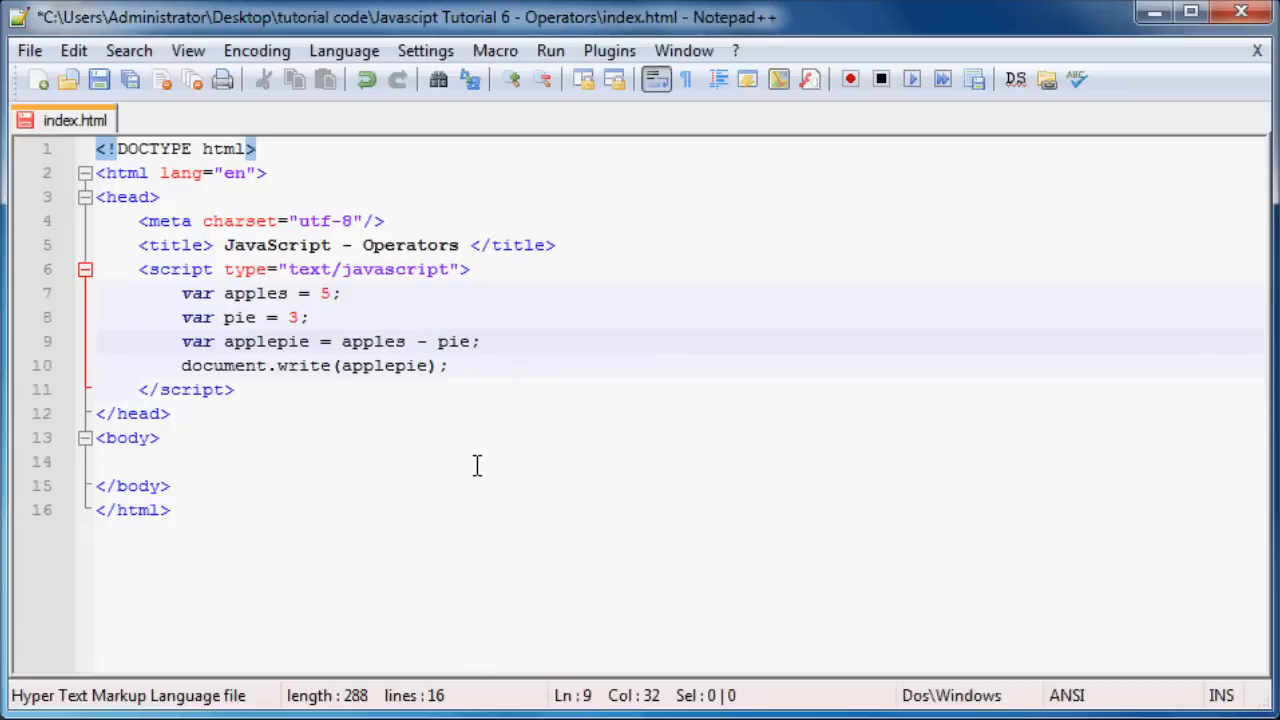
pyautogui.moveTo(612, 408)
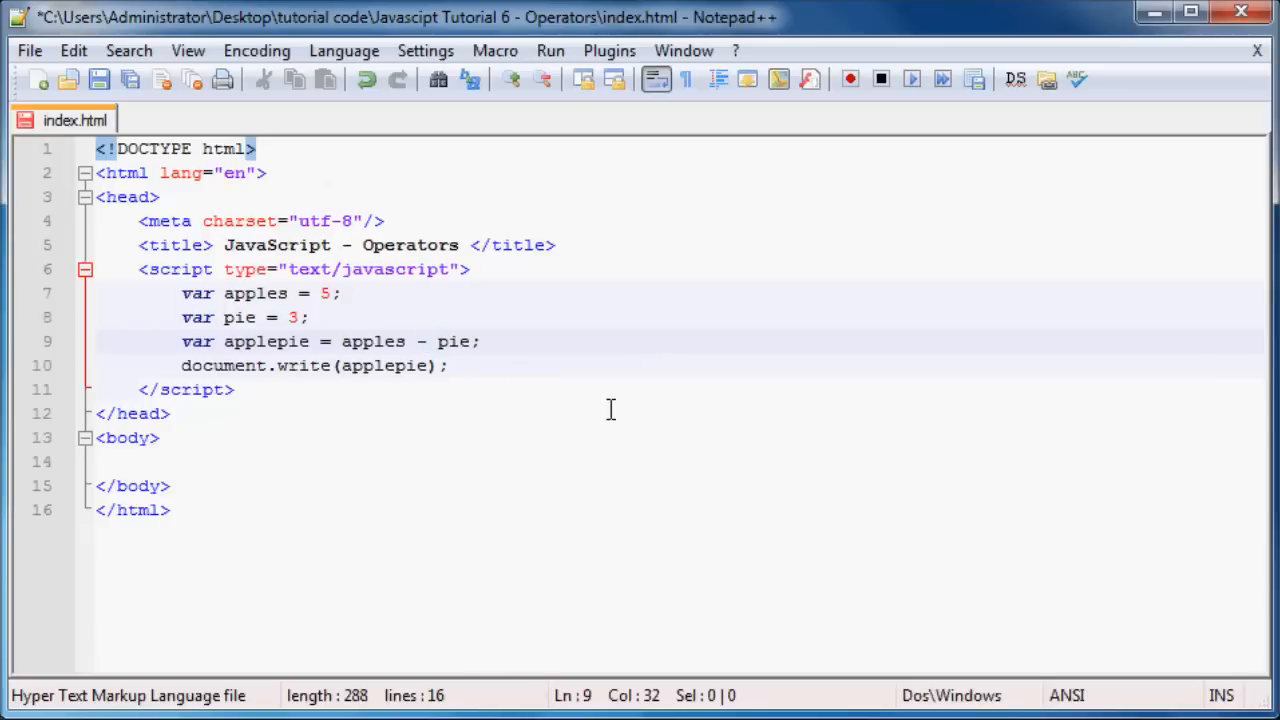
pyautogui.press('Backspace')
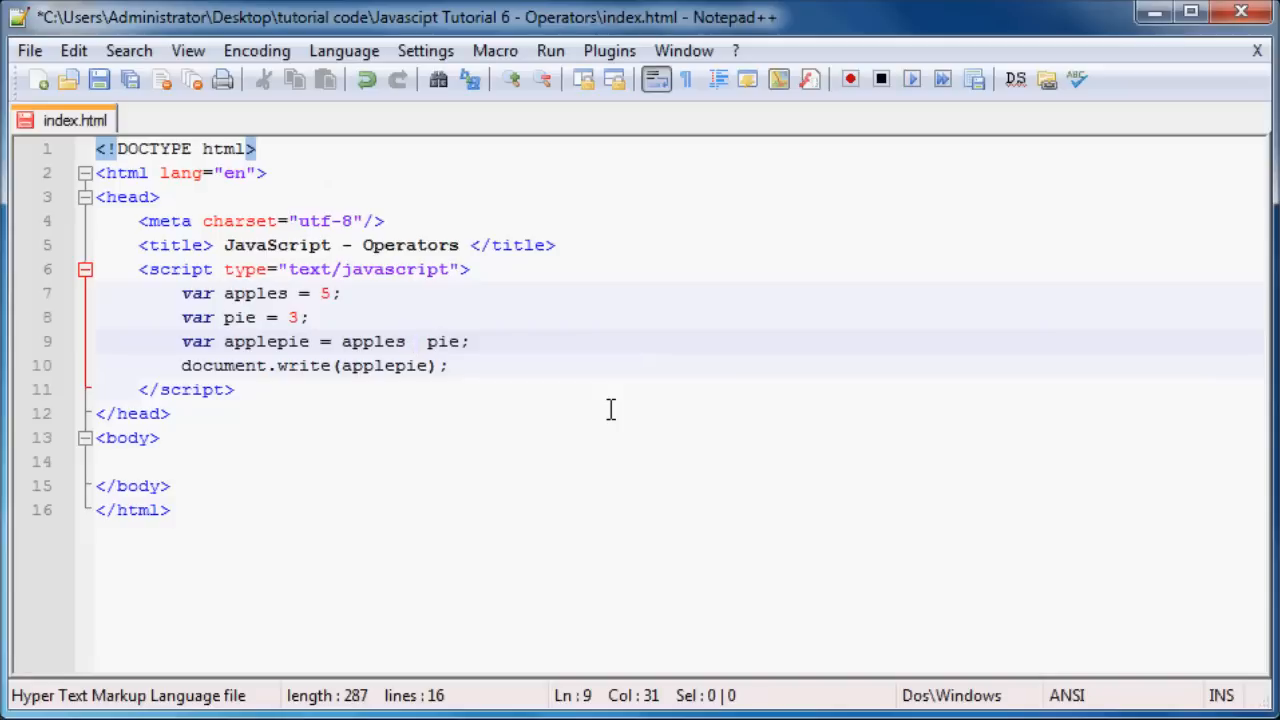
pyautogui.click(416, 340)
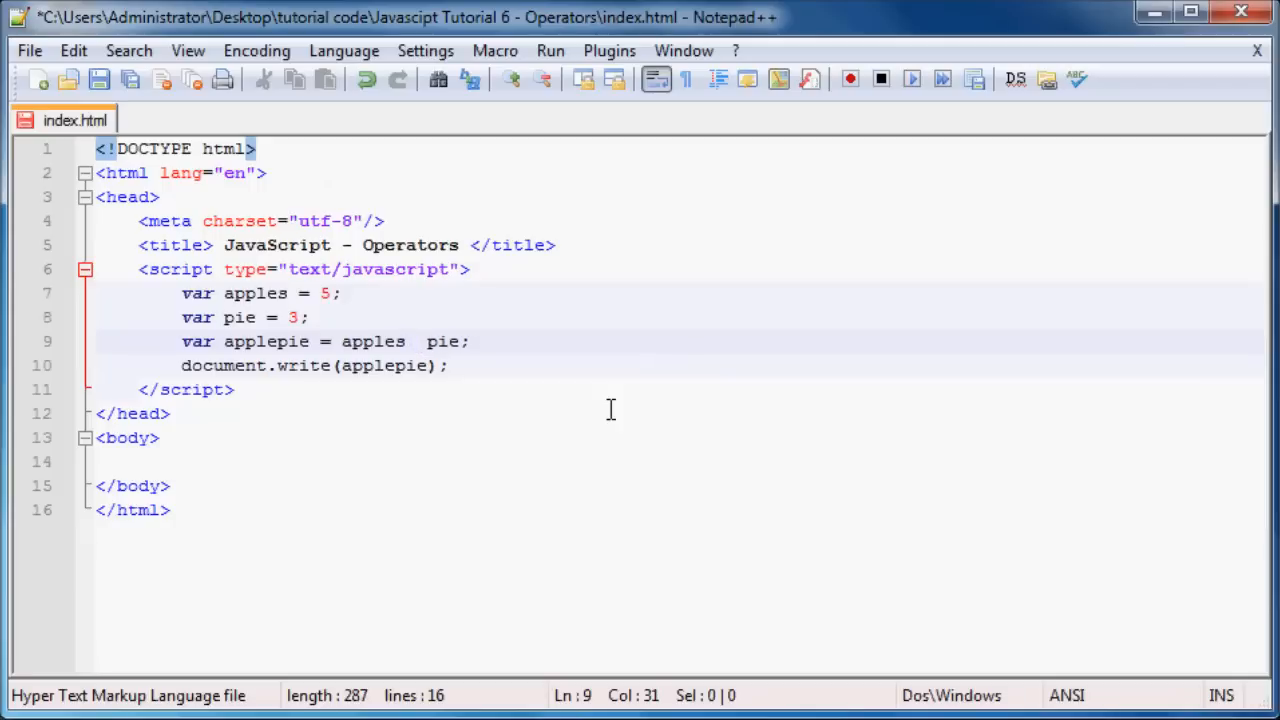
pyautogui.click(416, 340)
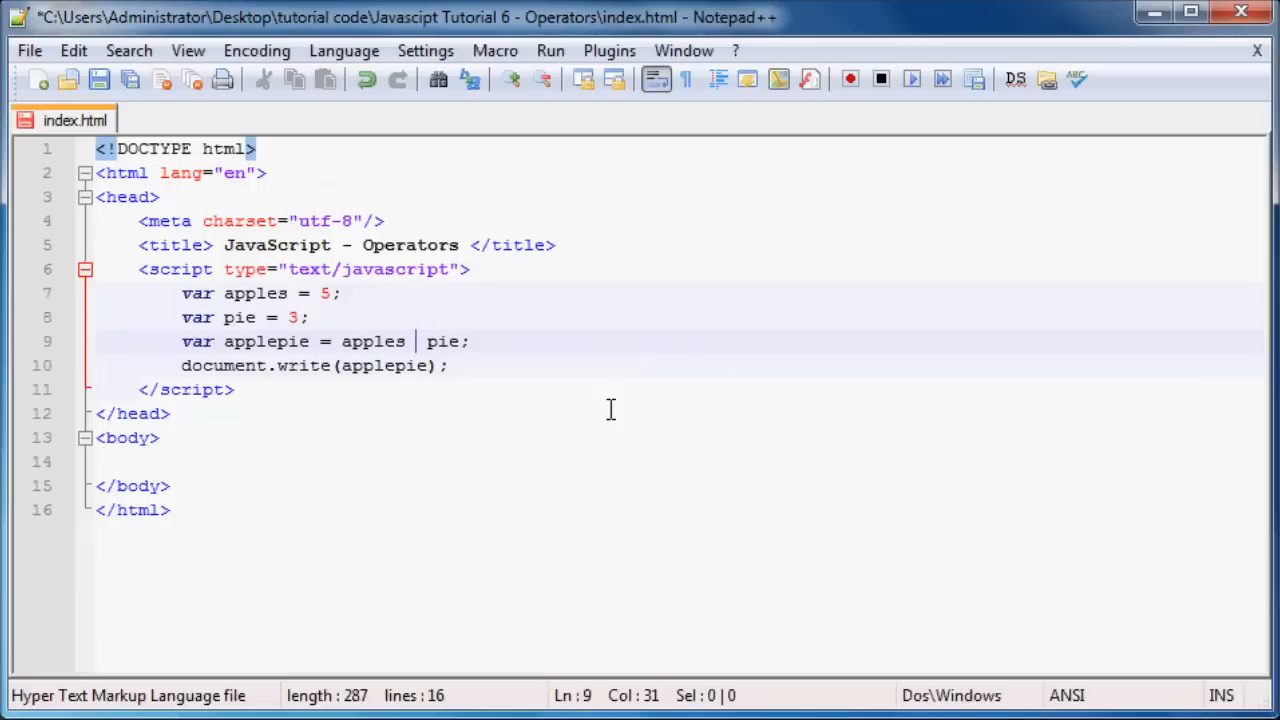
# - Make applepie apples * pie and reload Firefox to show the result 15
pyautogui.write('*')
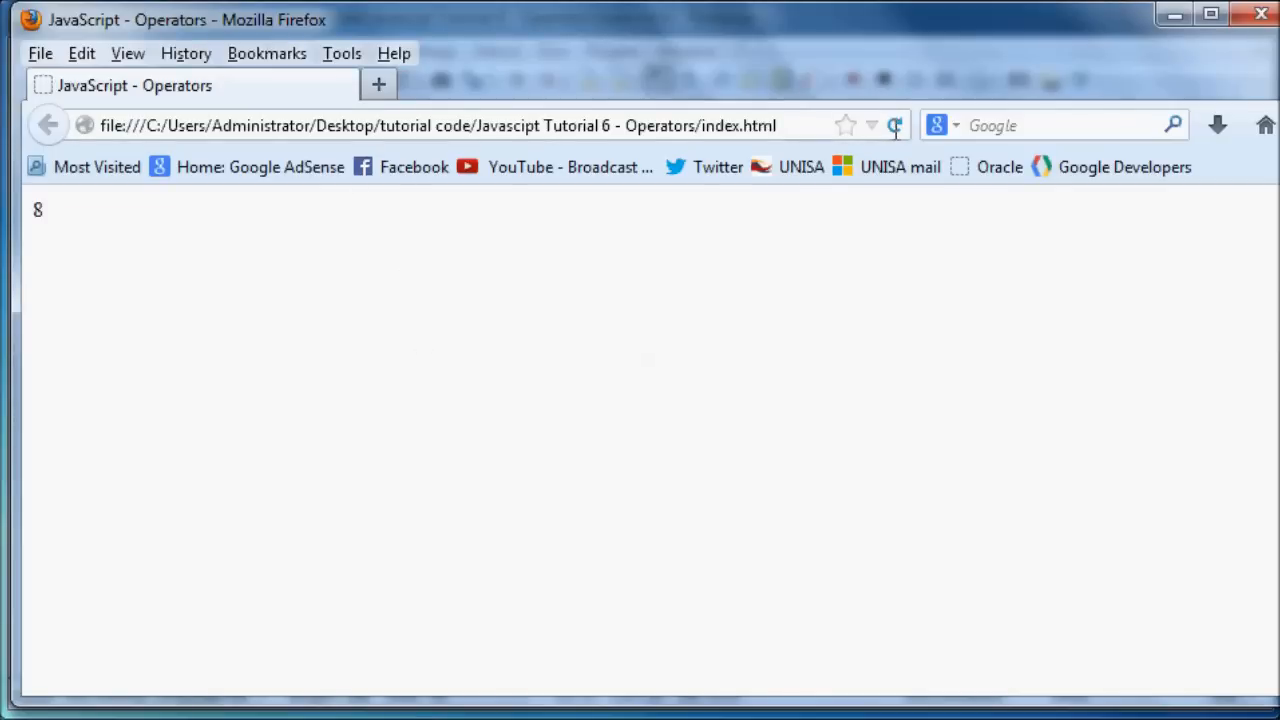
pyautogui.click(894, 124)
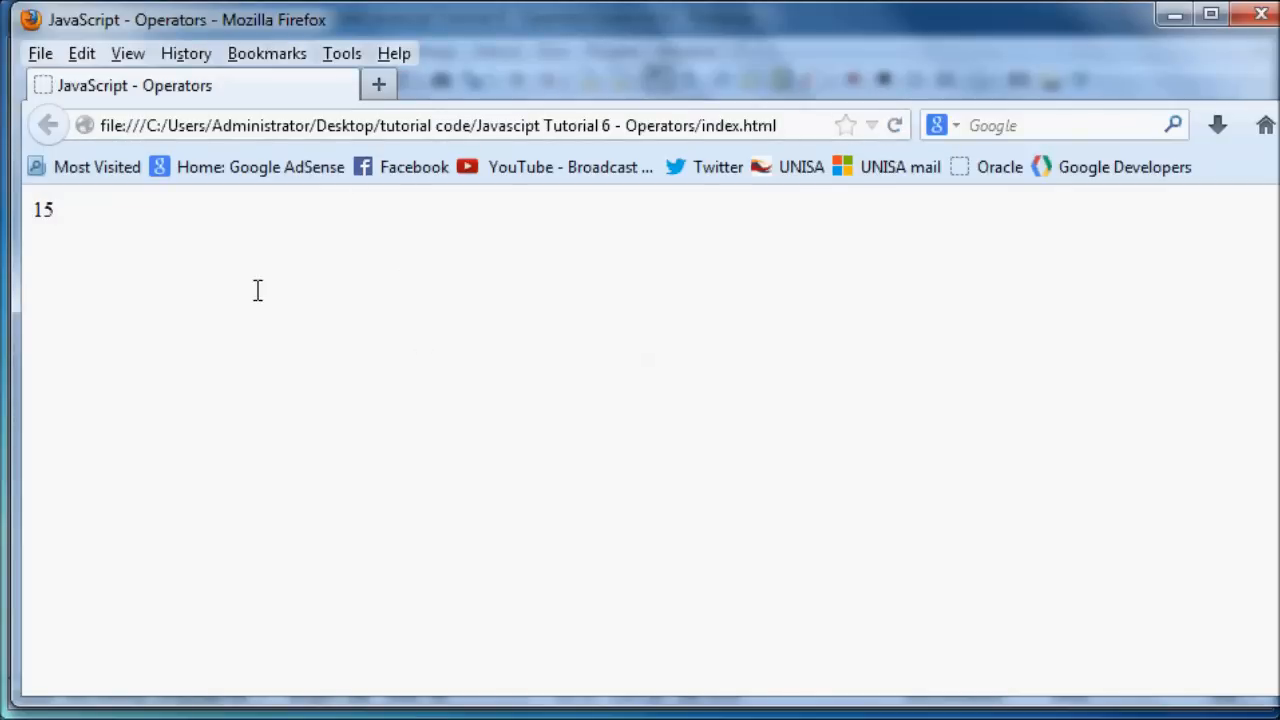
pyautogui.doubleClick(40, 210)
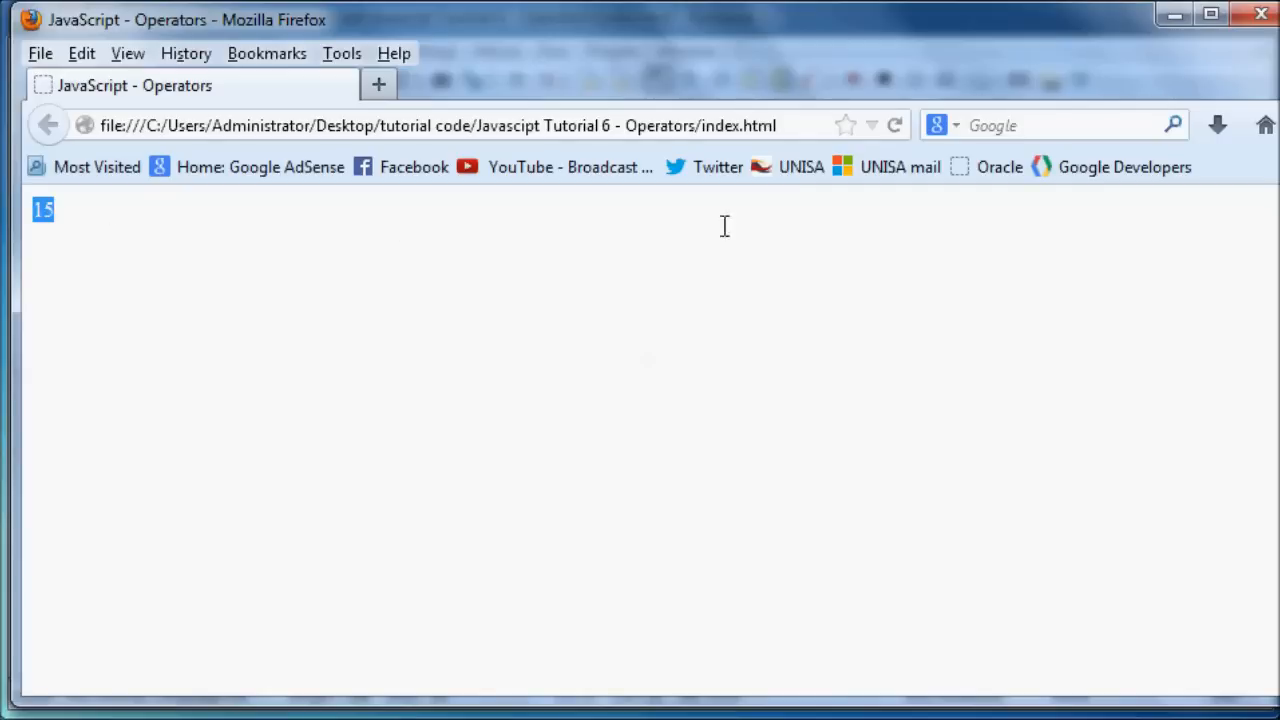
pyautogui.moveTo(1172, 12)
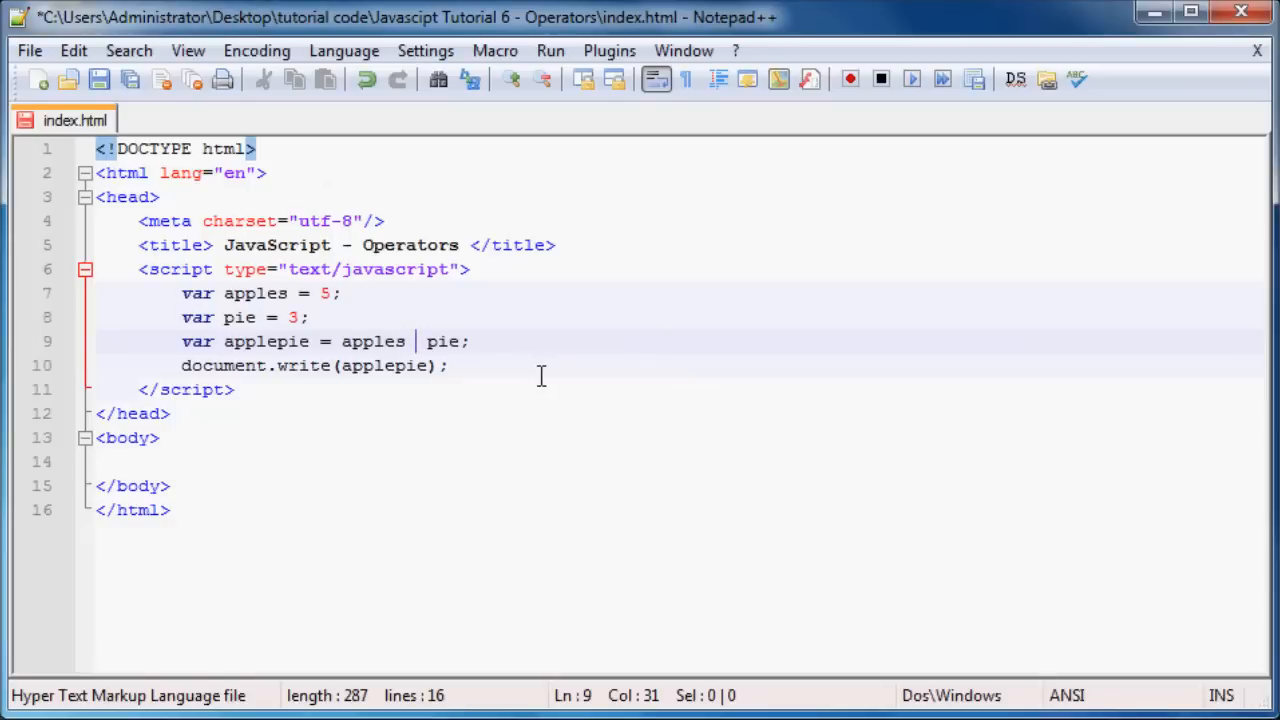
# - Switch applepie to apples / pie, then delete the division sign again
pyautogui.write('/')
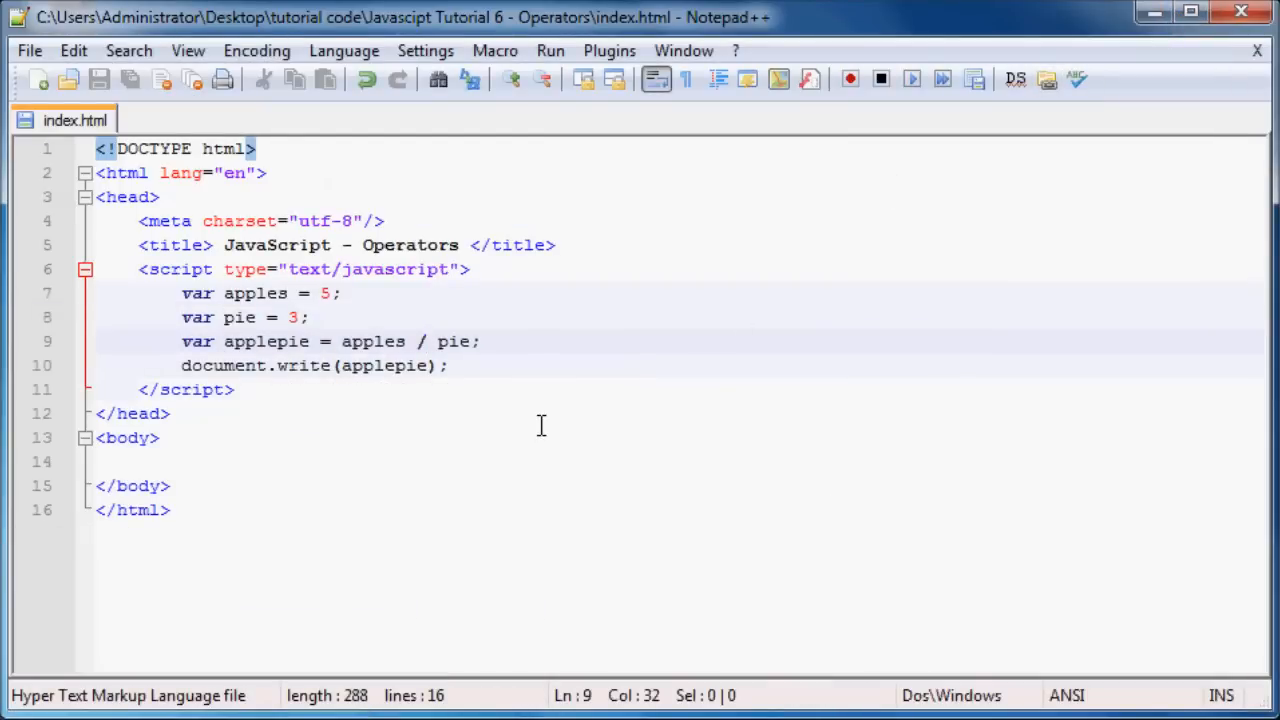
pyautogui.click(424, 340)
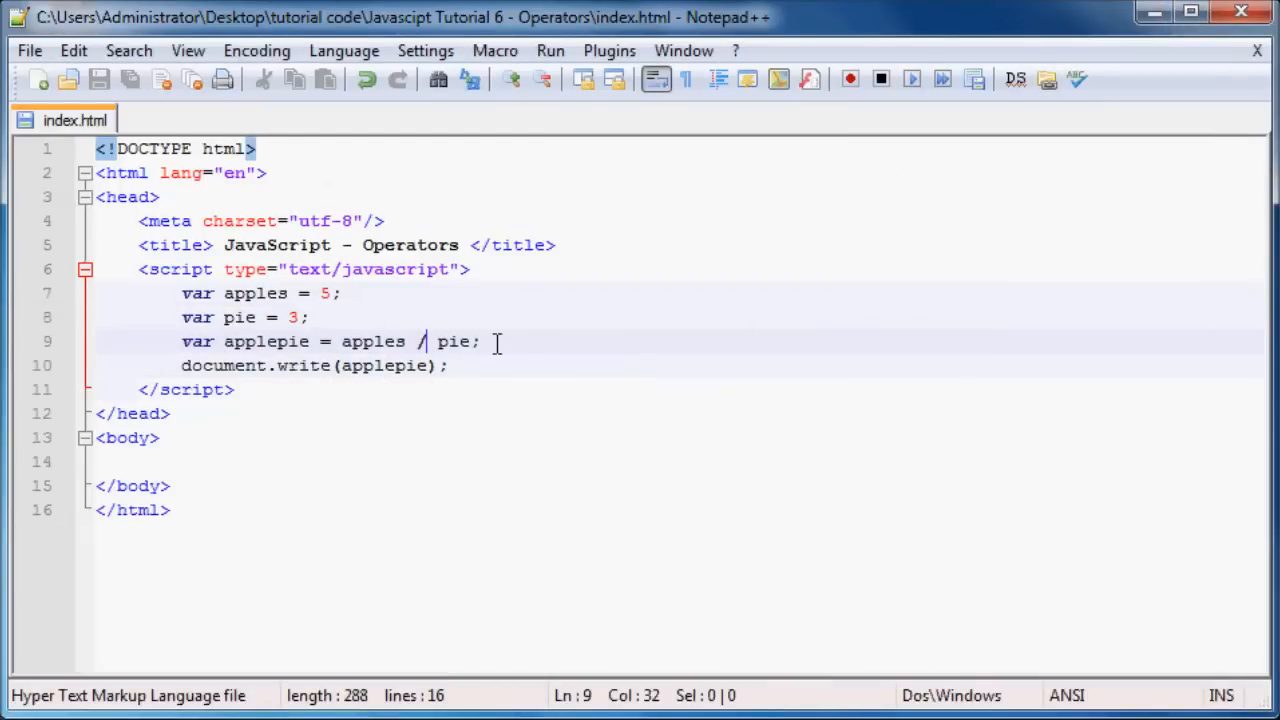
pyautogui.moveTo(500, 360)
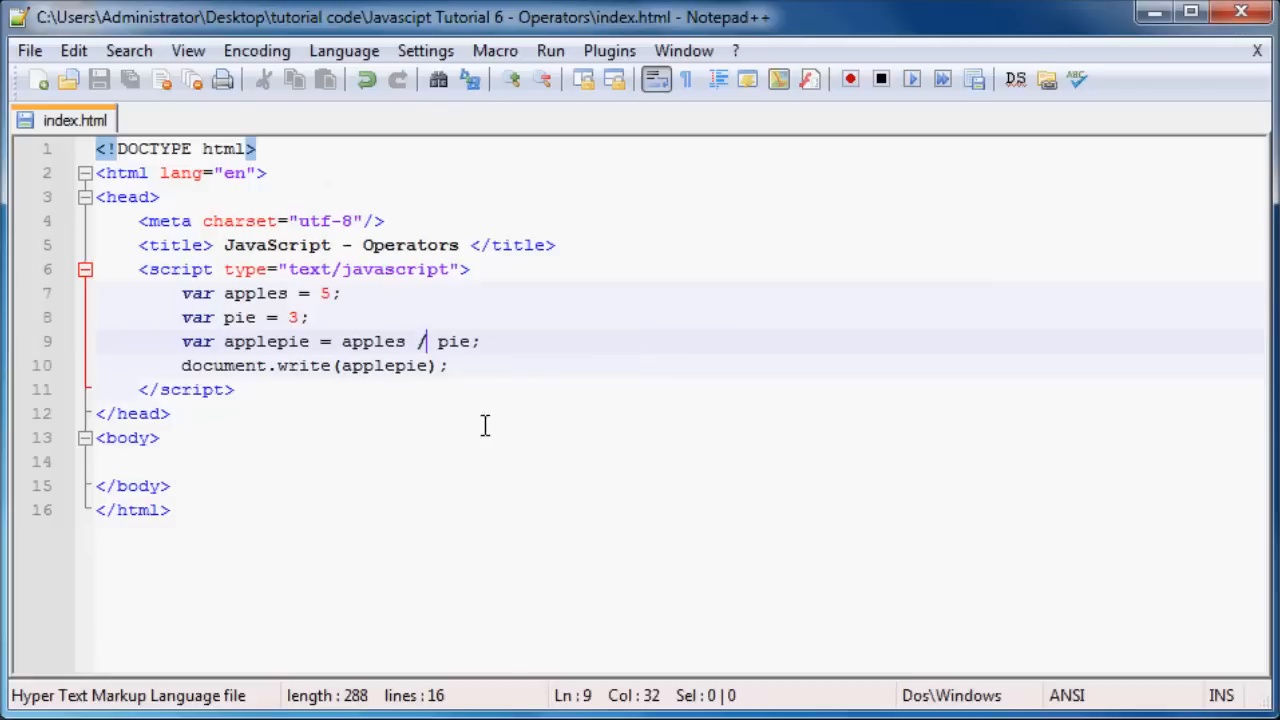
pyautogui.moveTo(396, 452)
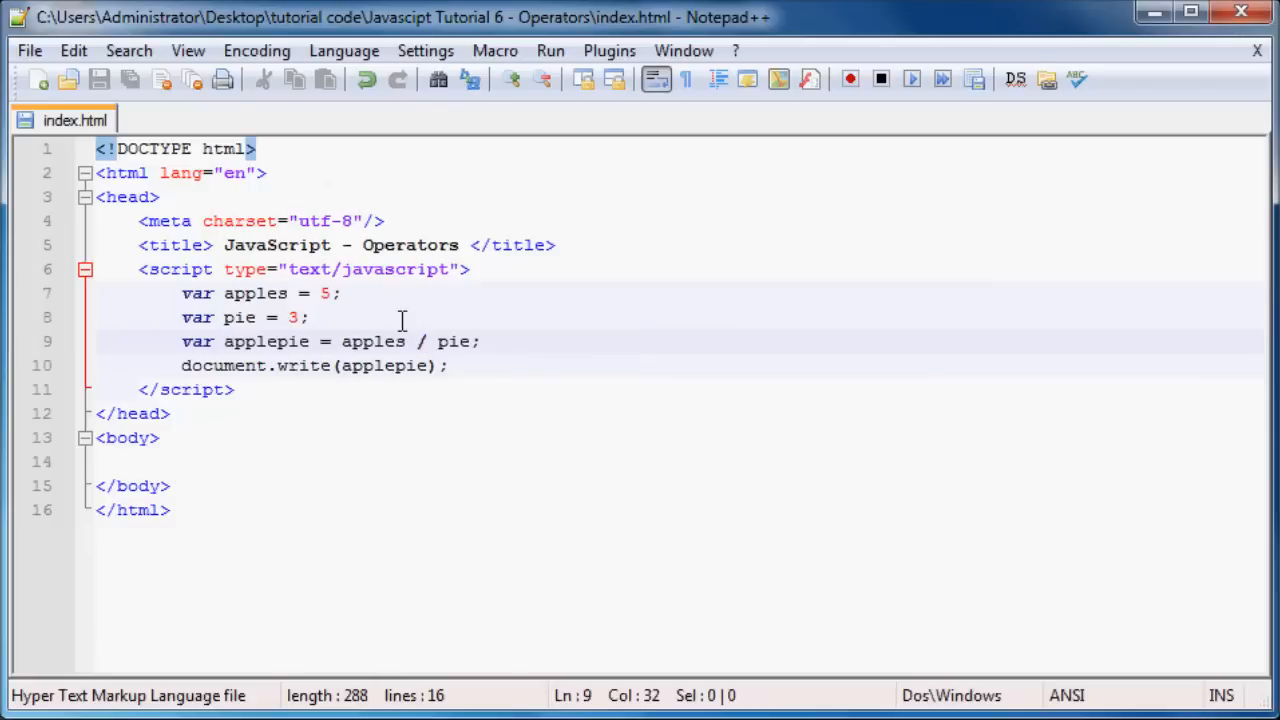
pyautogui.moveTo(288, 364)
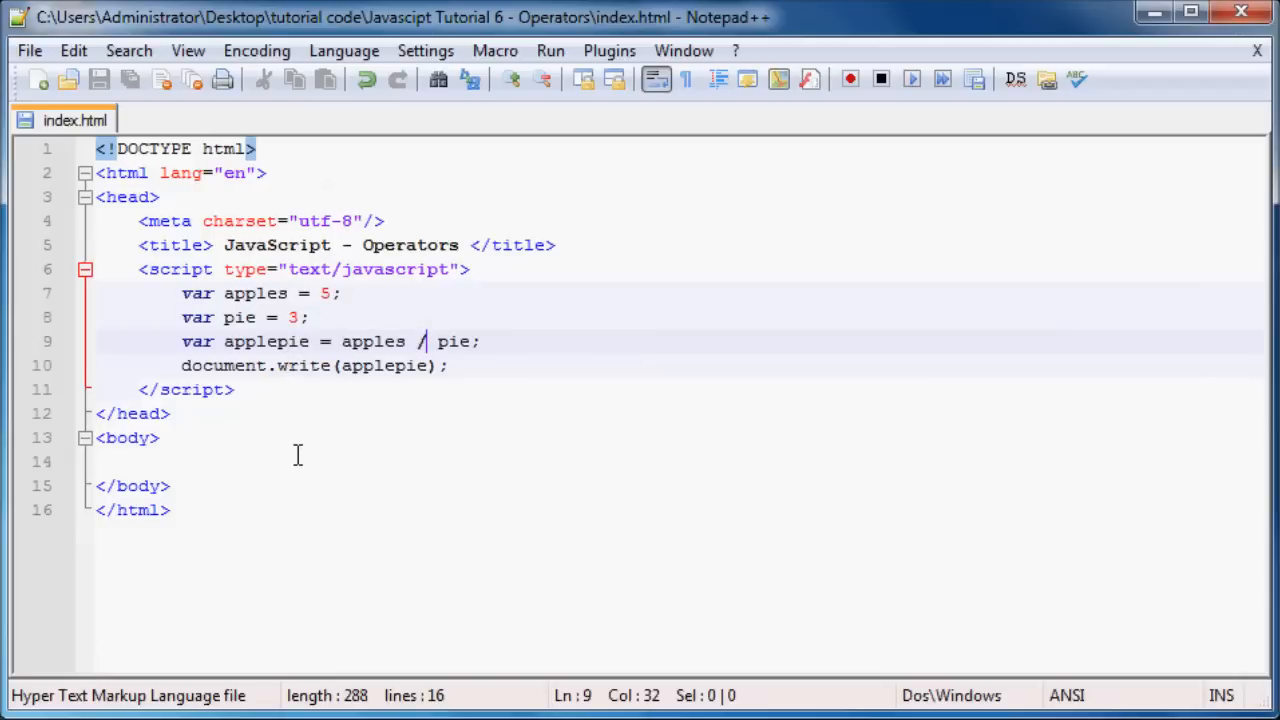
pyautogui.moveTo(532, 474)
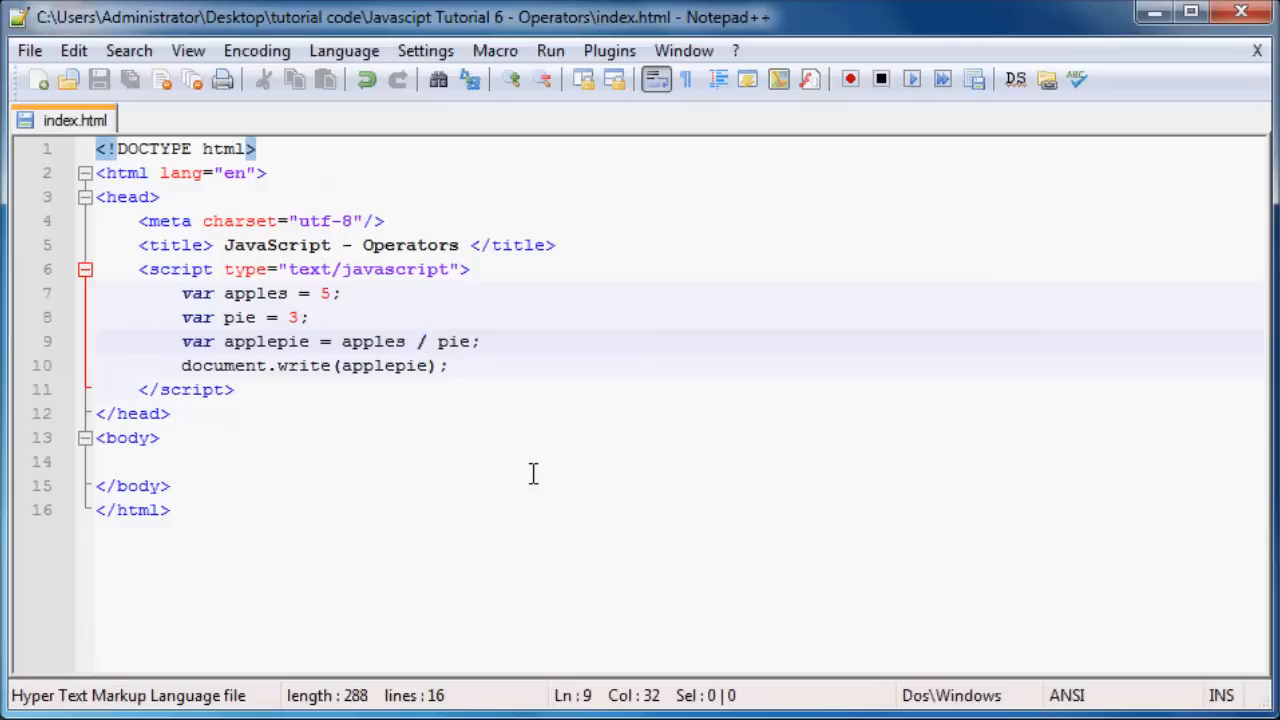
pyautogui.press('Backspace')
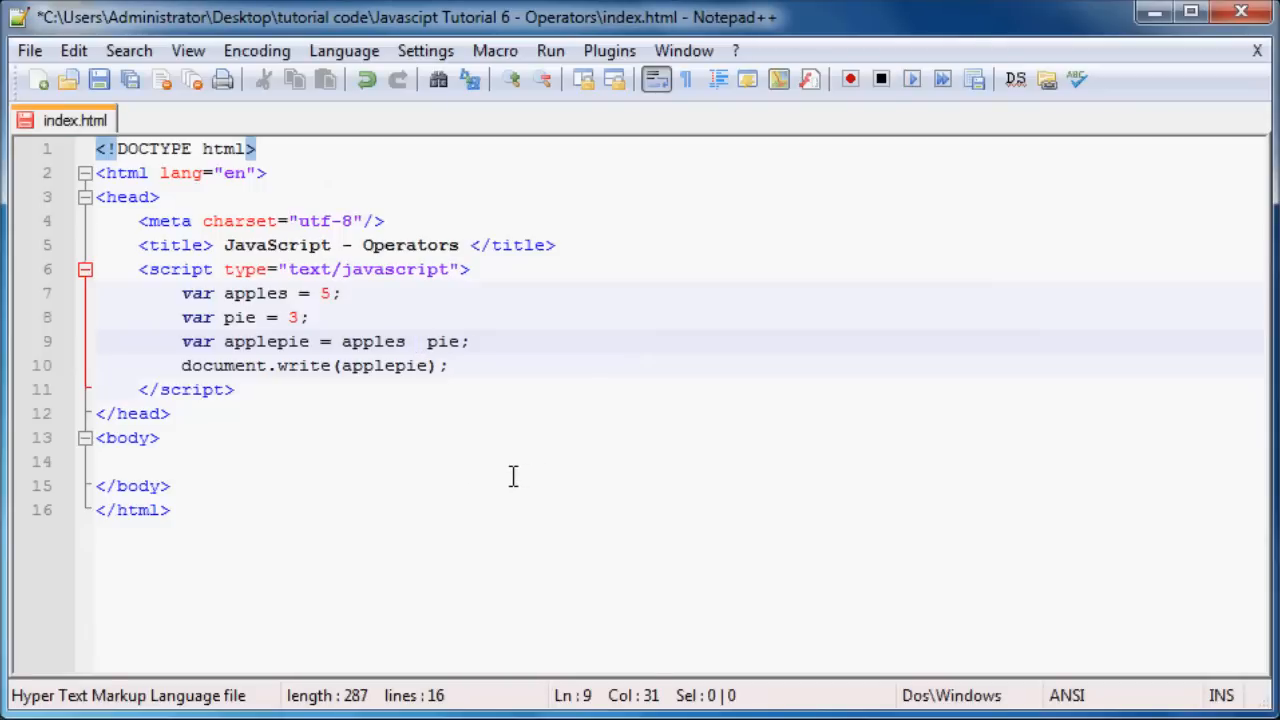
pyautogui.moveTo(496, 480)
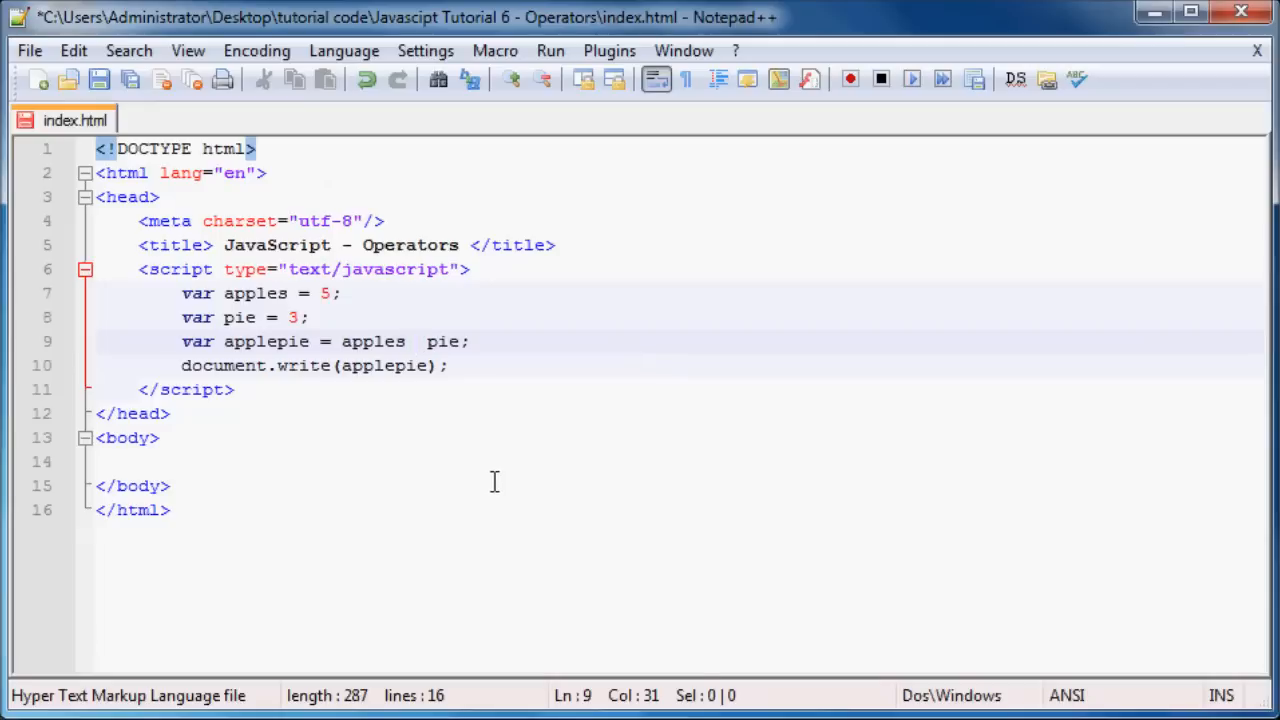
# - Use the % remainder operator so the reloaded page shows 2
pyautogui.write('%')
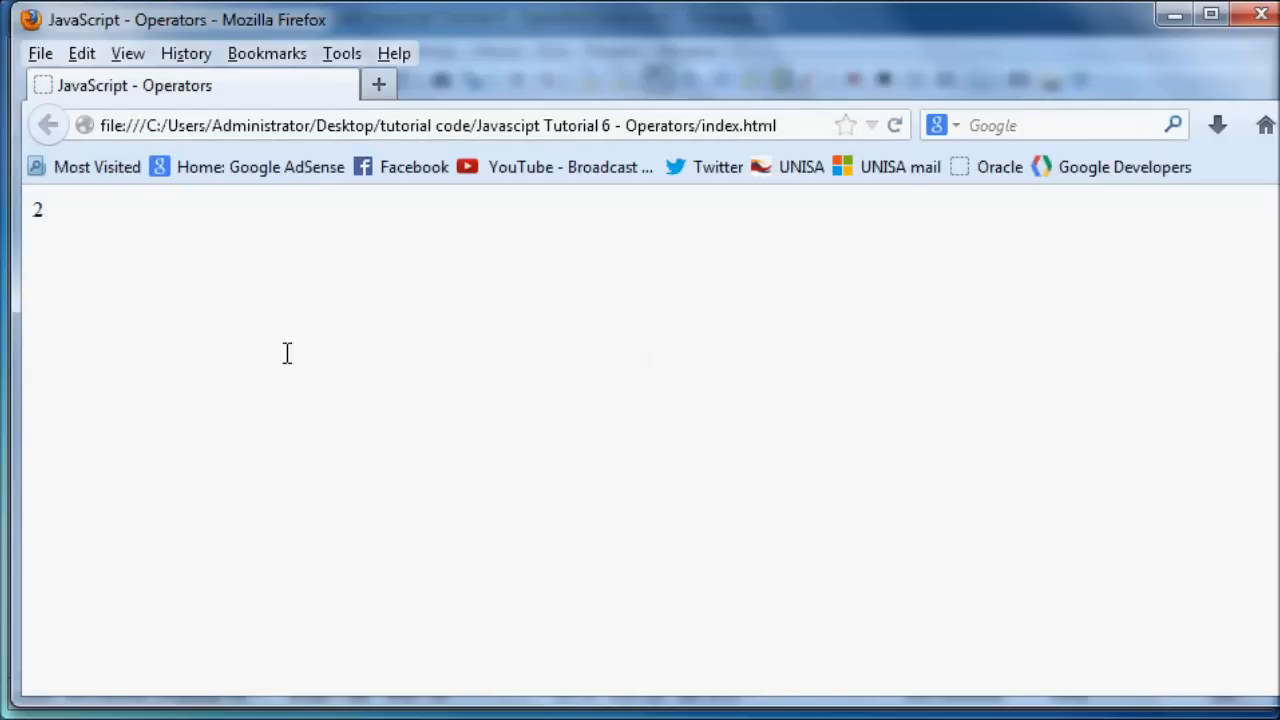
pyautogui.moveTo(812, 340)
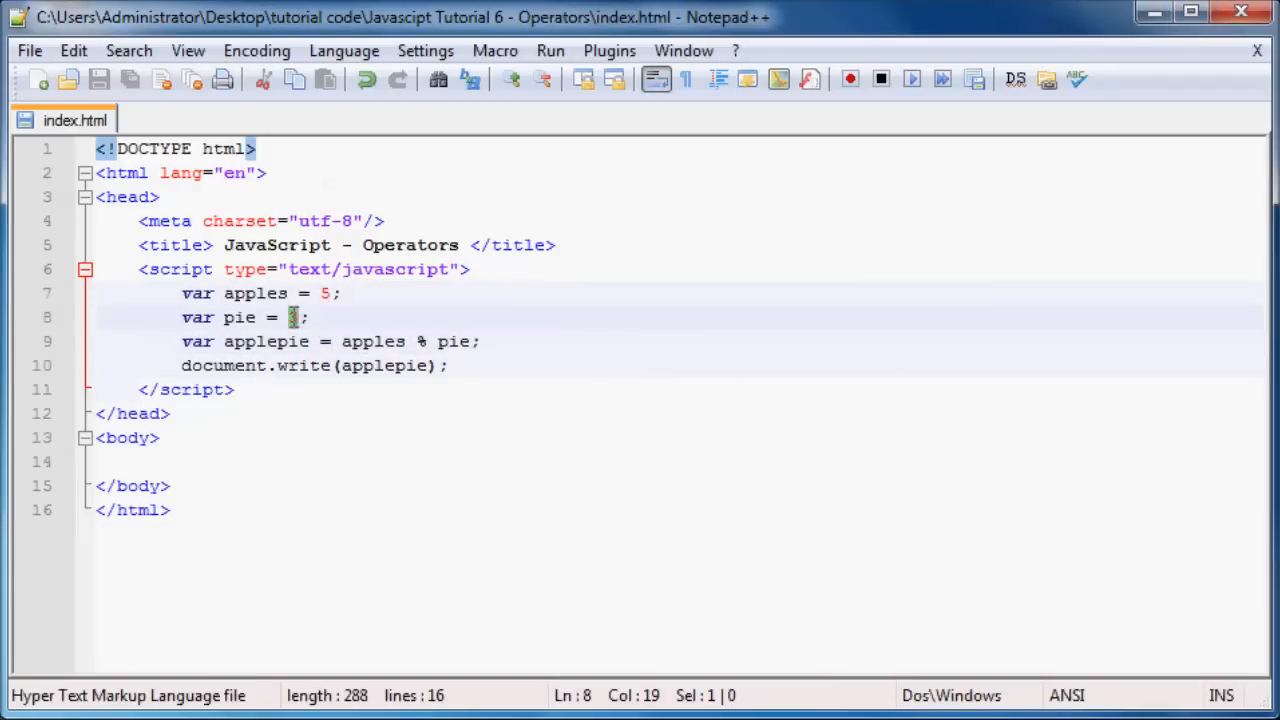
# - Change pie to 4 and apples to 12
pyautogui.write('4')
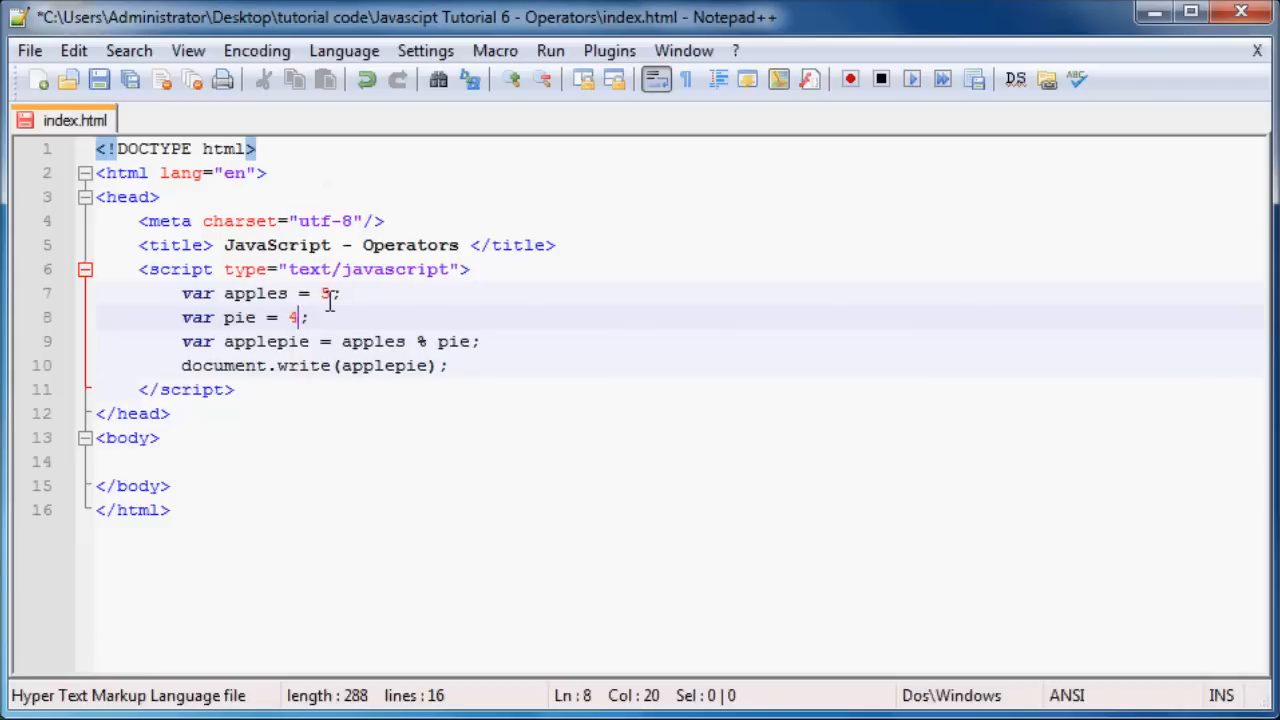
pyautogui.write('1')
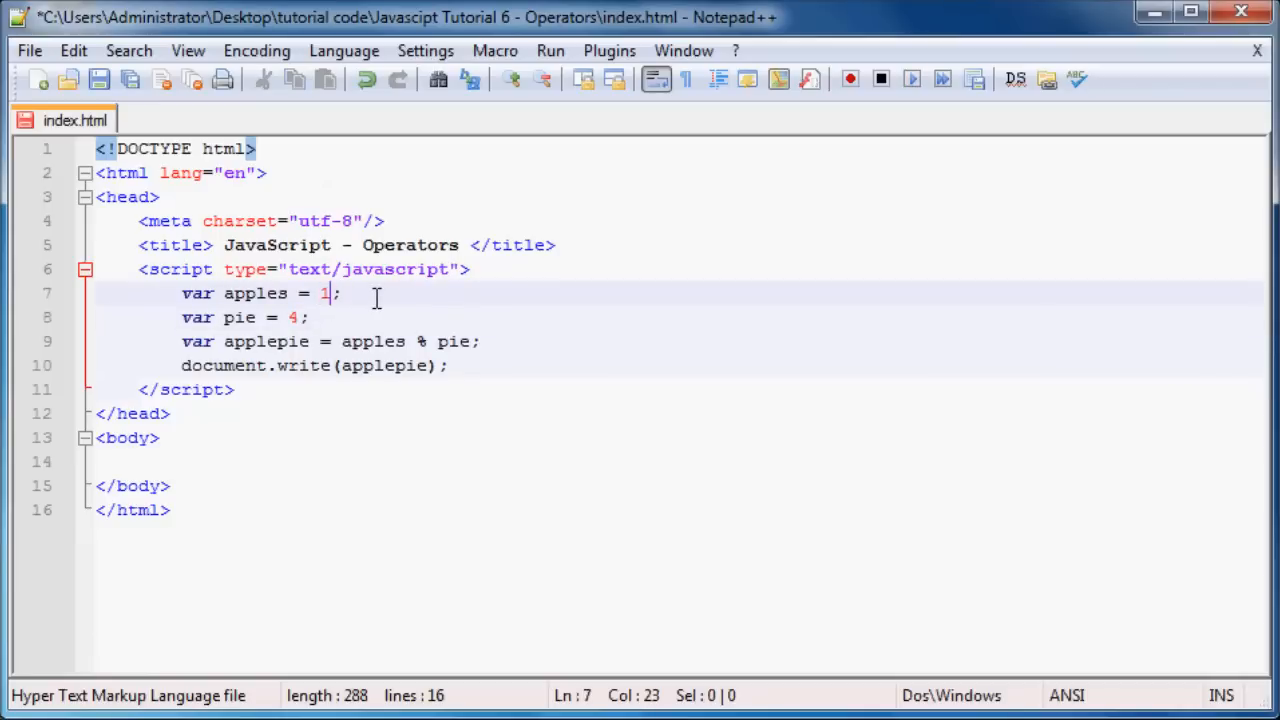
pyautogui.write('2')
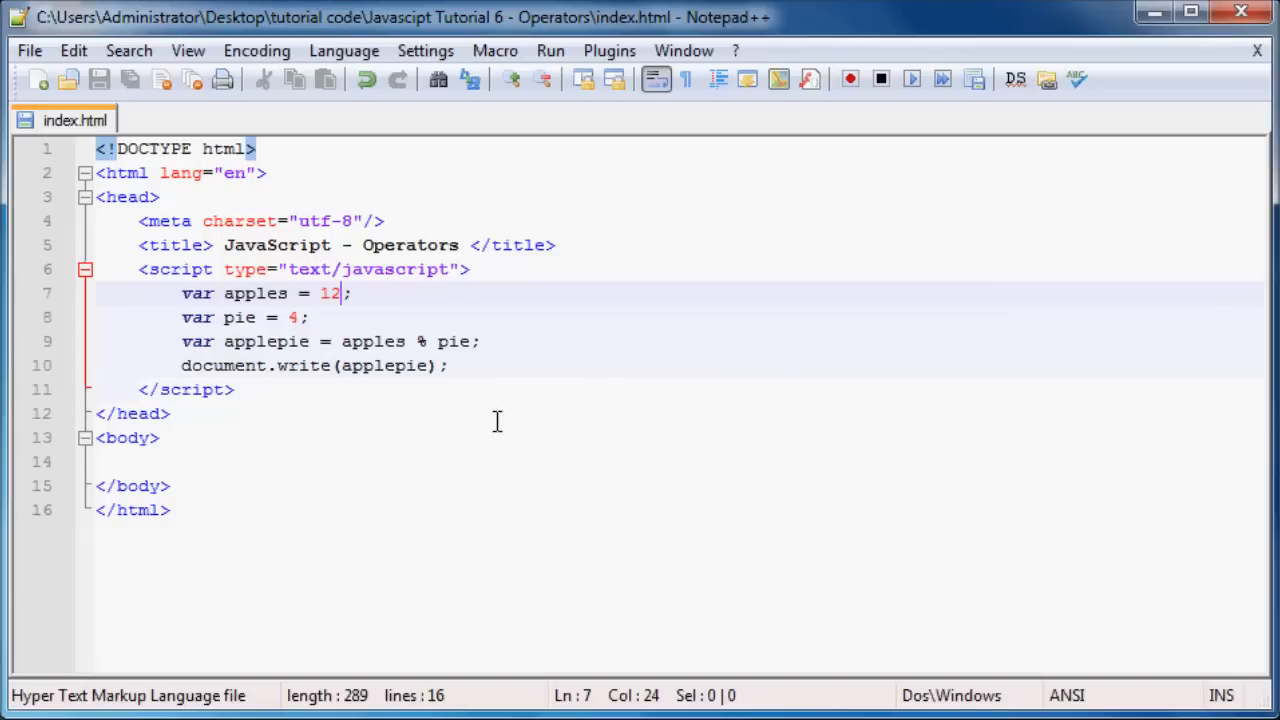
# - Restore apples to 5 and pie to 3, and set applepie to apples + pie
pyautogui.press('BackSpace')
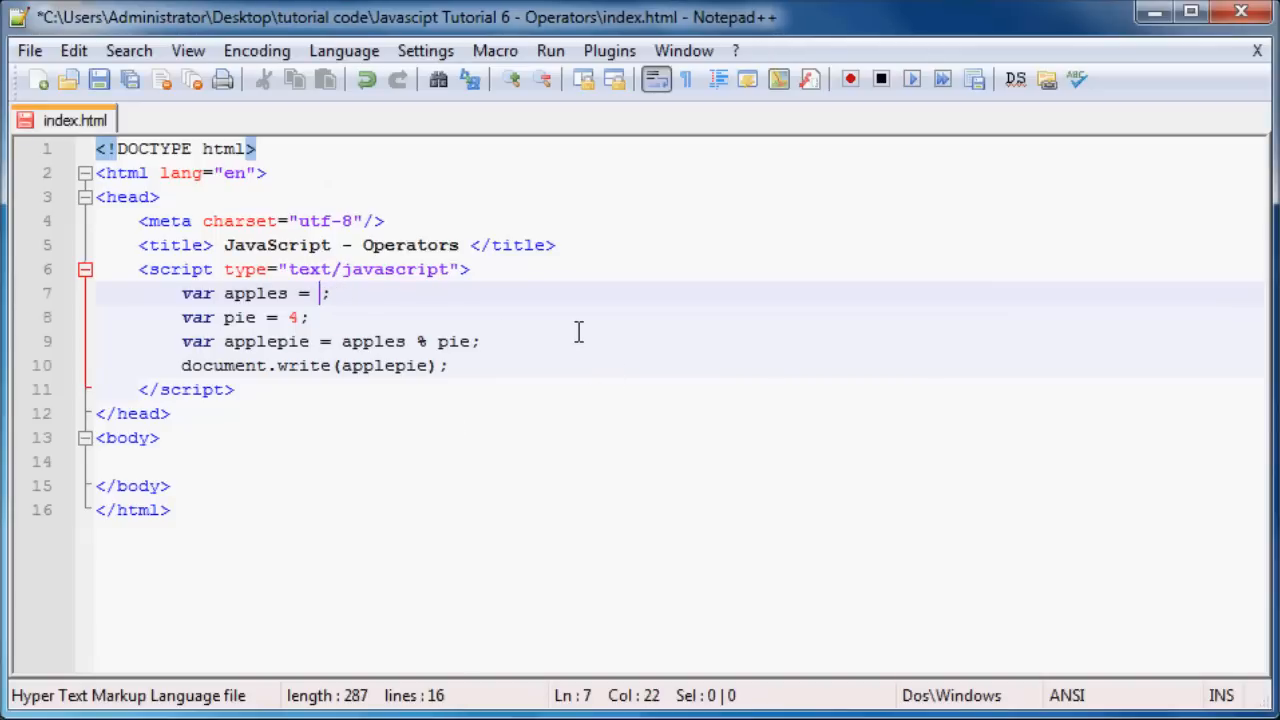
pyautogui.write('5')
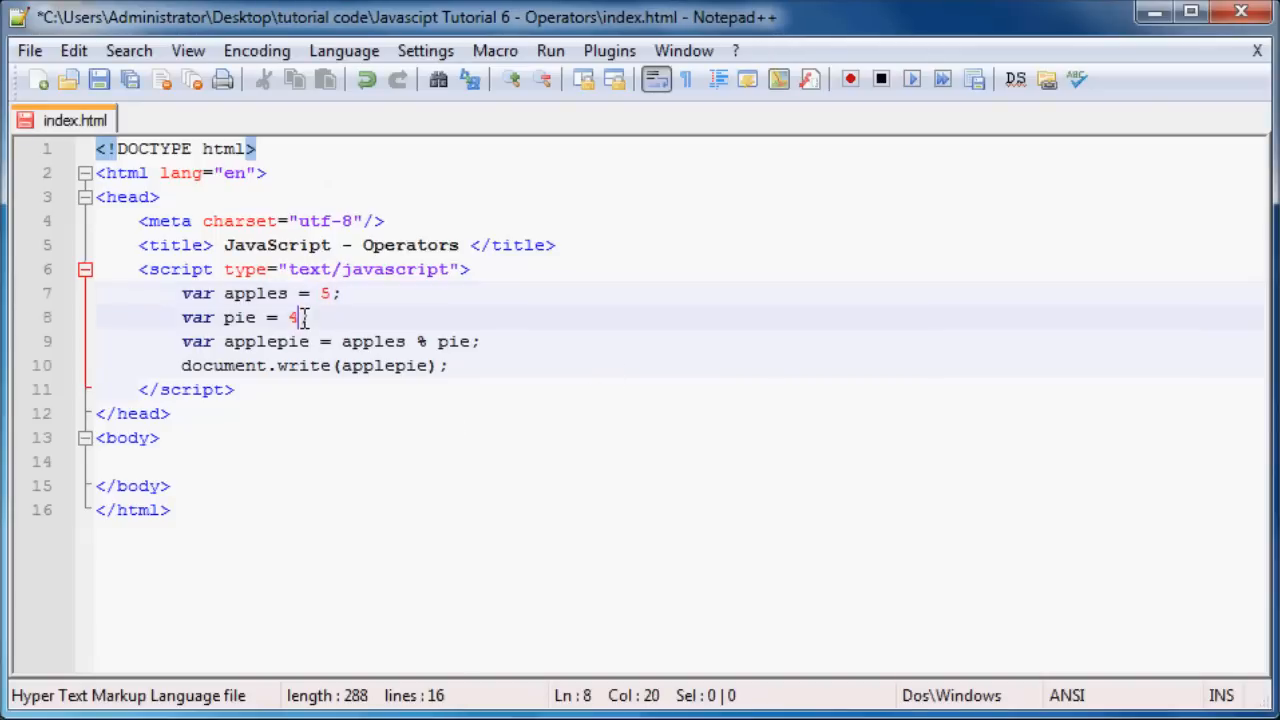
pyautogui.write('3')
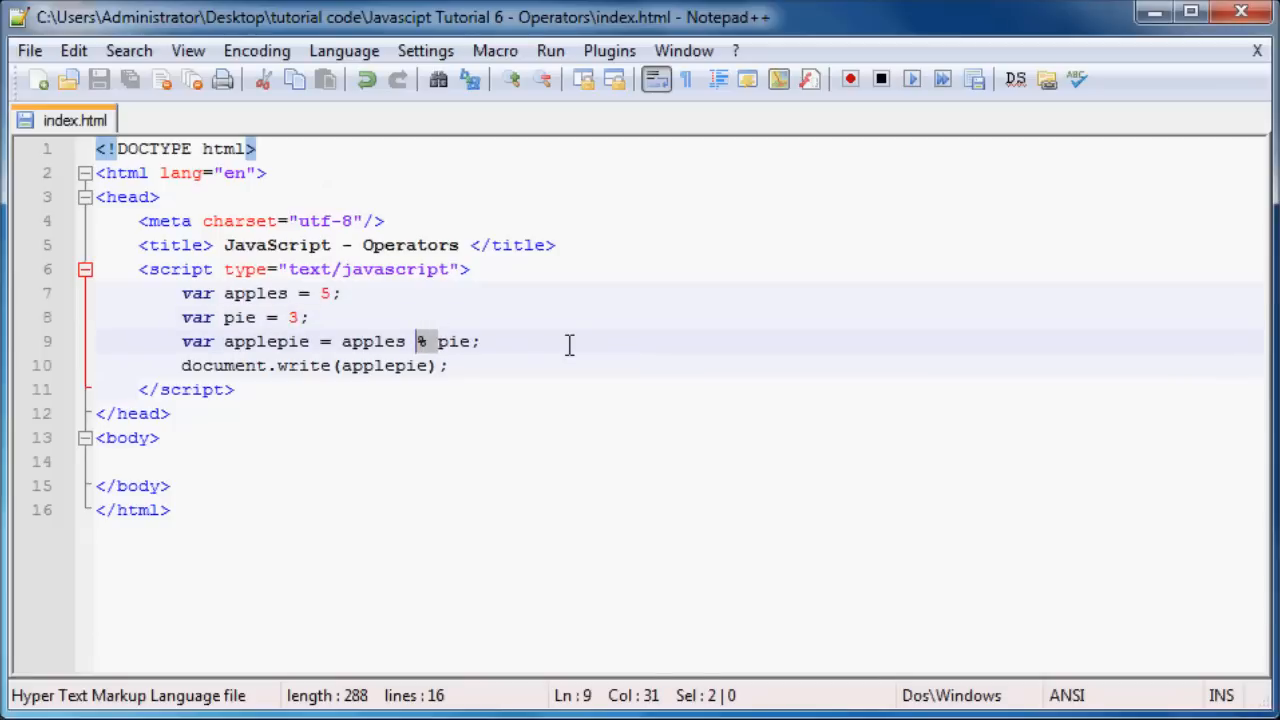
pyautogui.write('+')
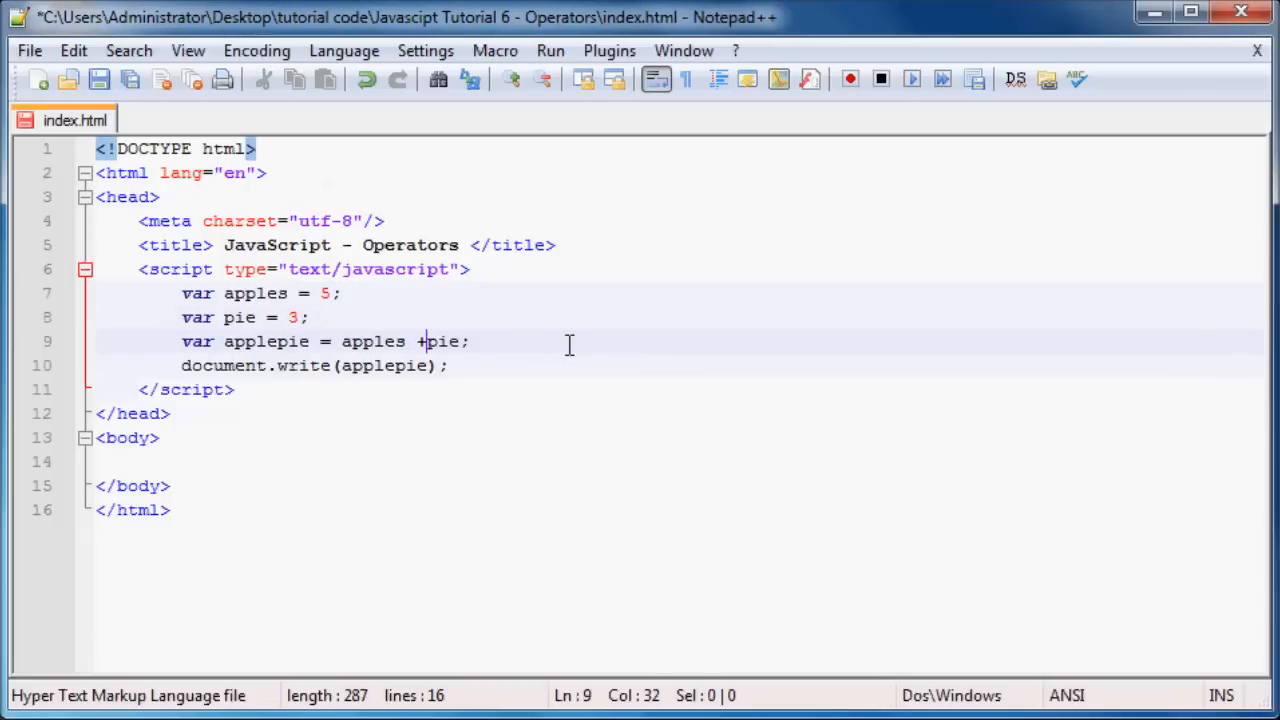
pyautogui.write('" "')
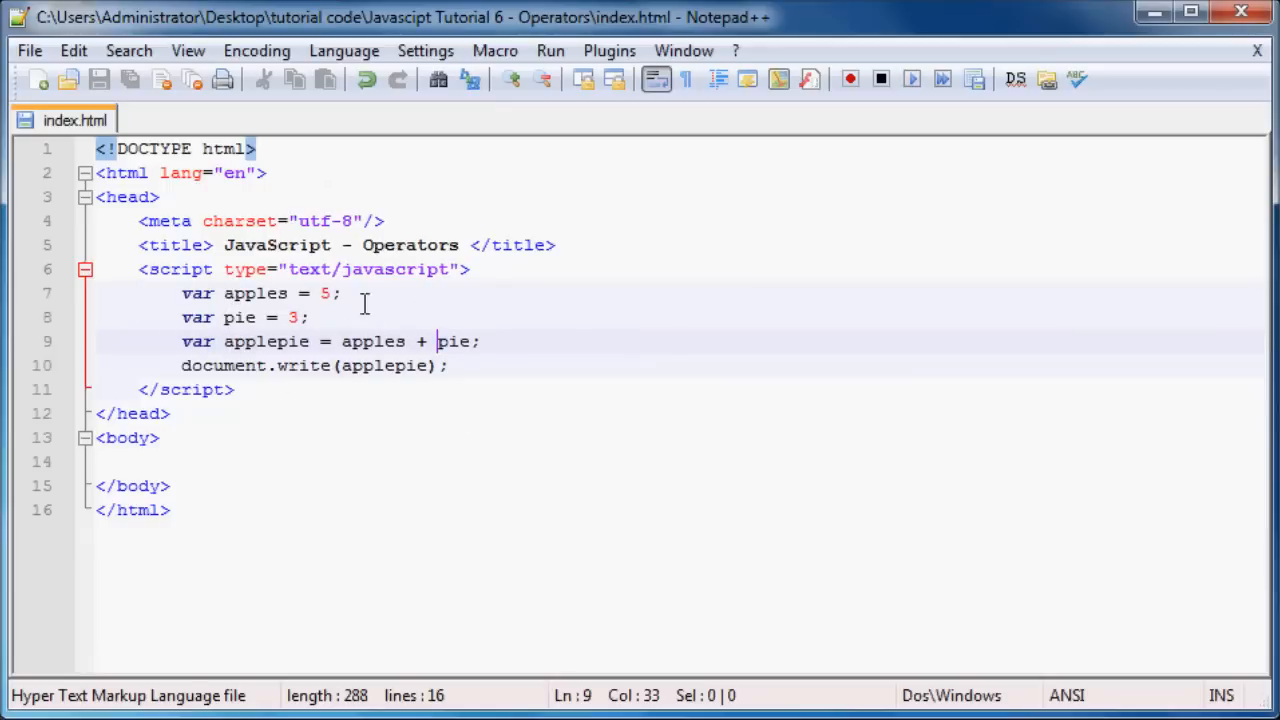
# - Add applepie++; on a new line so the page output becomes 9
pyautogui.press('Enter')
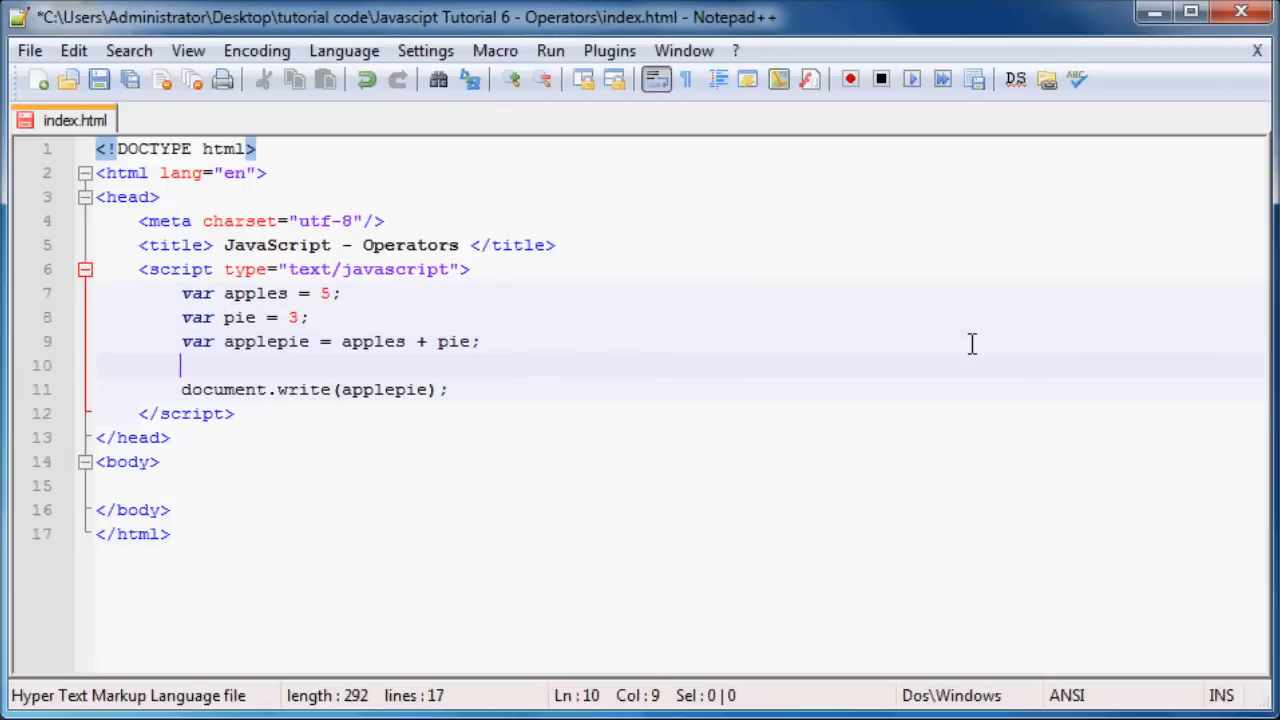
pyautogui.moveTo(956, 340)
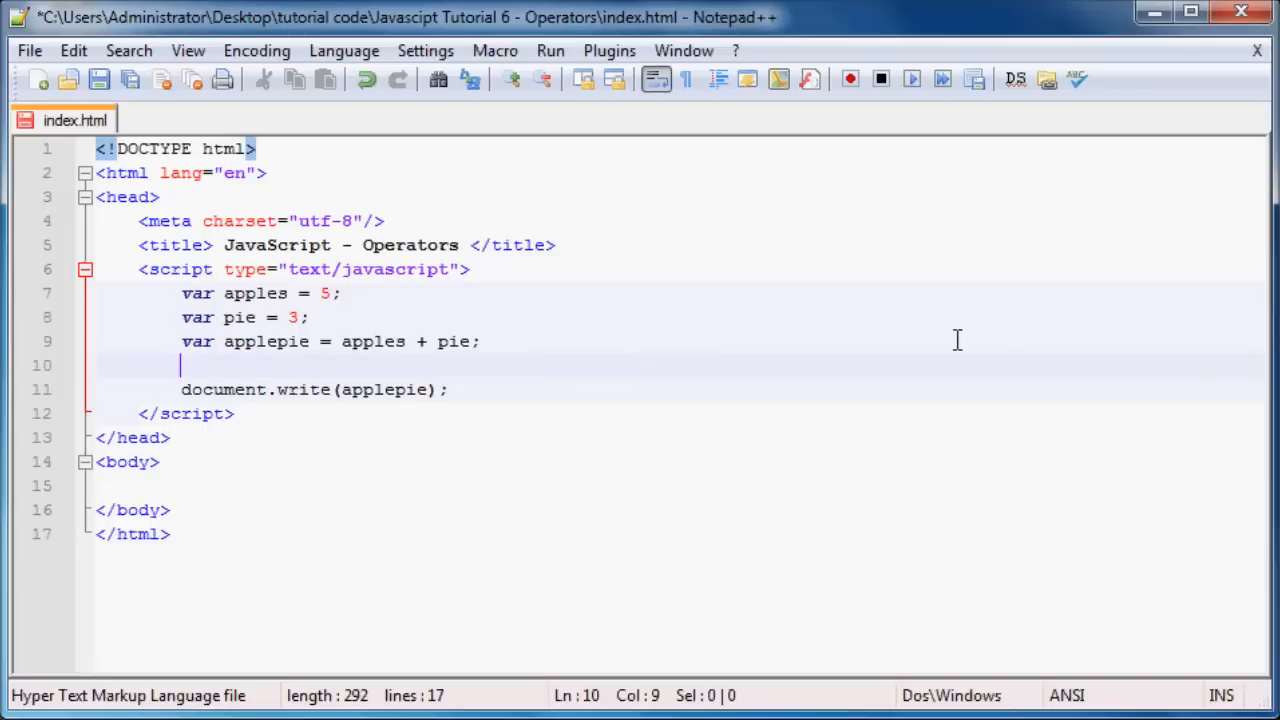
pyautogui.write('a')
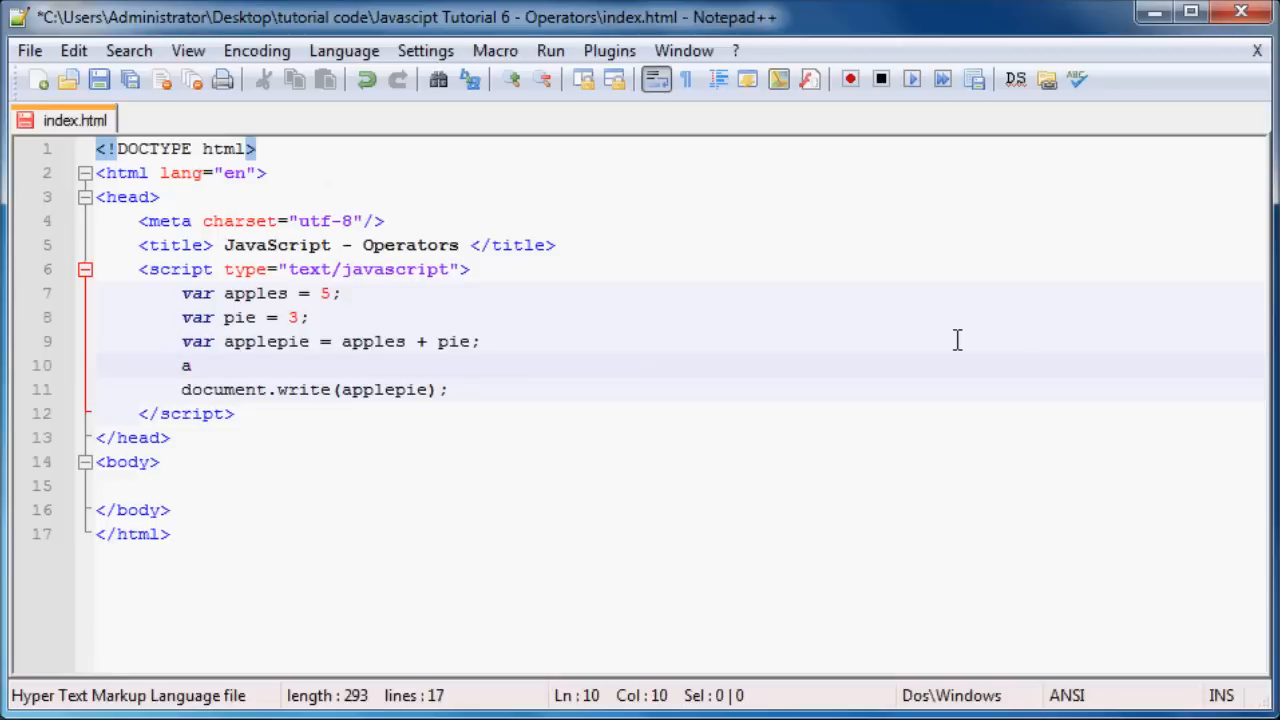
pyautogui.write('ppl')
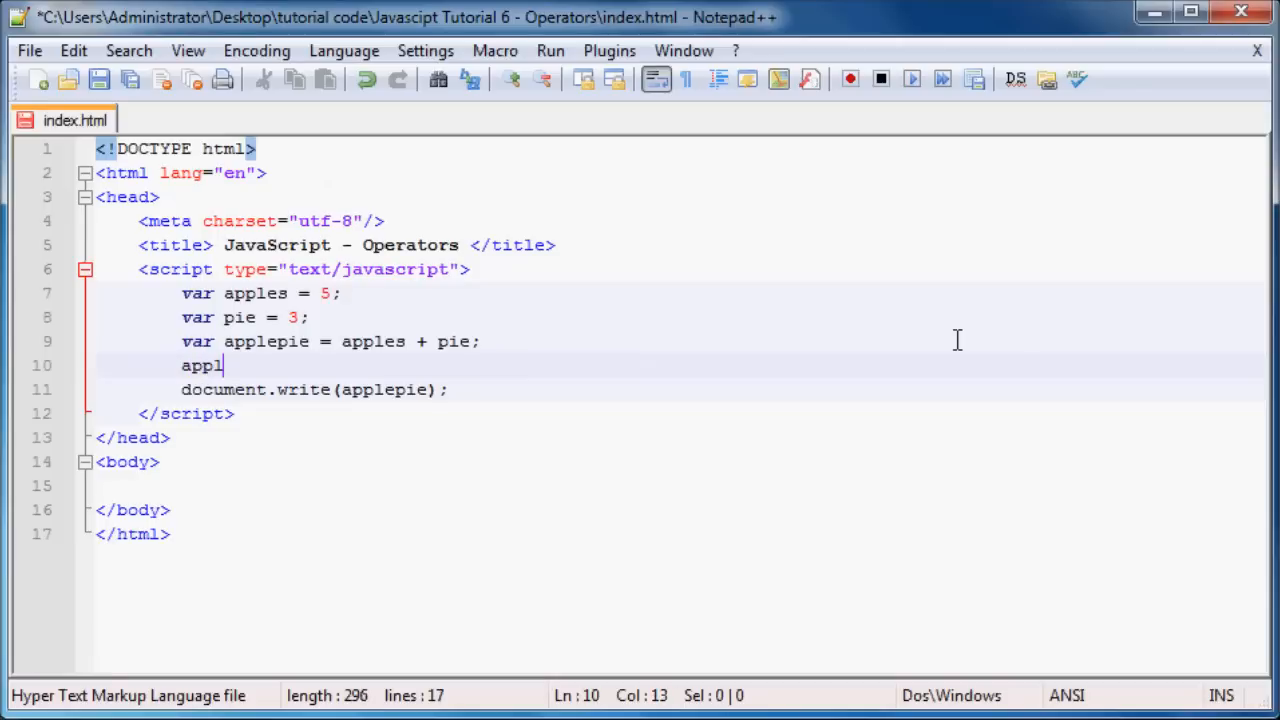
pyautogui.write('ep')
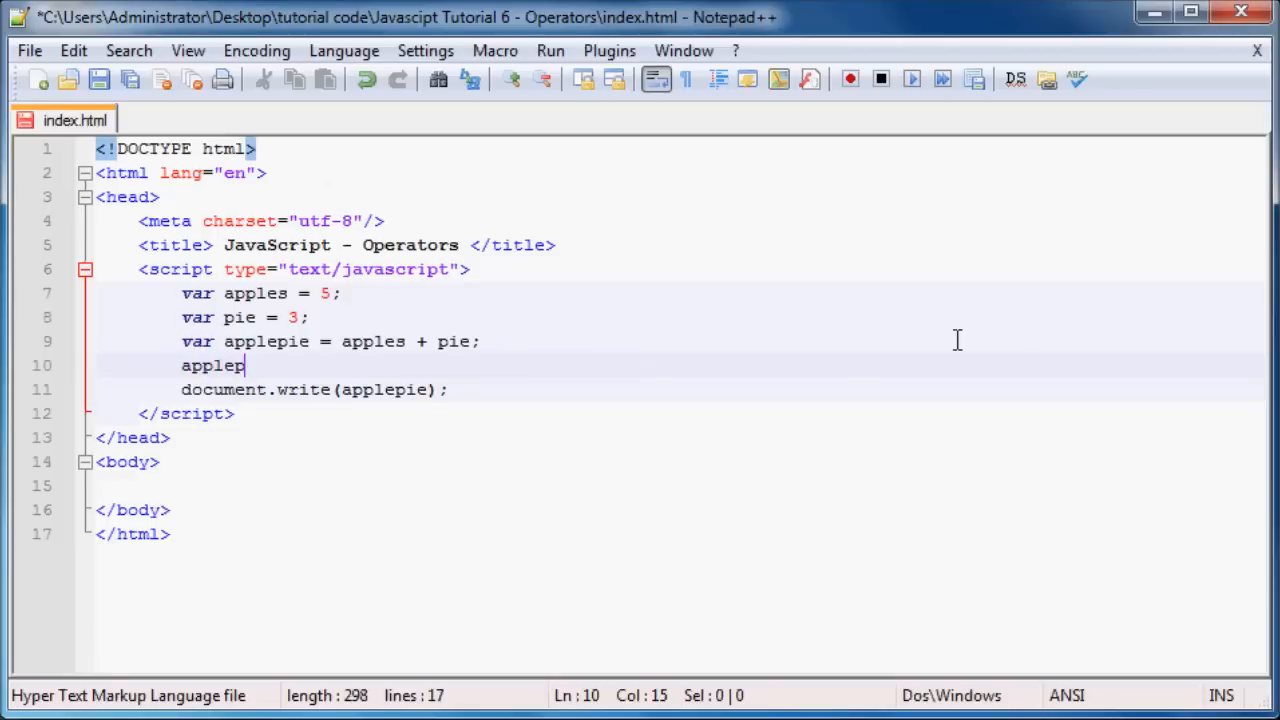
pyautogui.write('ie')
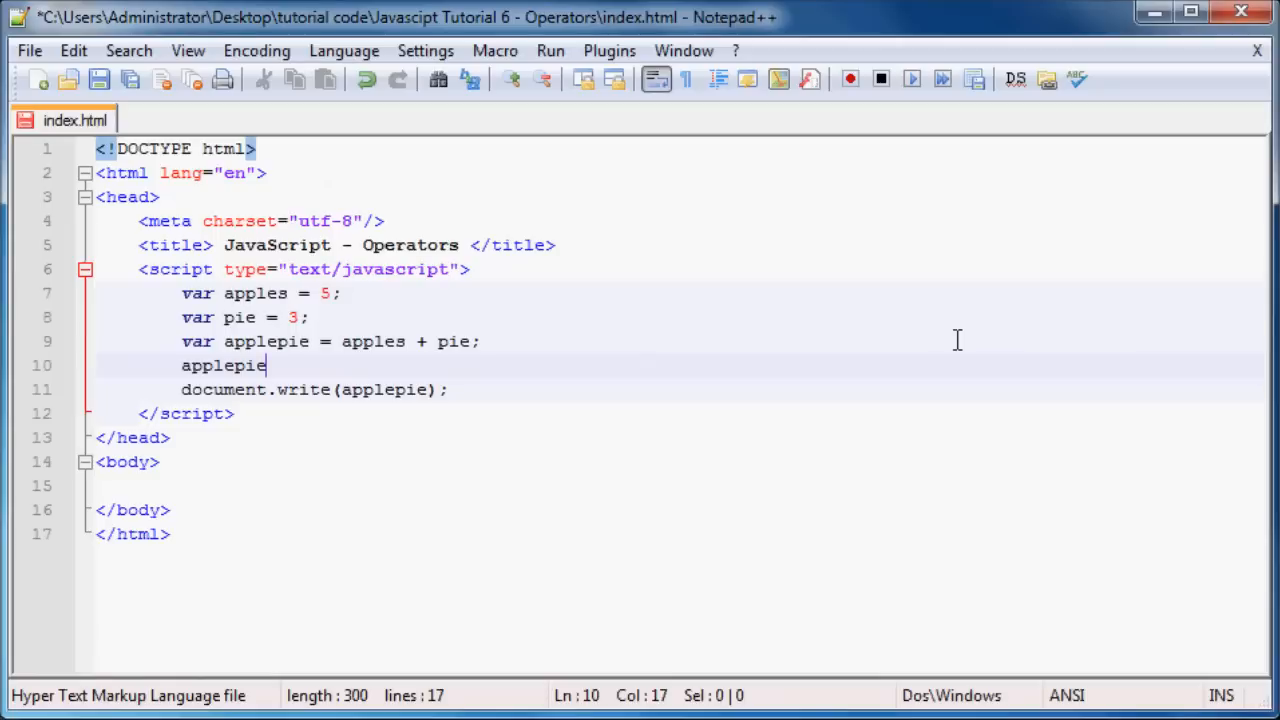
pyautogui.write('++')
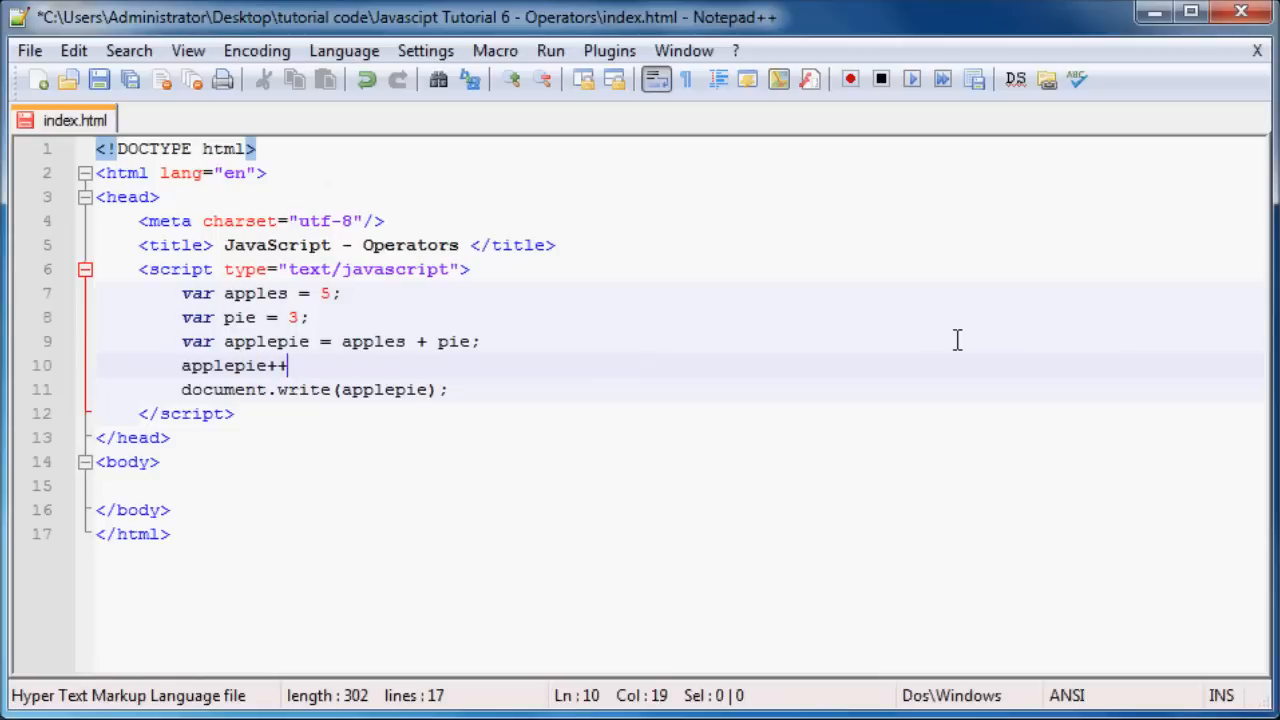
pyautogui.write(';')
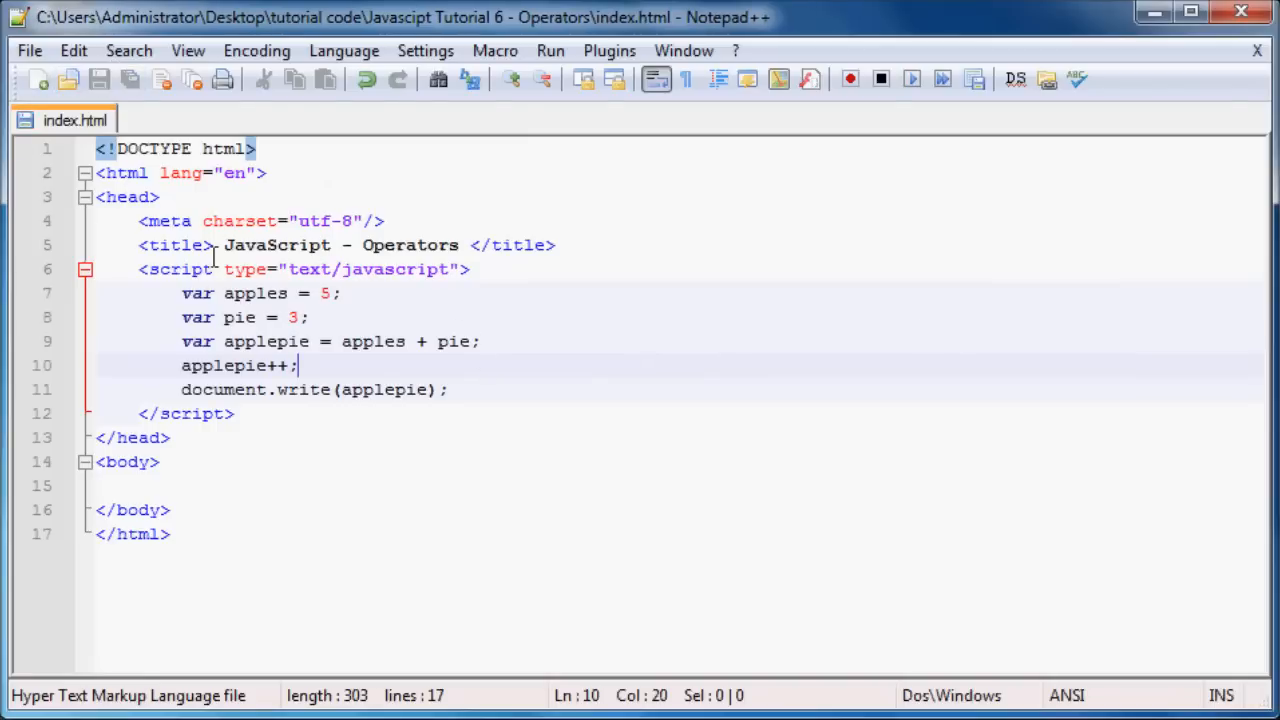
pyautogui.doubleClick(224, 364)
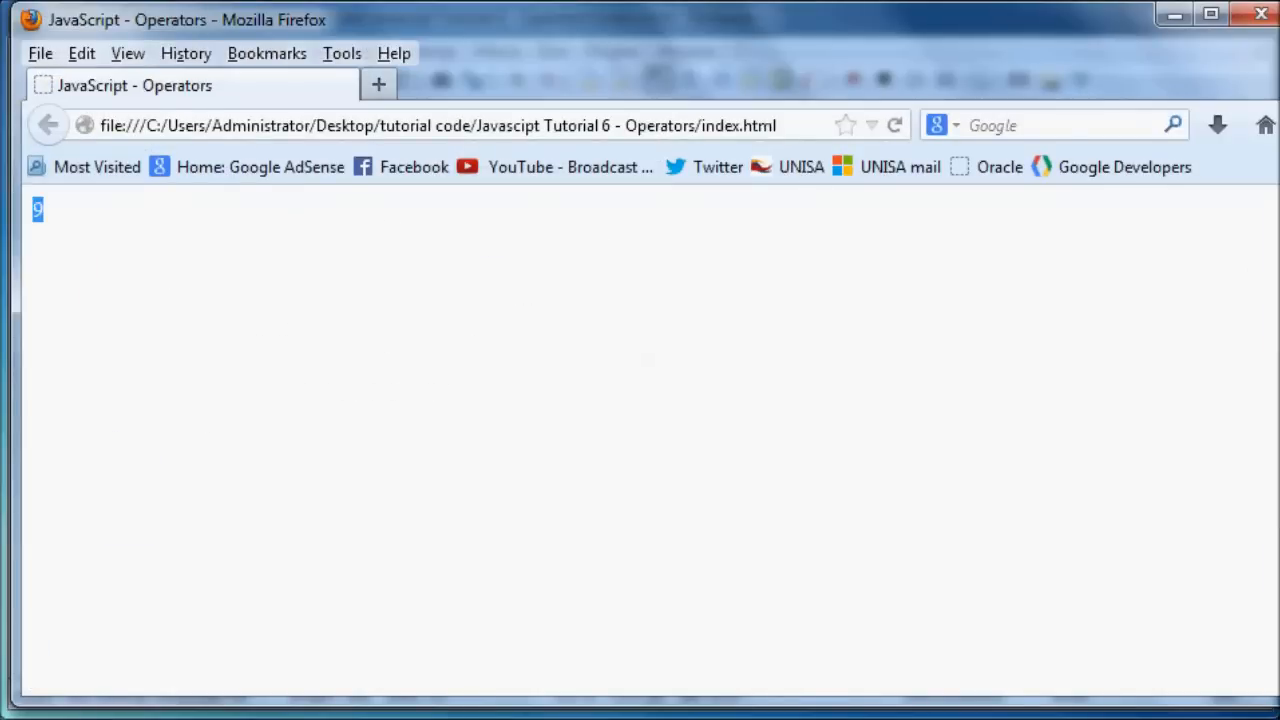
pyautogui.moveTo(496, 344)
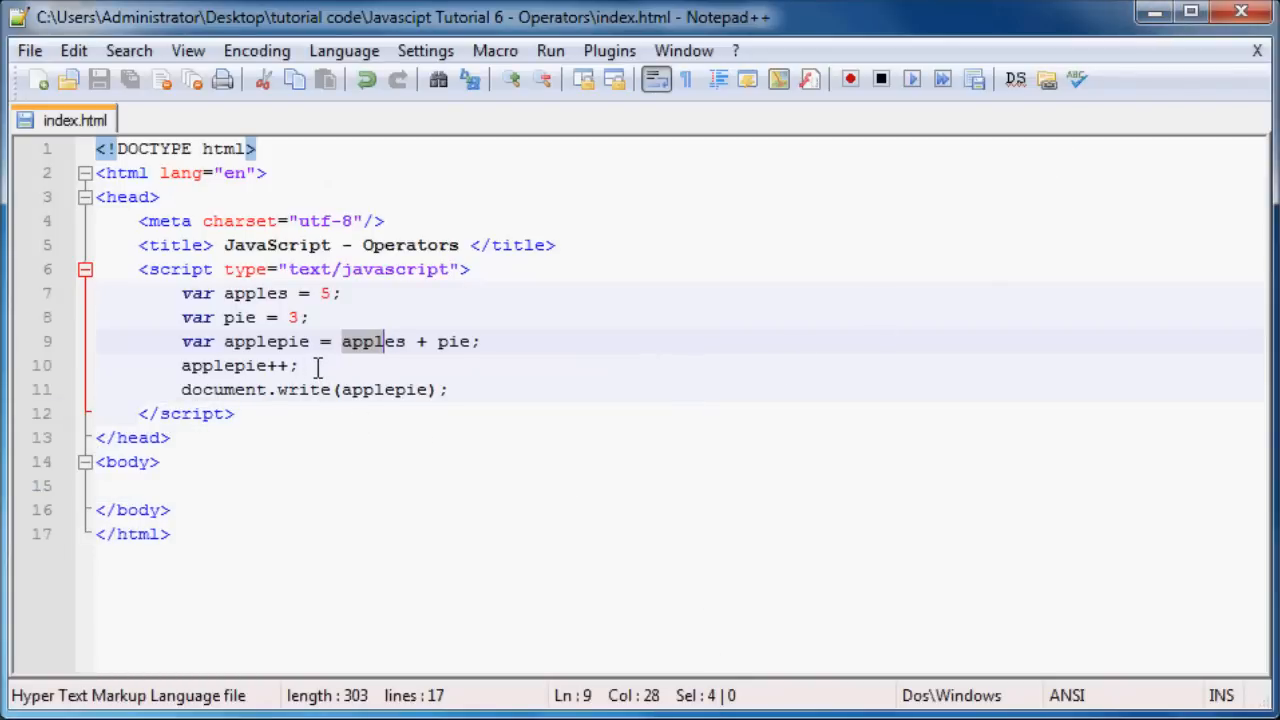
pyautogui.moveTo(266, 396)
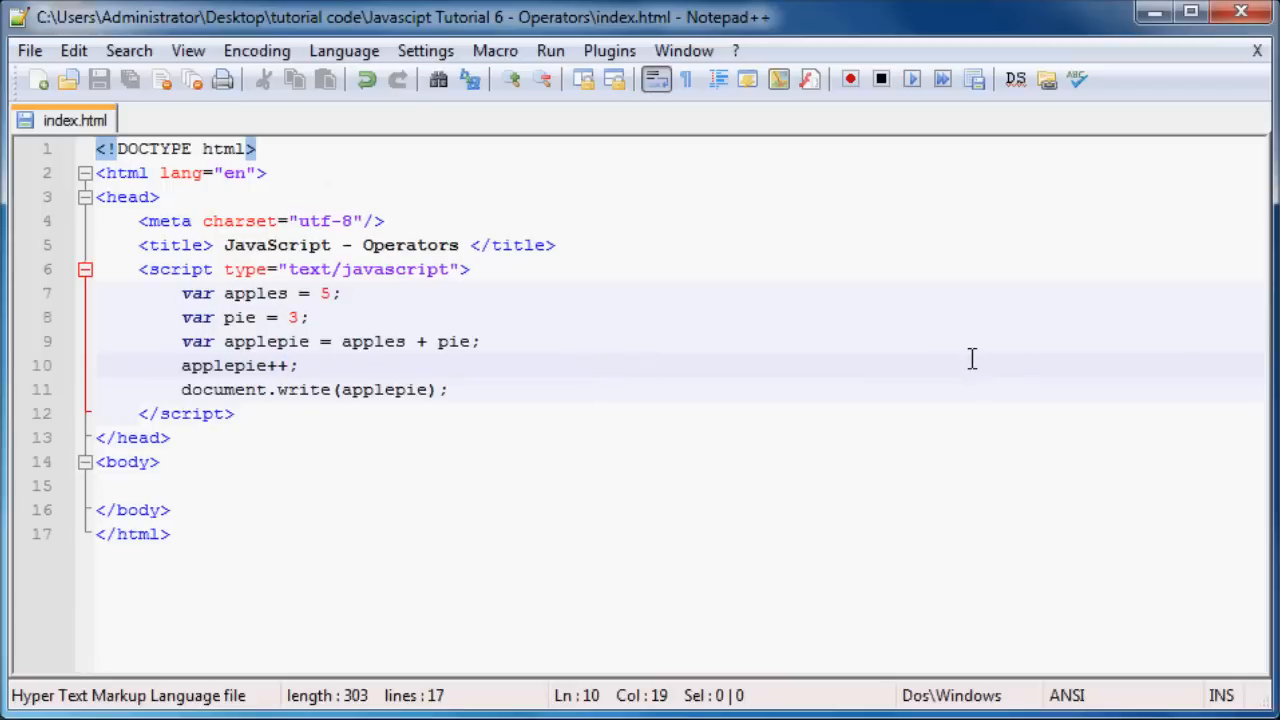
# - Change applepie++ to applepie-- on line 10 and save index.html
pyautogui.press('Backspace')
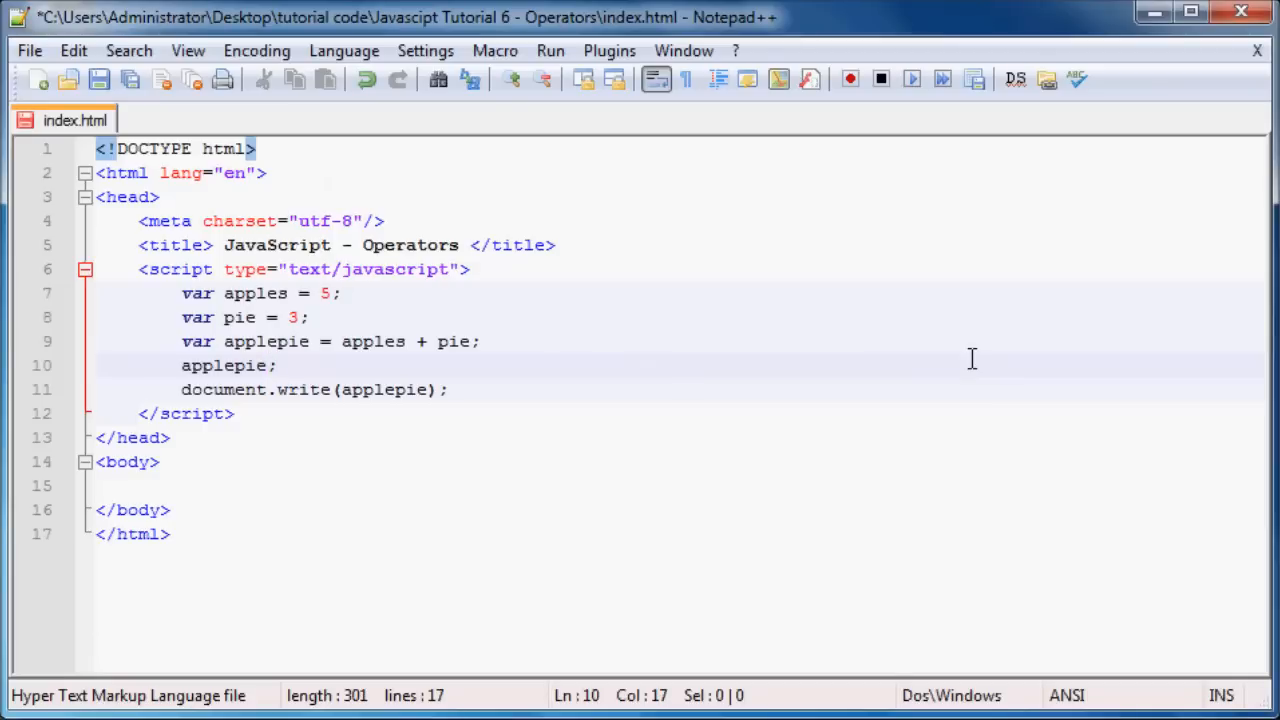
pyautogui.write('-')
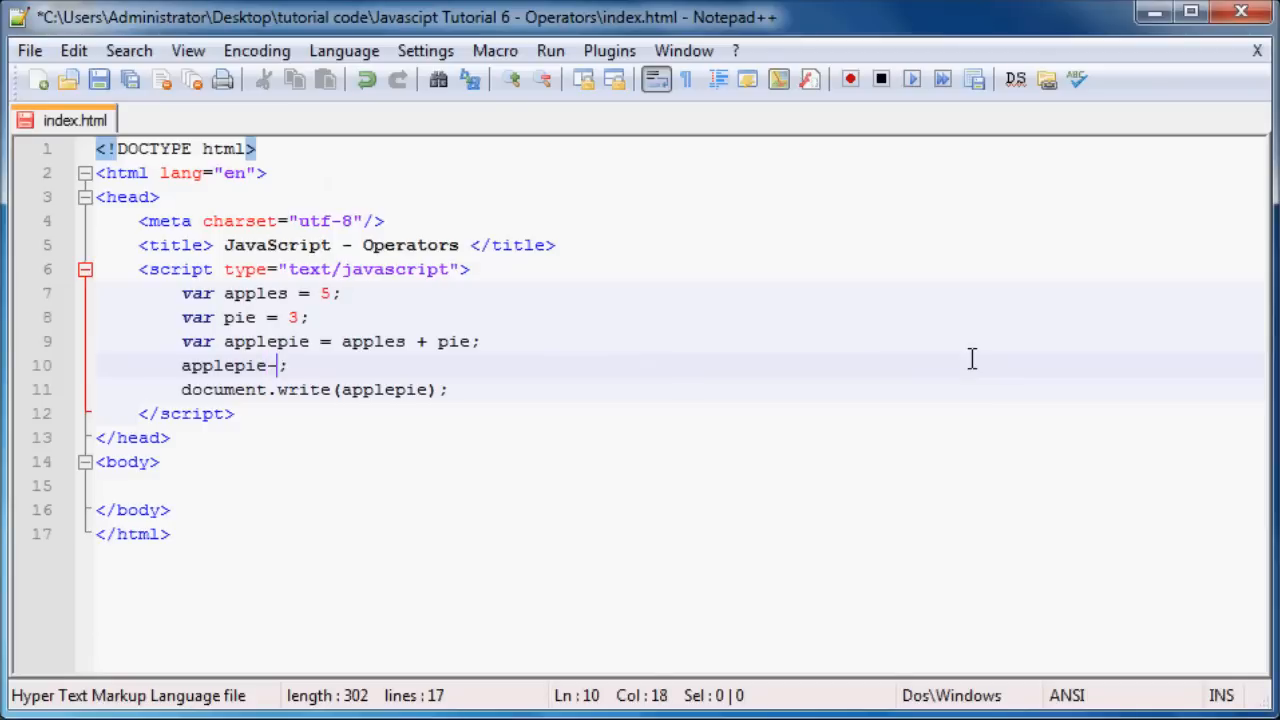
pyautogui.write('-')
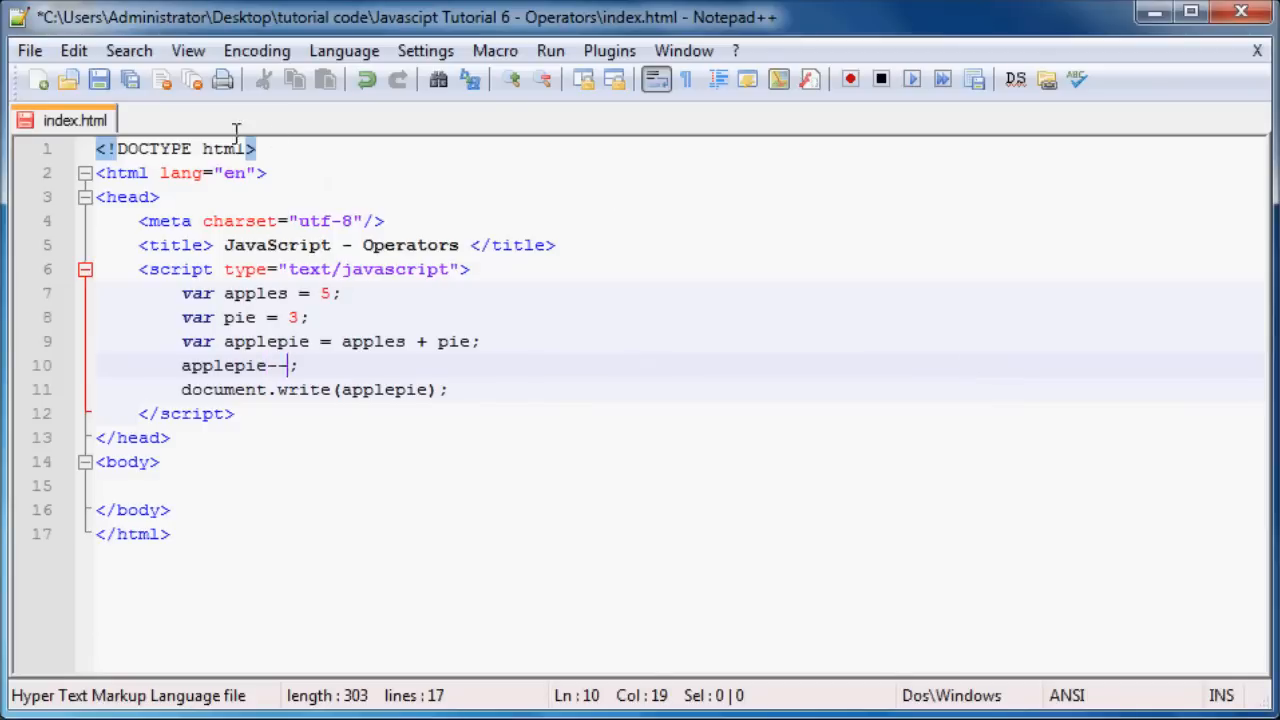
pyautogui.press('Ctrl+s')
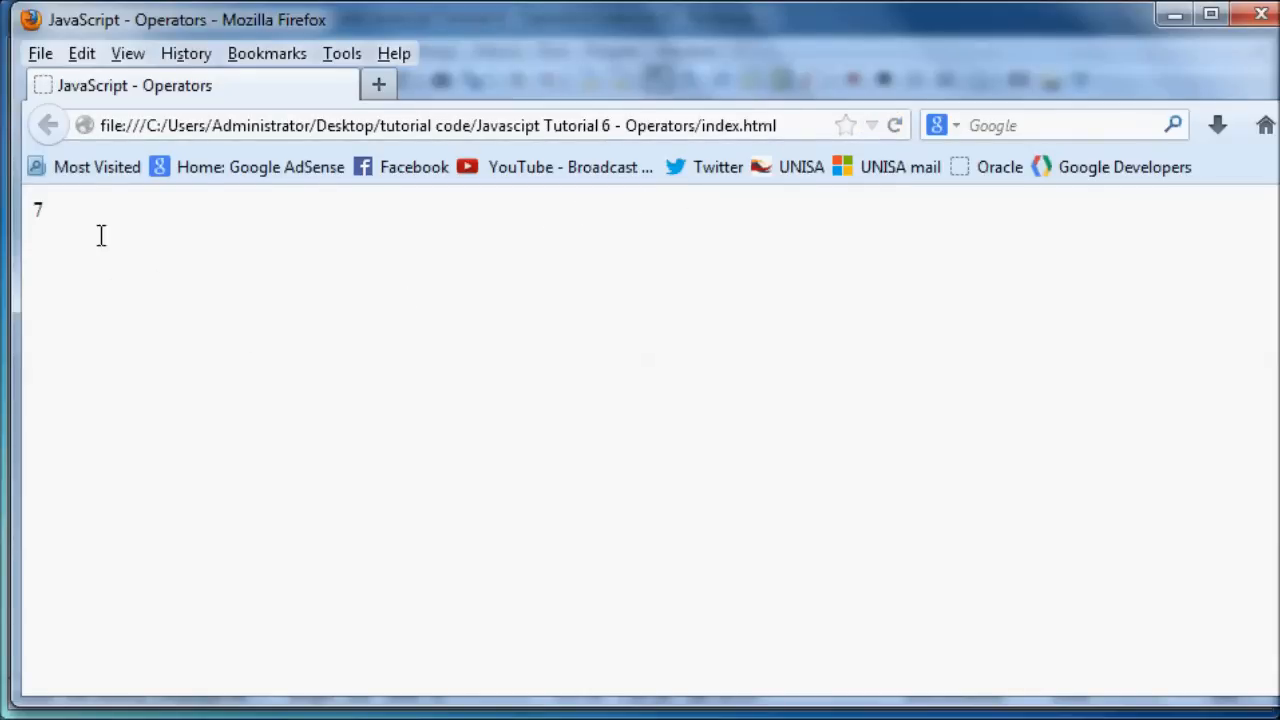
pyautogui.moveTo(348, 214)
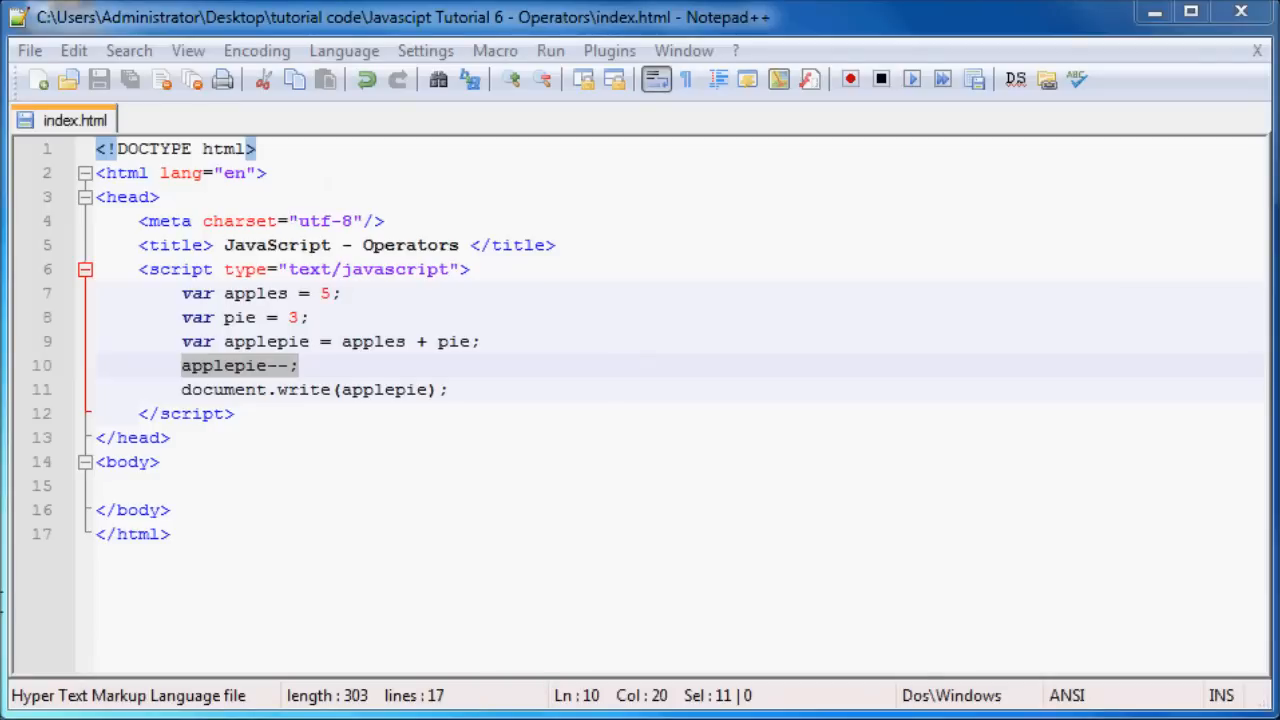
pyautogui.moveTo(336, 578)
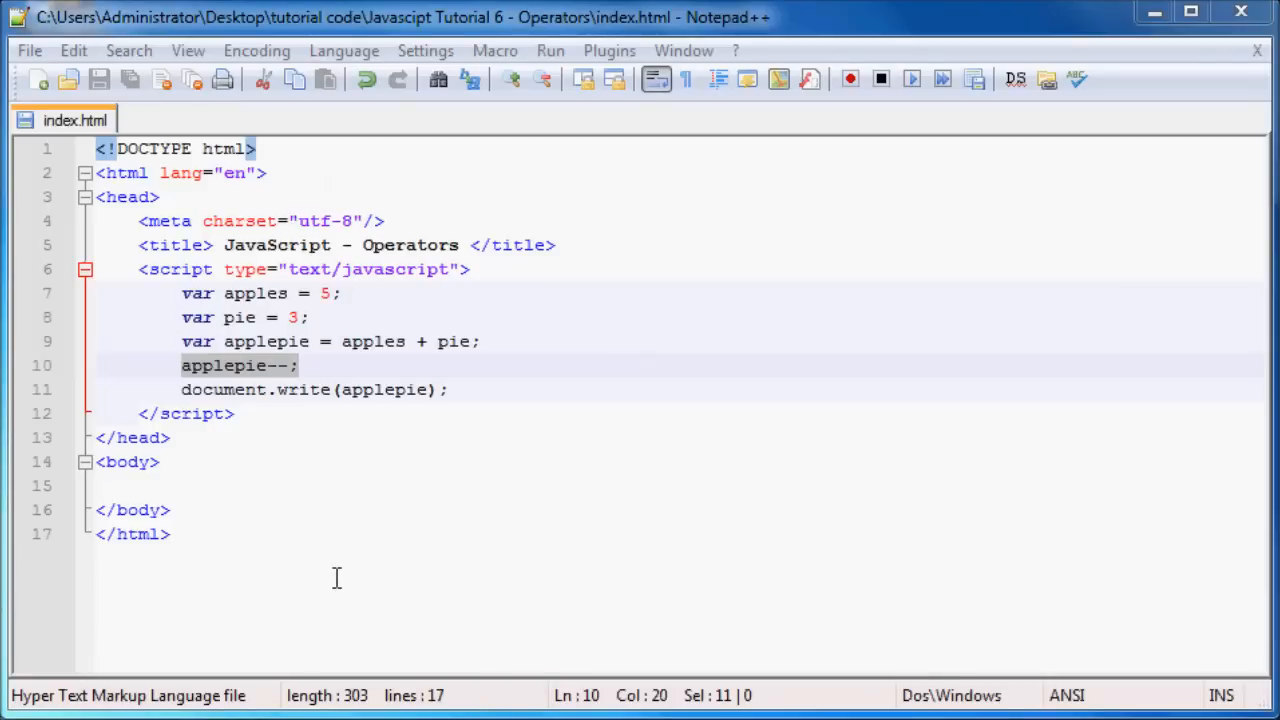
# - Delete the applepie--; line and select the applepie declaration for removal
pyautogui.click(330, 390)
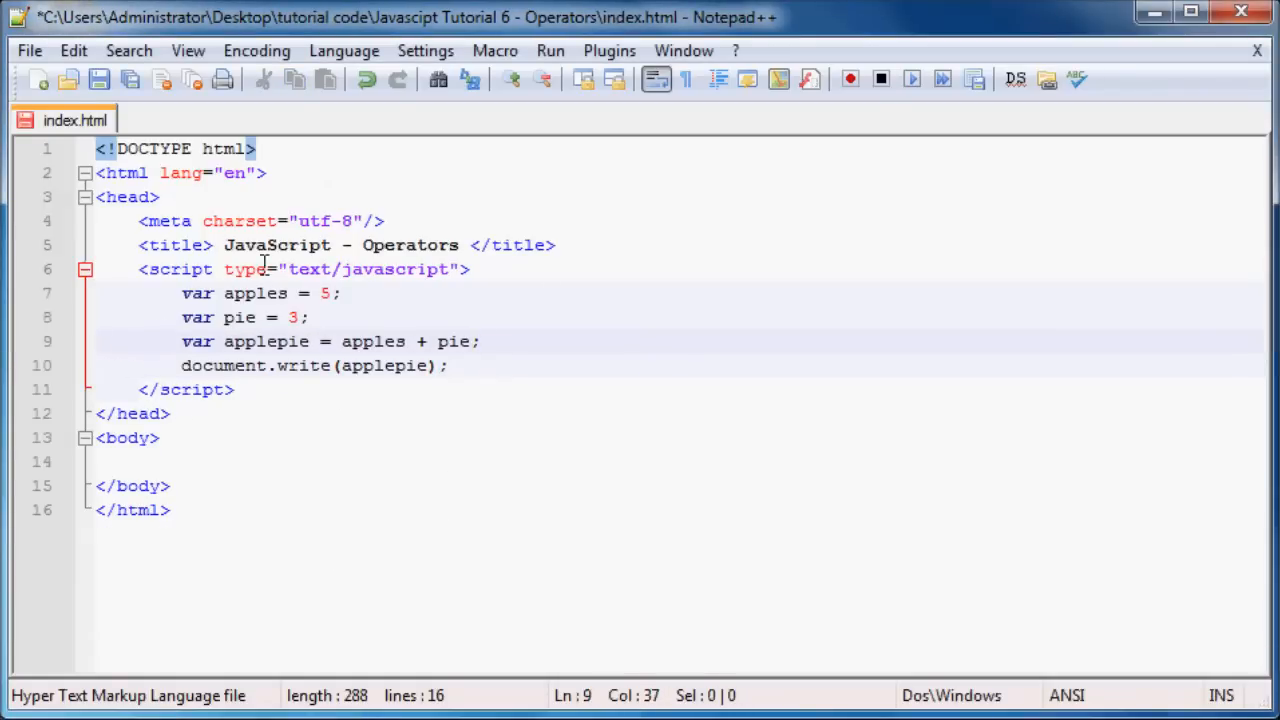
pyautogui.moveTo(310, 340)
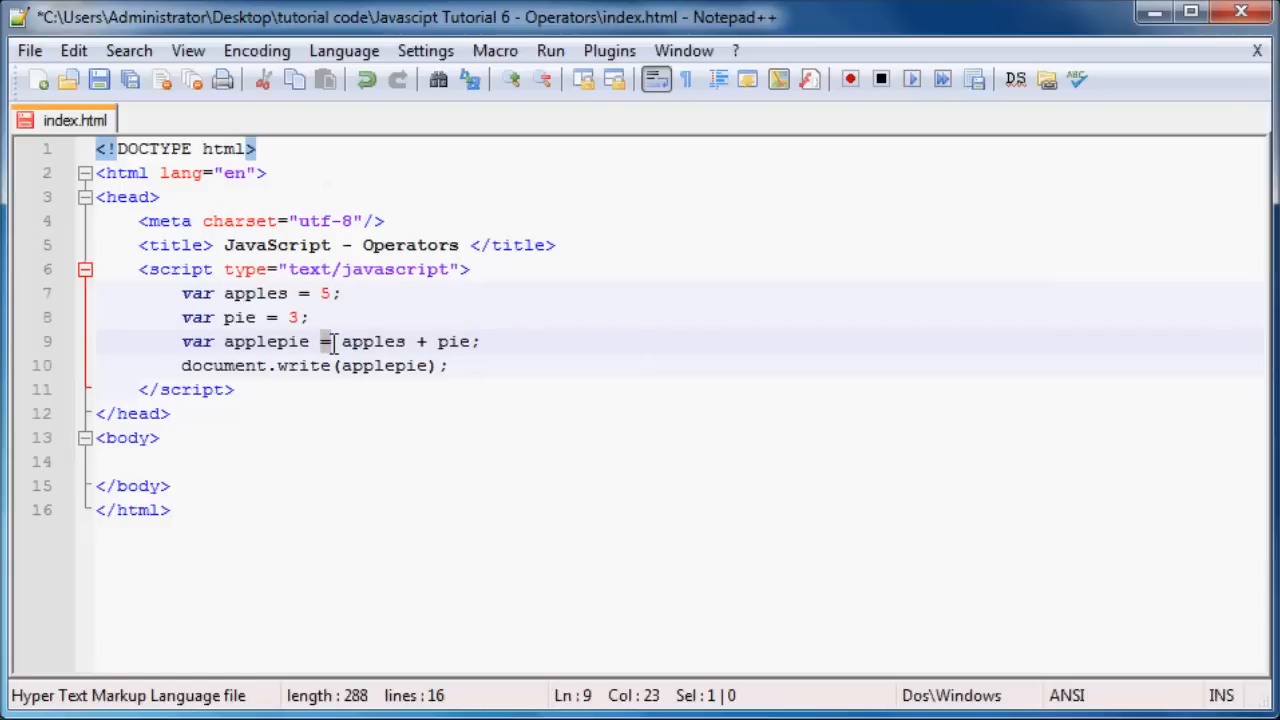
pyautogui.moveTo(552, 364)
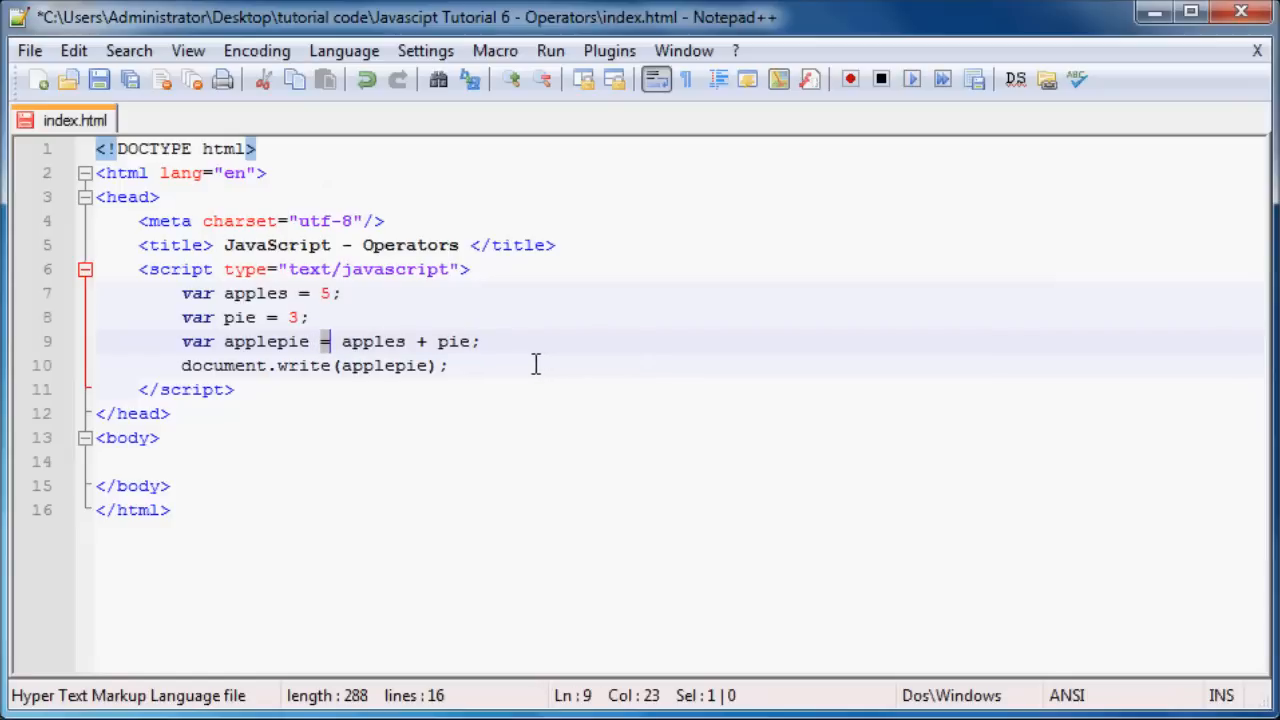
pyautogui.moveTo(522, 364)
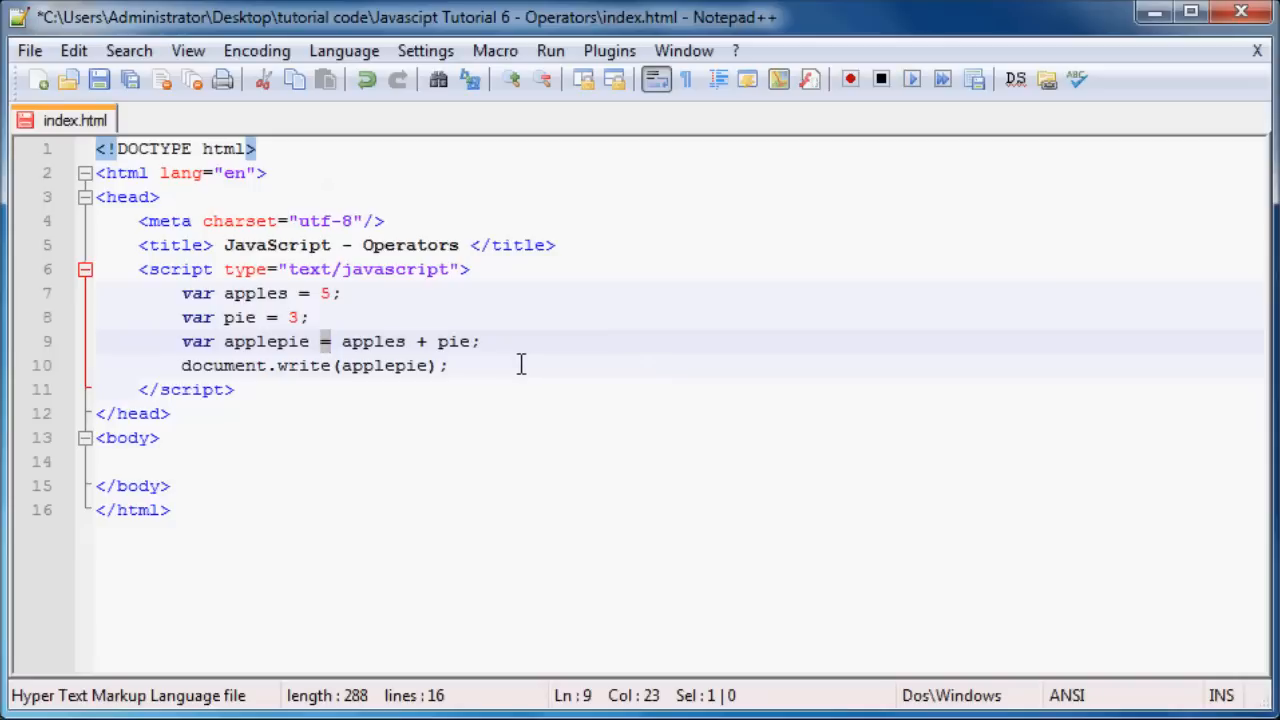
pyautogui.moveTo(360, 340)
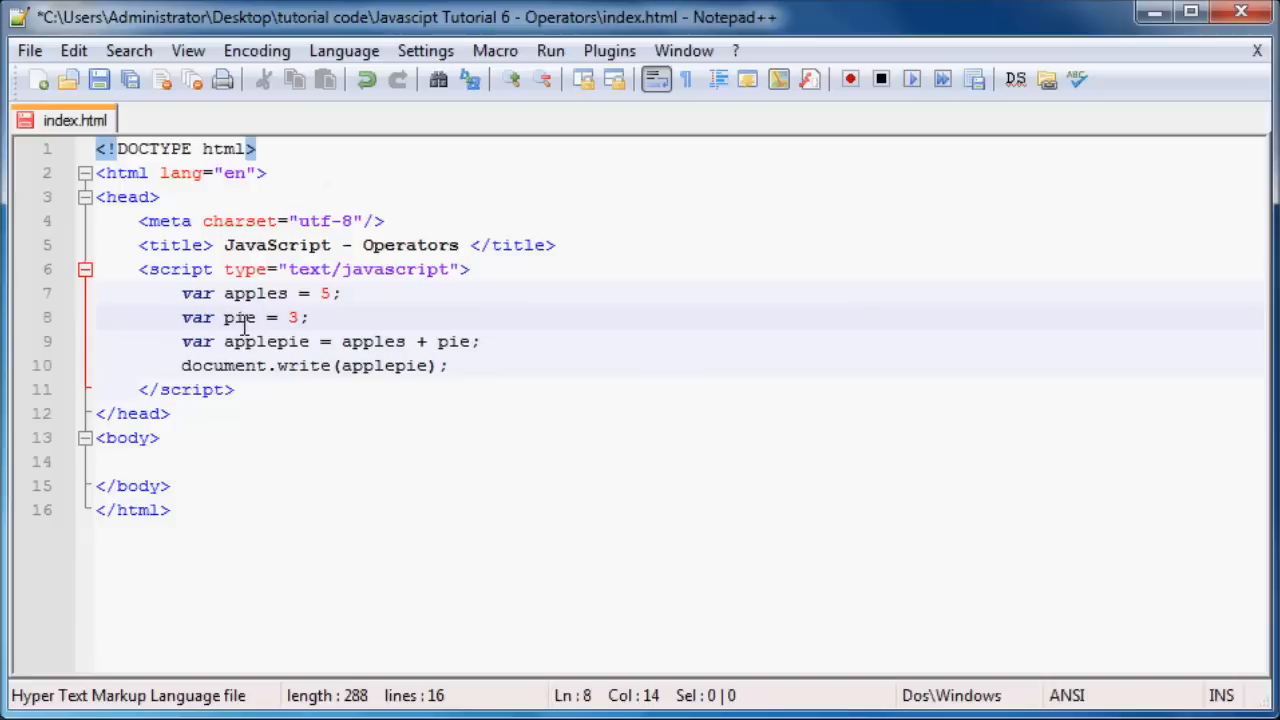
pyautogui.moveTo(348, 340)
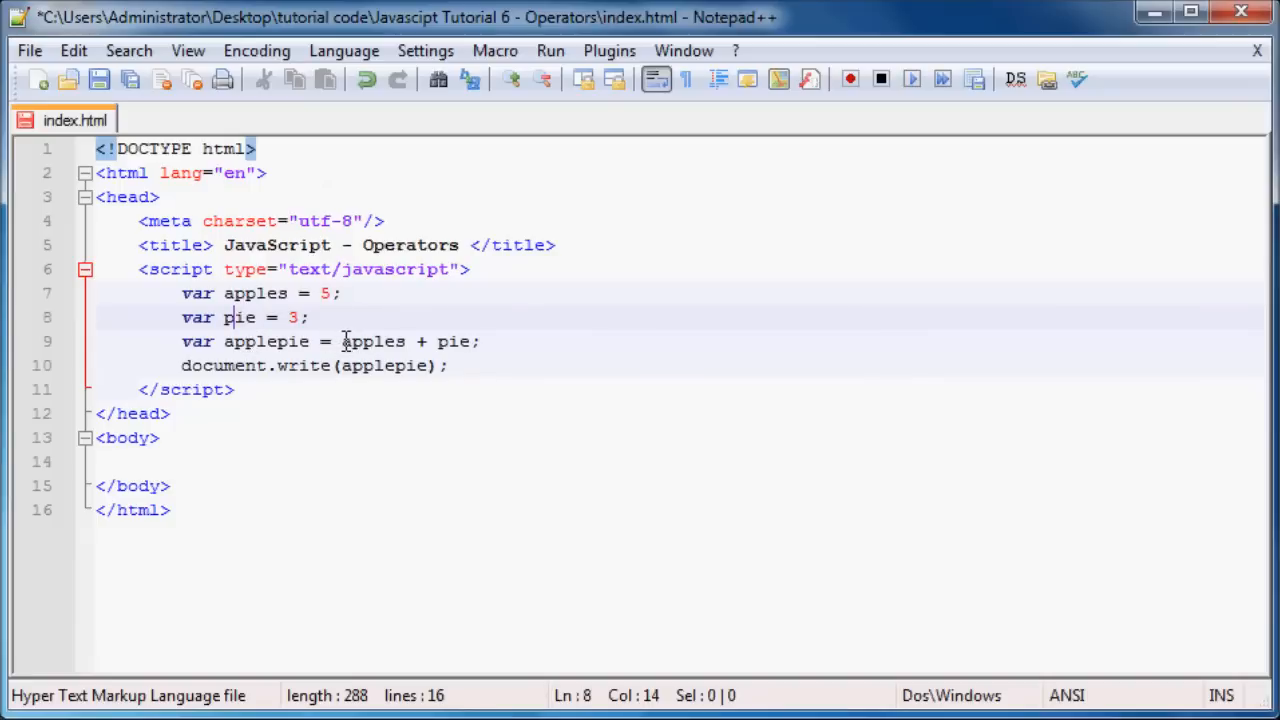
pyautogui.moveTo(342, 340); pyautogui.dragTo(448, 340)
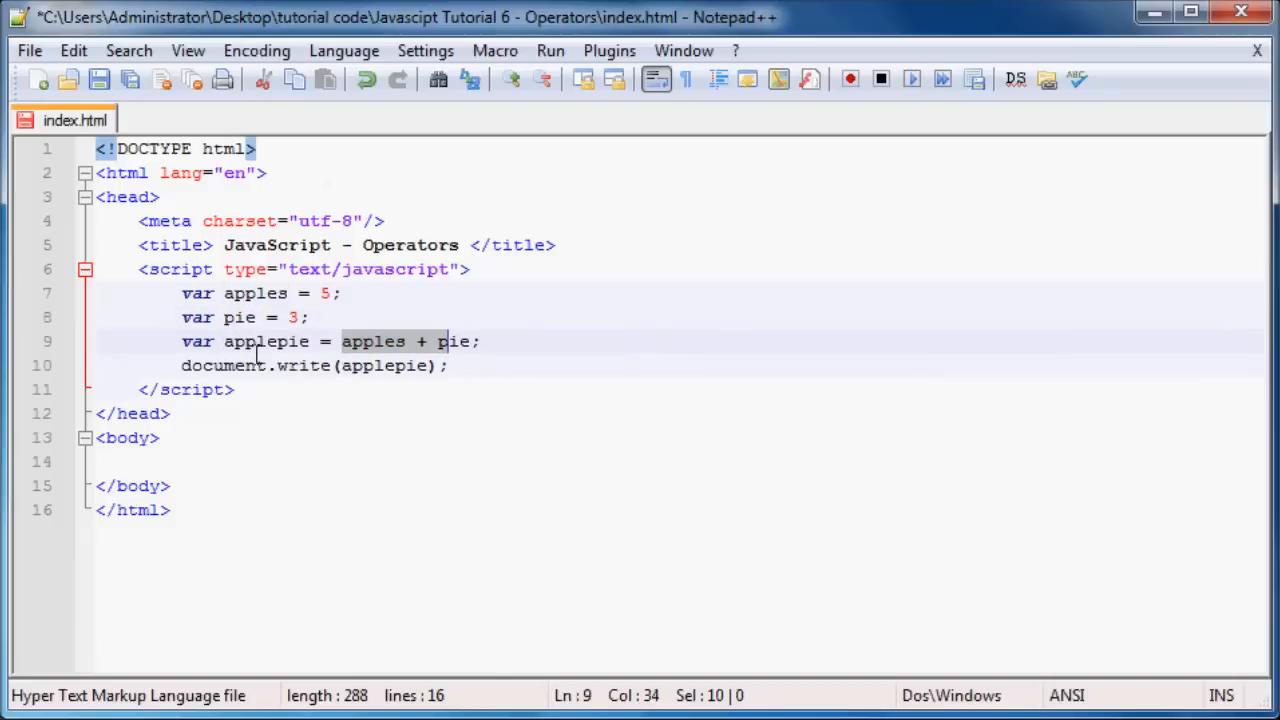
pyautogui.doubleClick(264, 340)
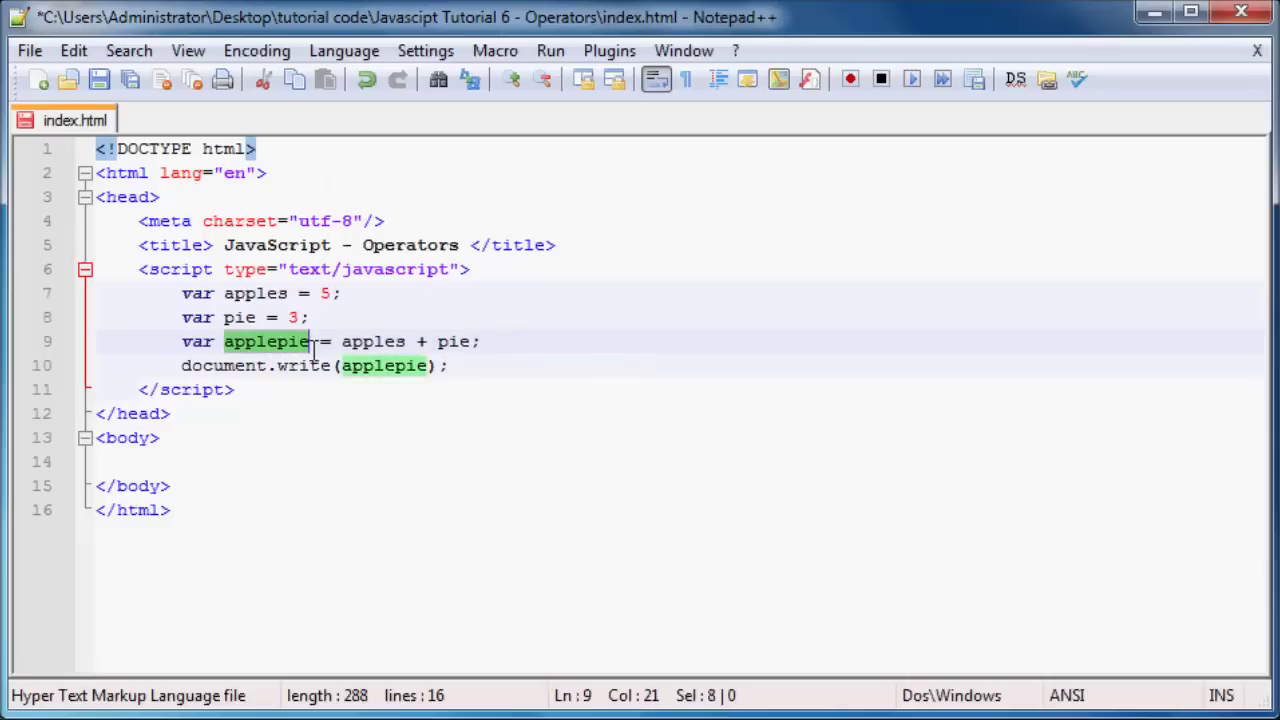
pyautogui.moveTo(322, 356)
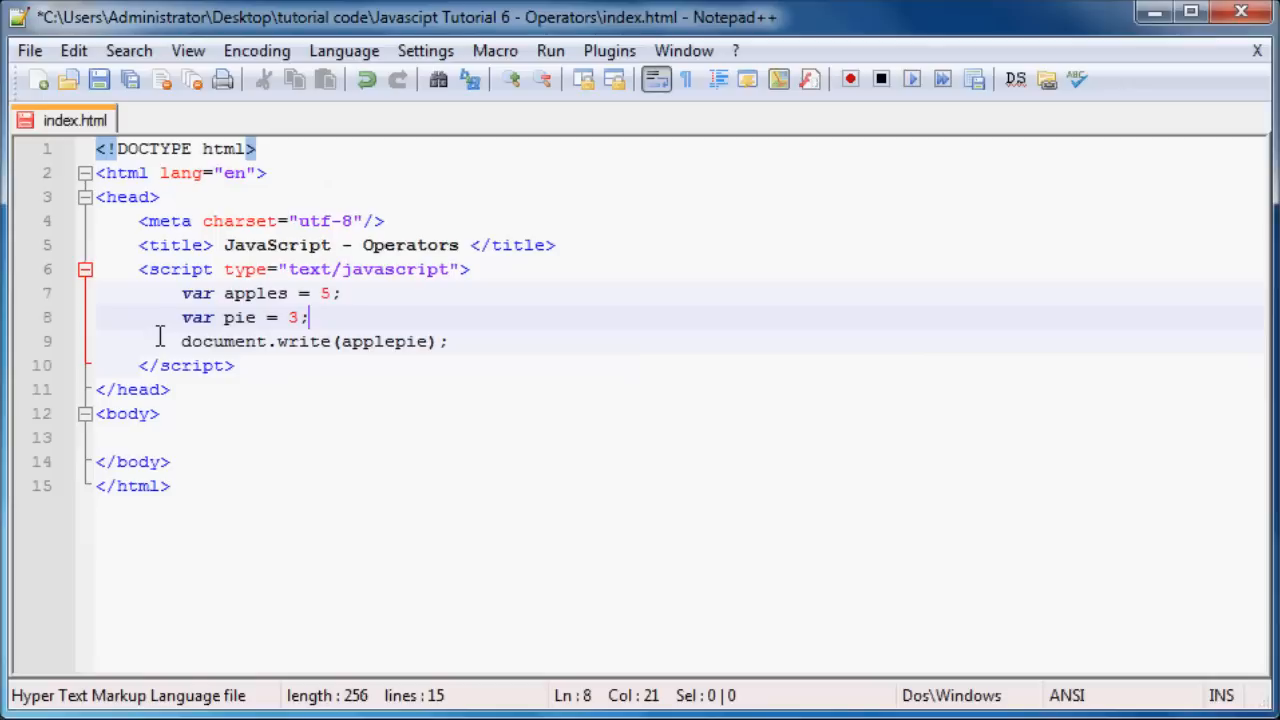
# - Insert a new line reading apples += pie; before the document.write statement
pyautogui.press('Enter')
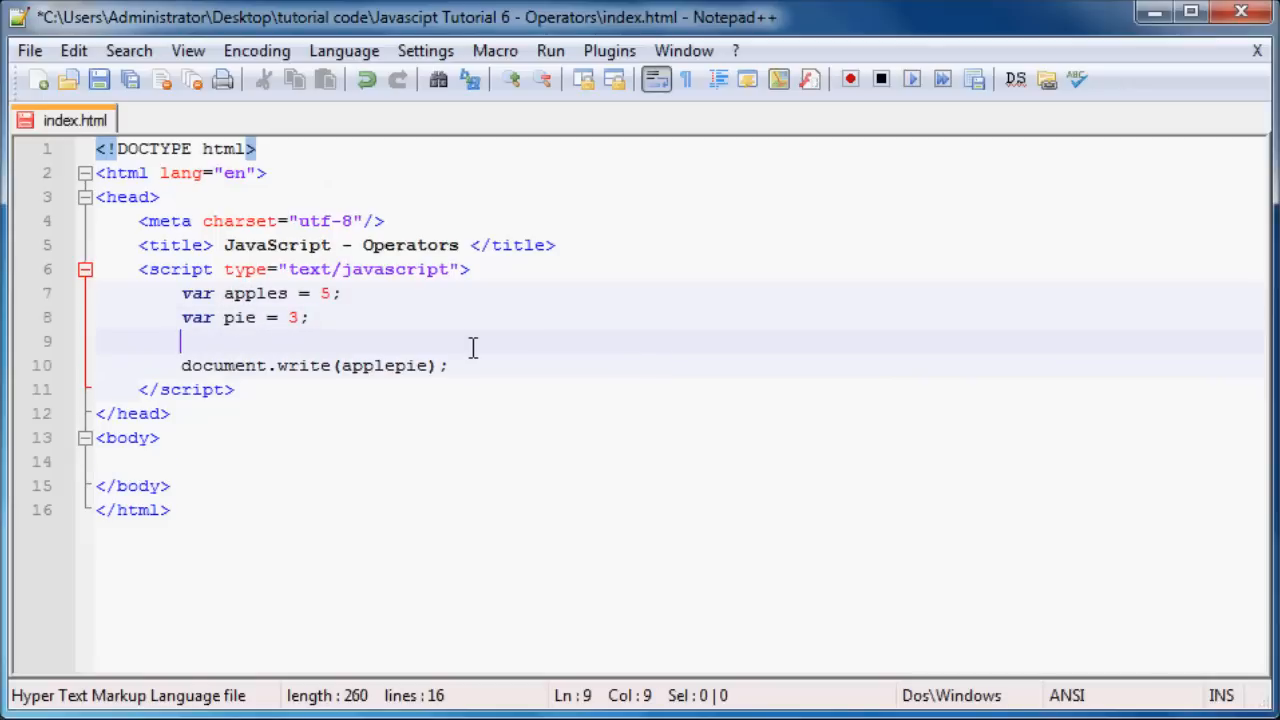
pyautogui.write('a')
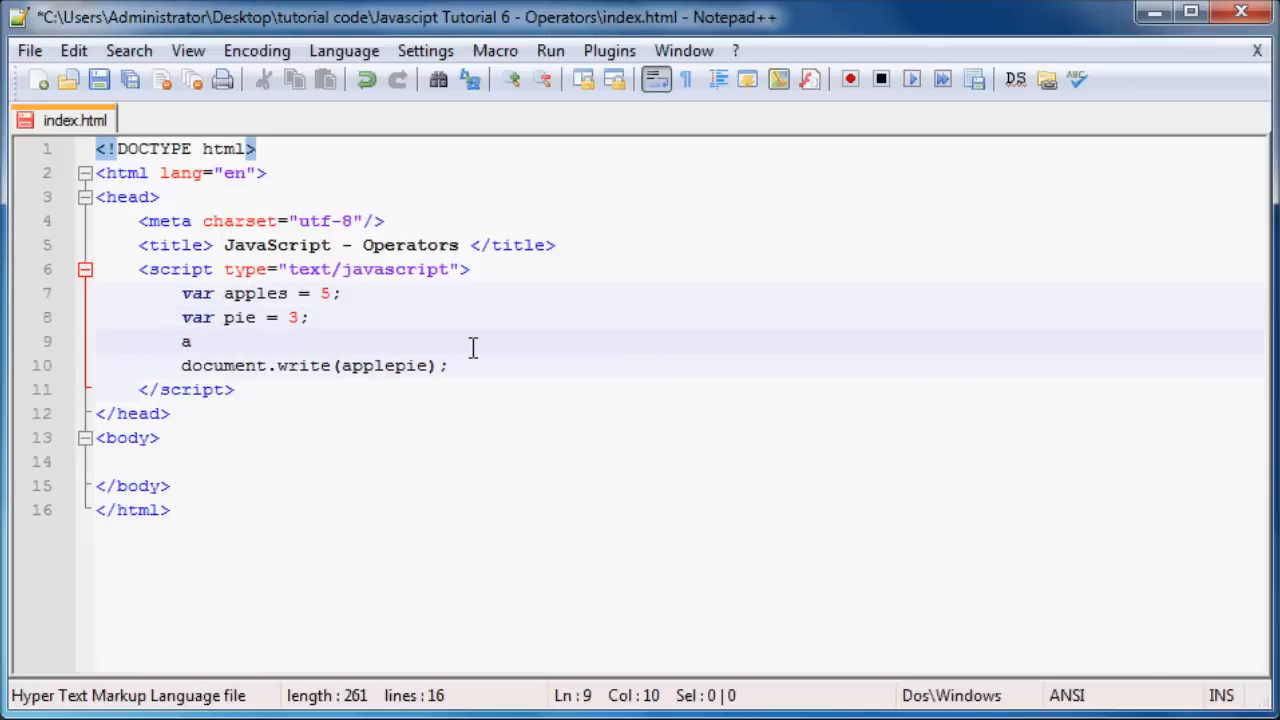
pyautogui.write('pples')
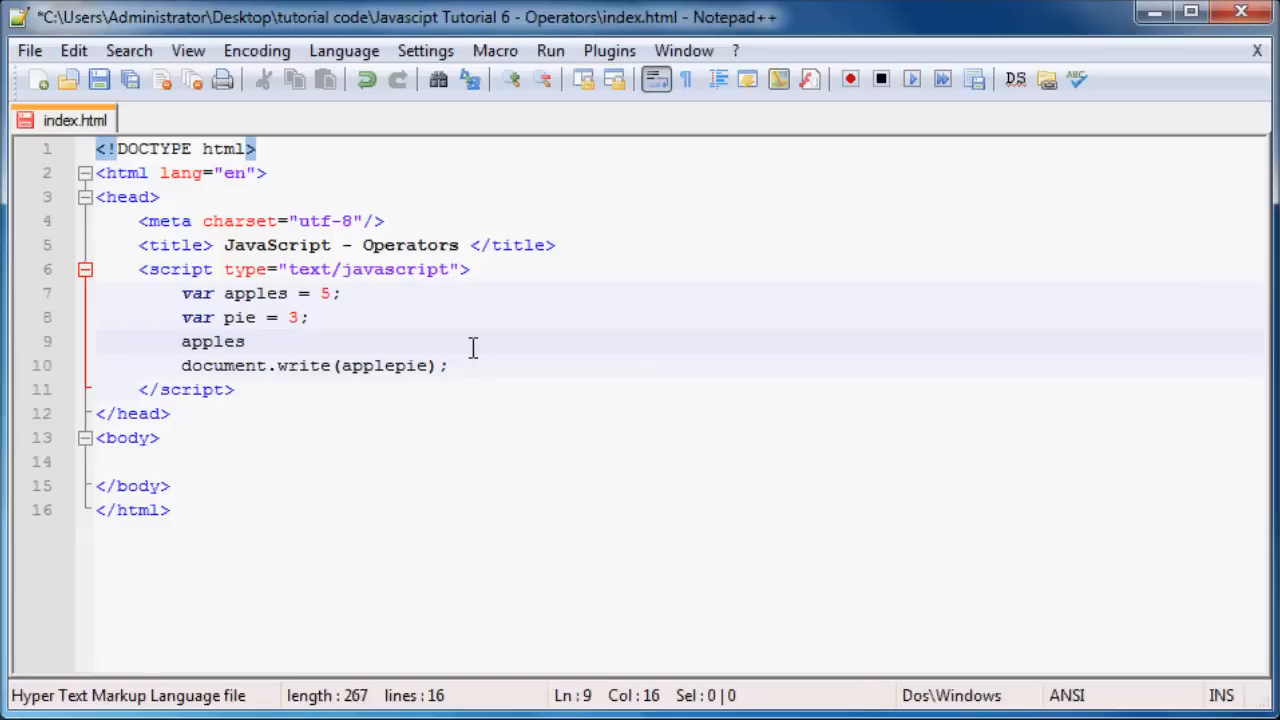
pyautogui.write('+=')
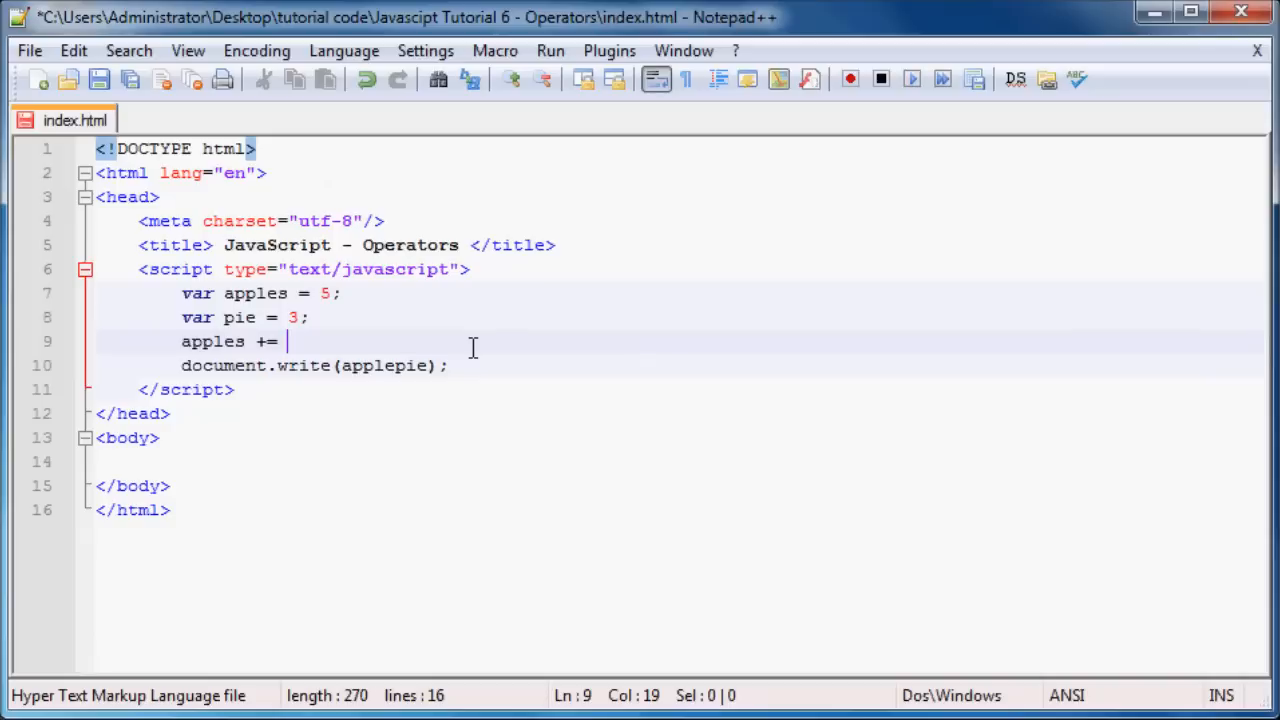
pyautogui.moveTo(262, 340)
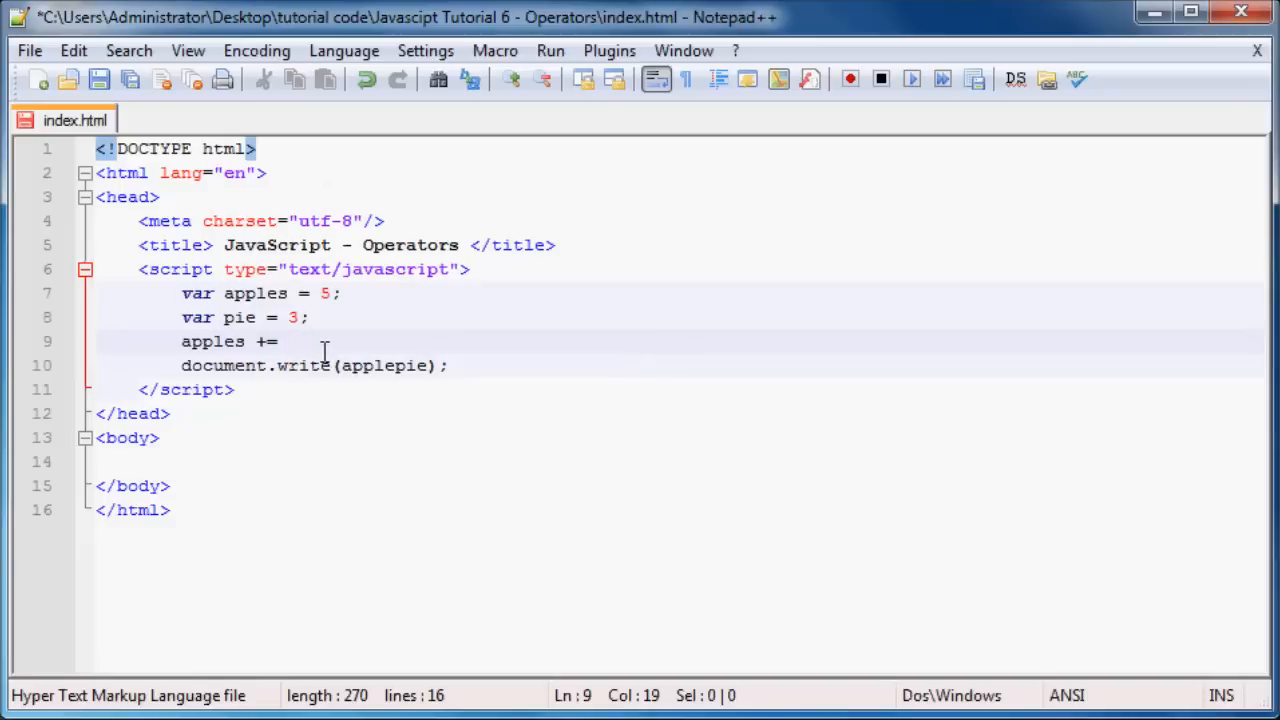
pyautogui.write('p')
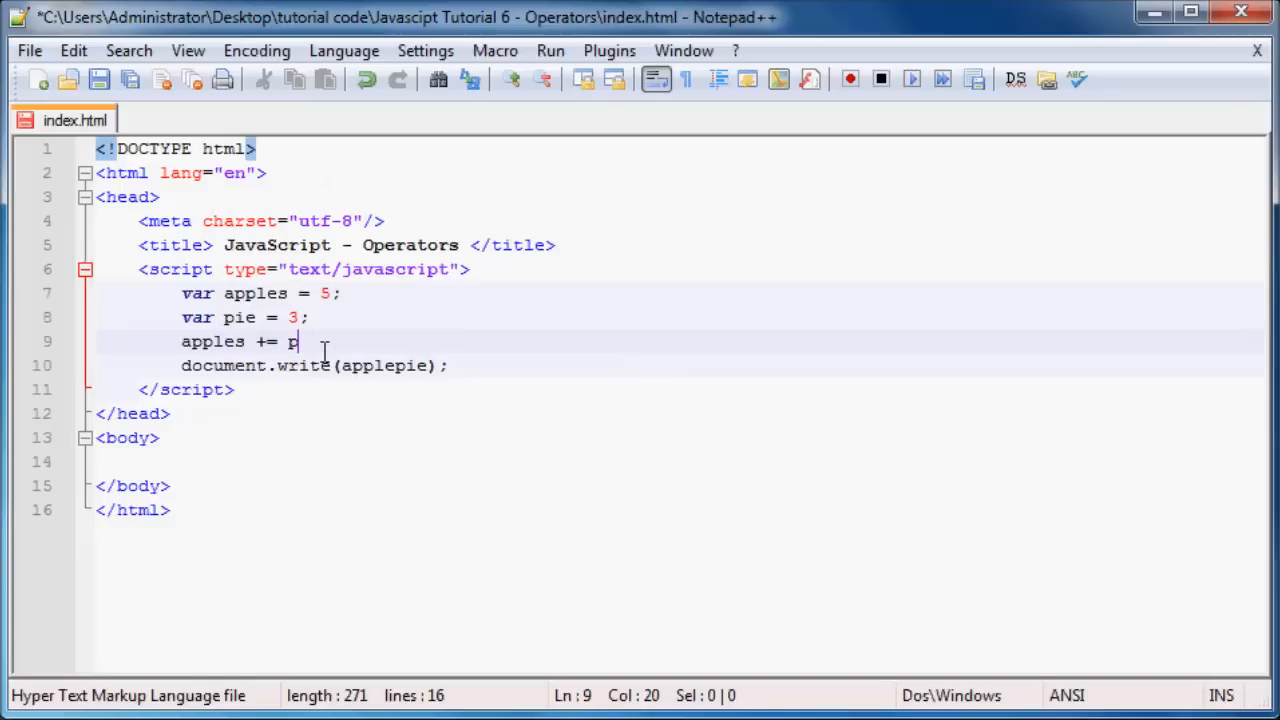
pyautogui.write('ie')
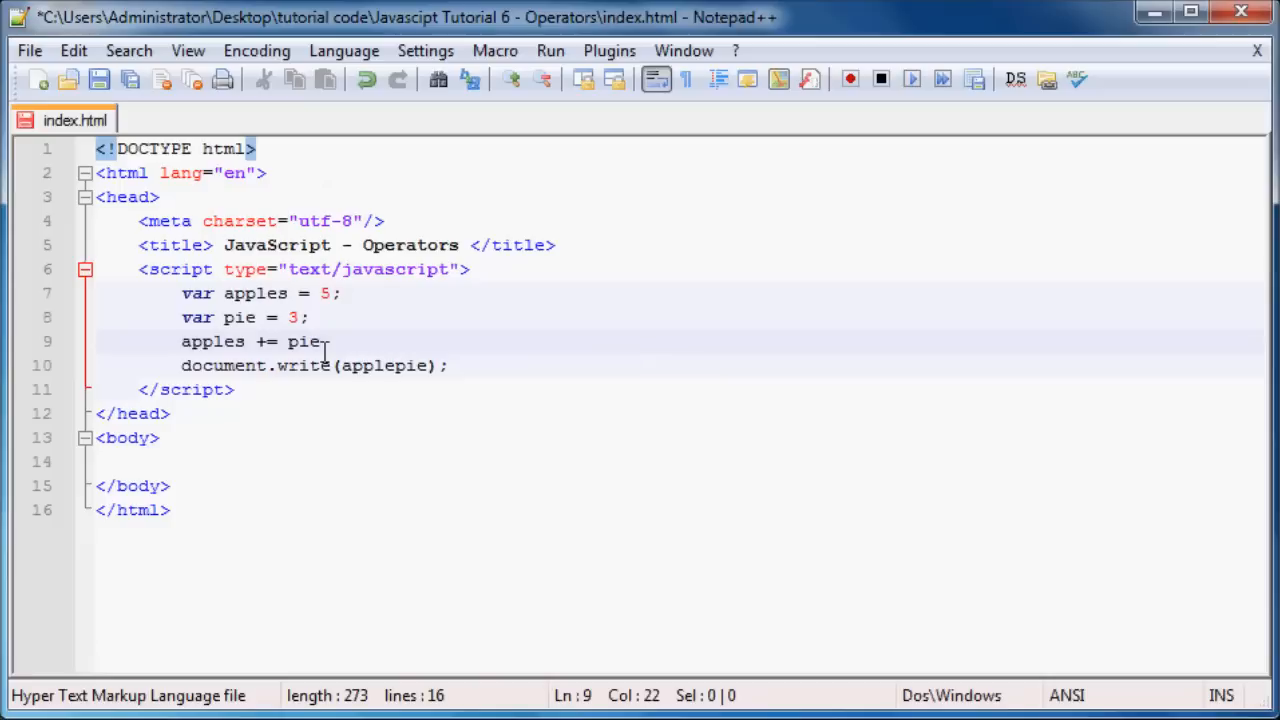
pyautogui.write(';')
pyautogui.click(314, 366)
pyautogui.write('s')
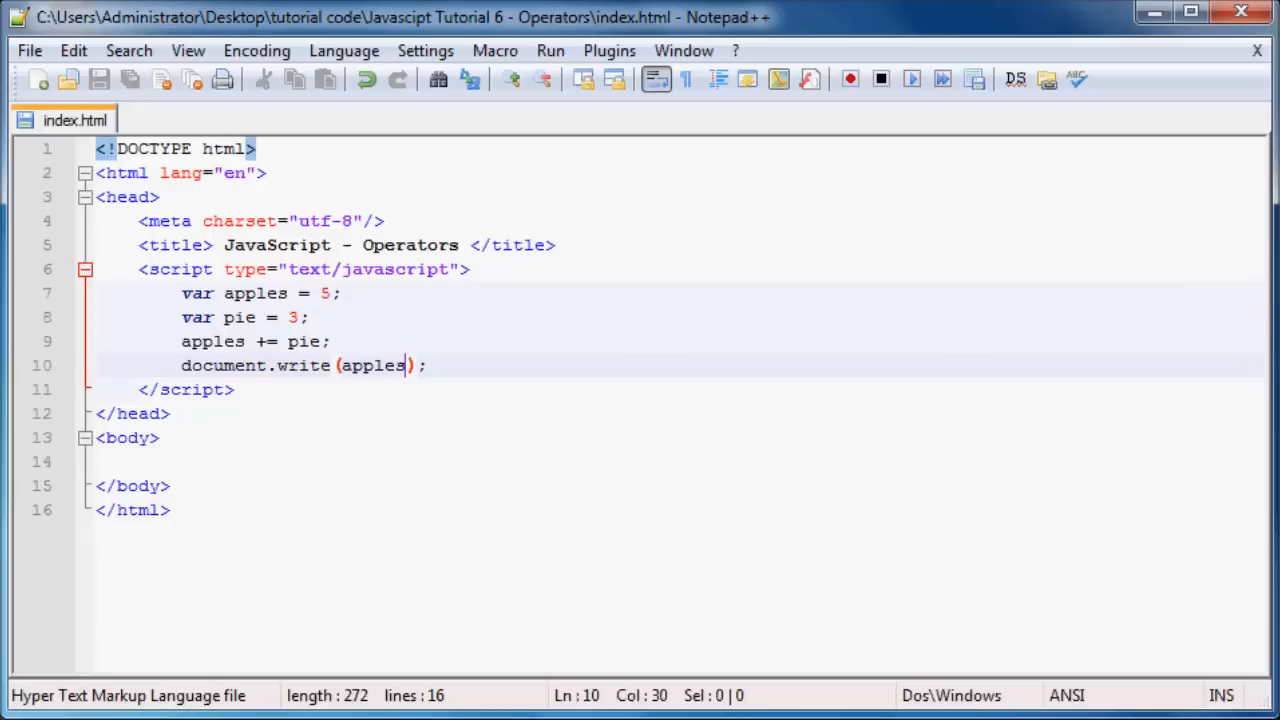
pyautogui.click(608, 50)
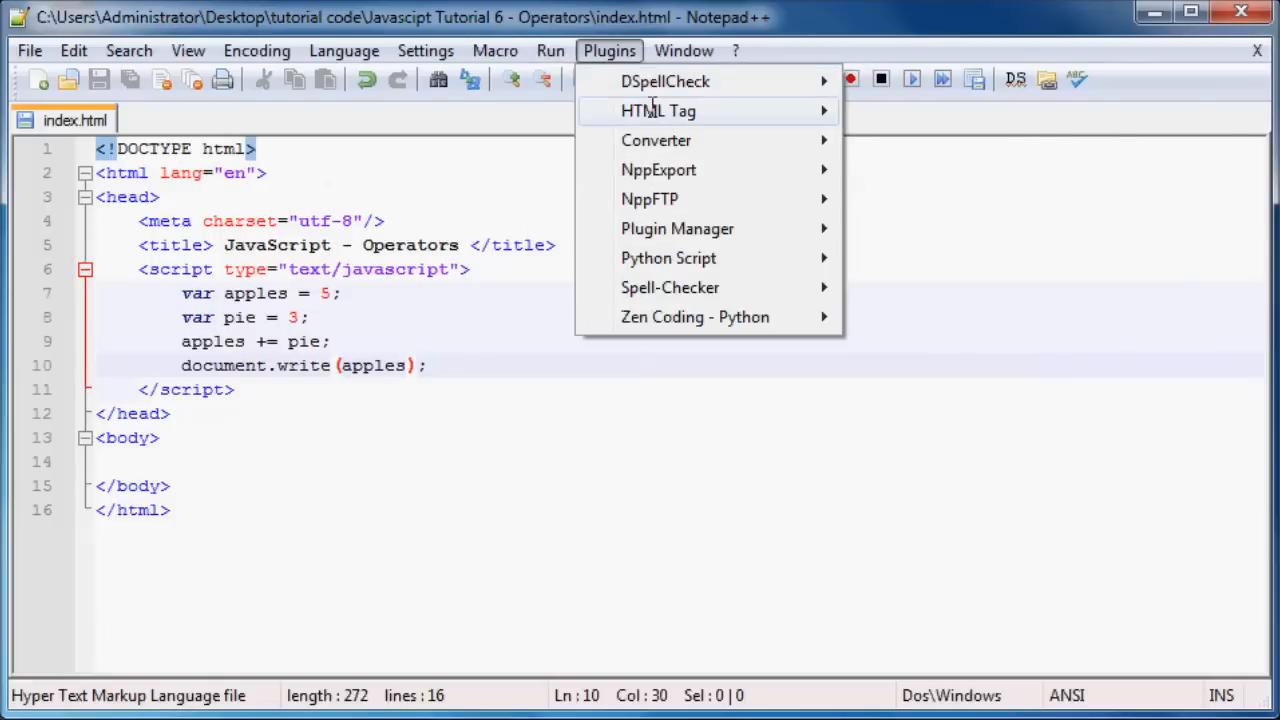
pyautogui.click(548, 128)
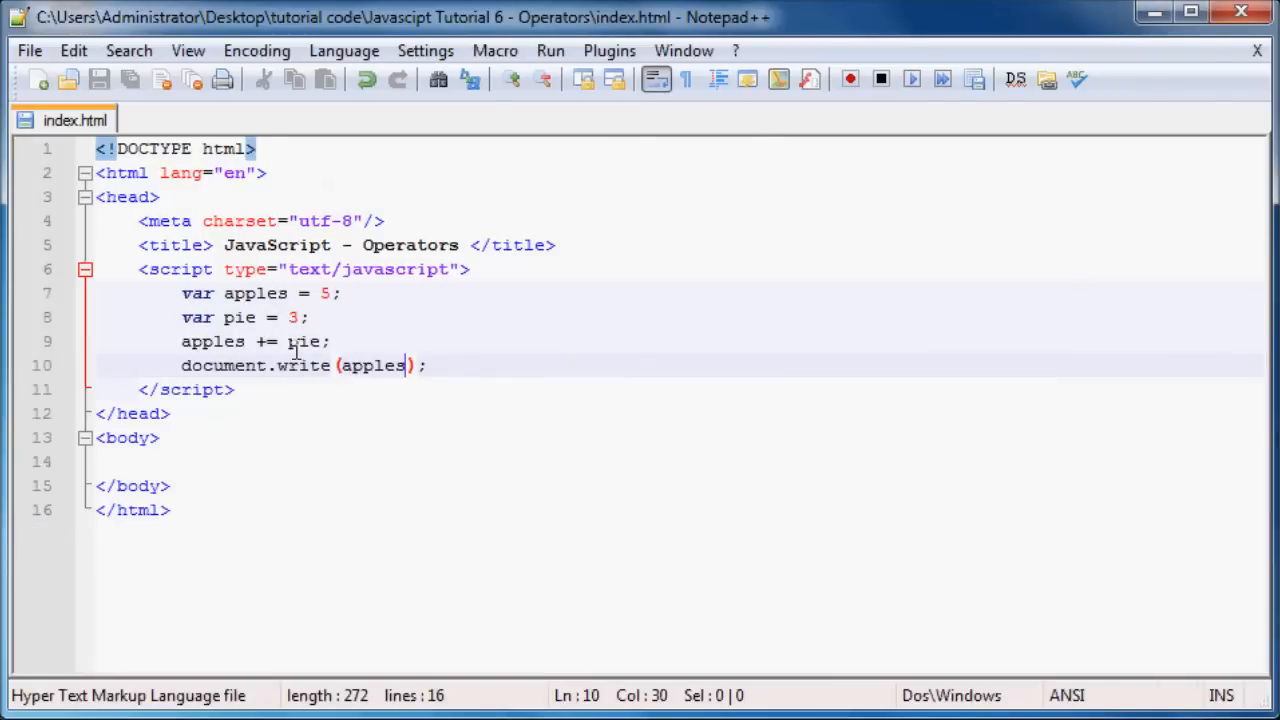
pyautogui.doubleClick(256, 292)
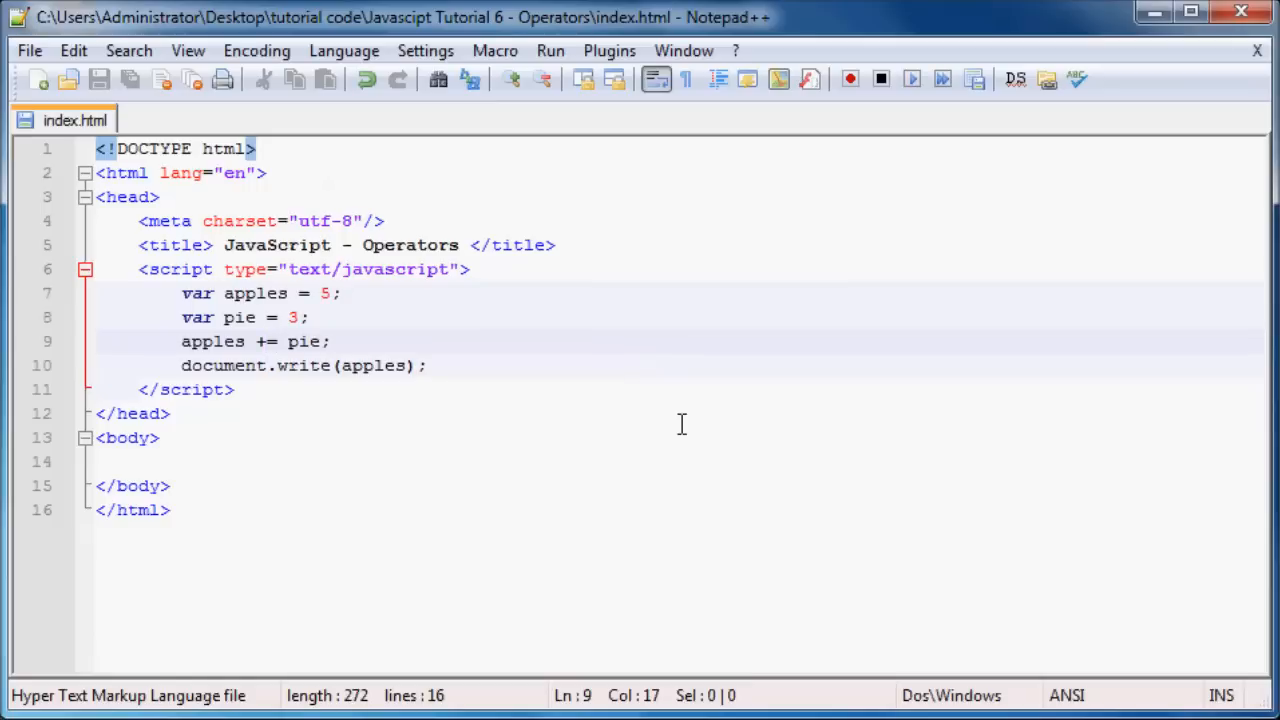
# - Try the -= and then *= compound assignments on line 9
pyautogui.press('Backspace')
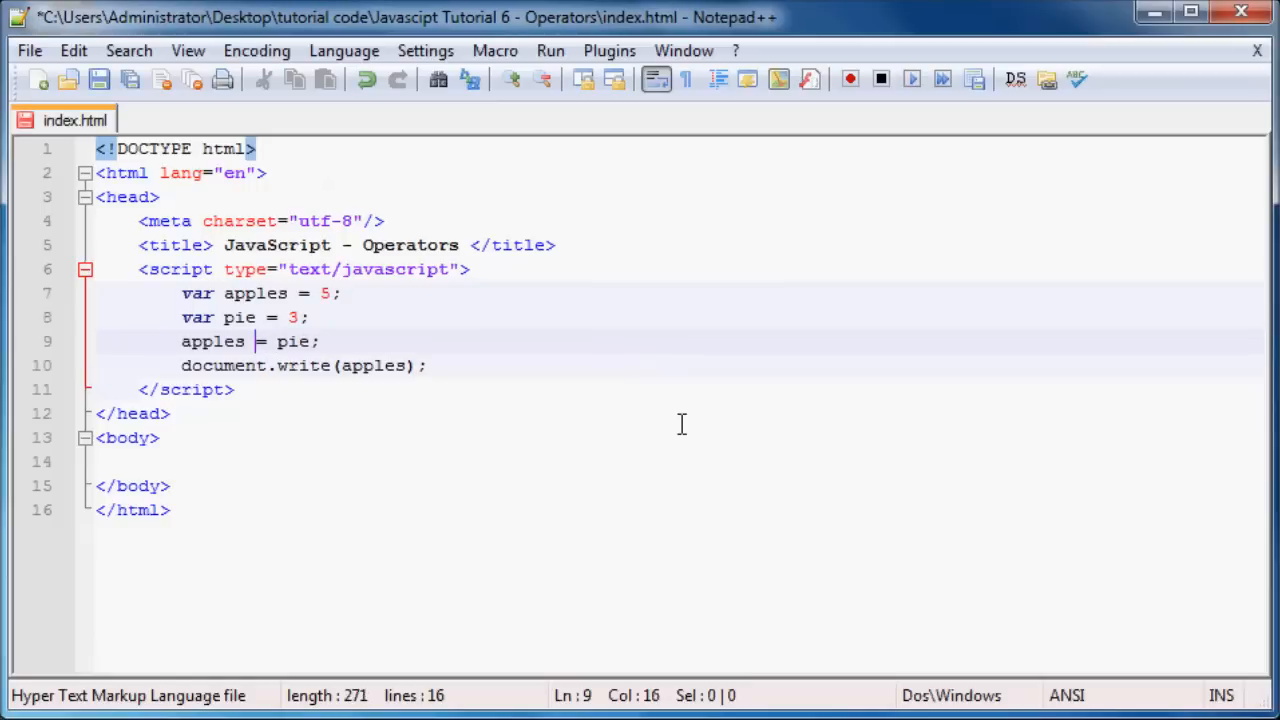
pyautogui.write('+')
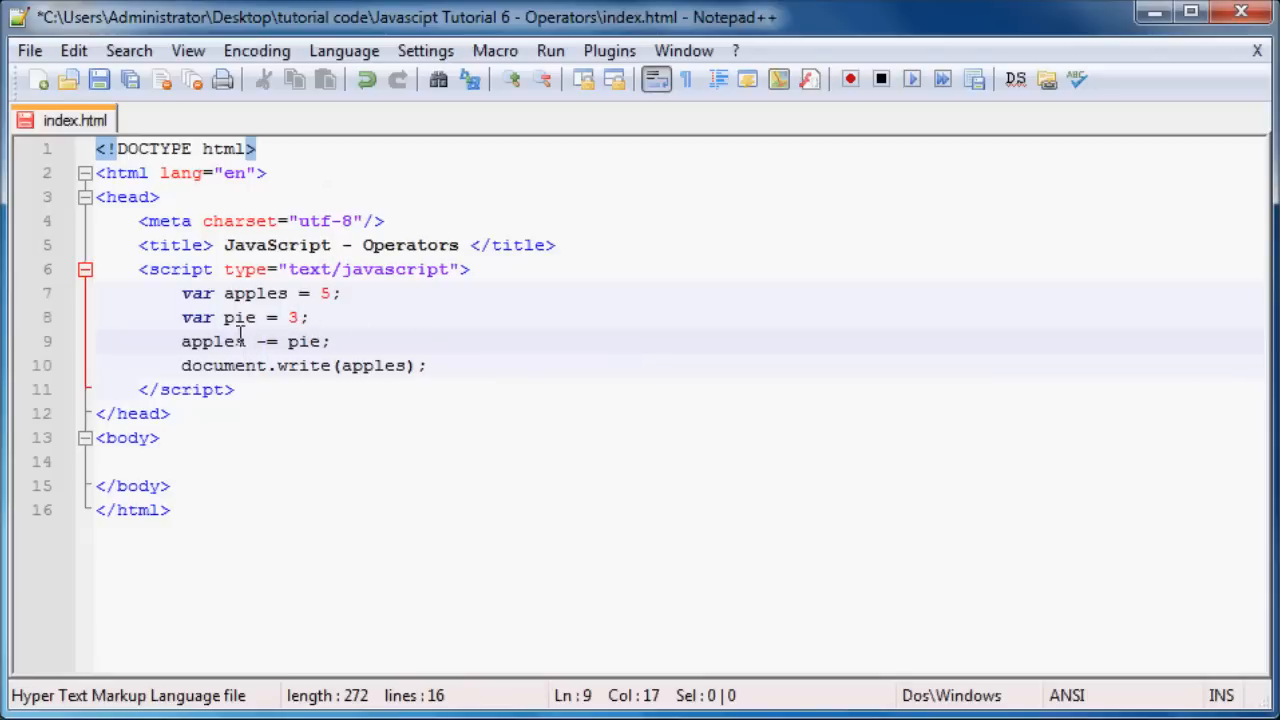
pyautogui.doubleClick(212, 340)
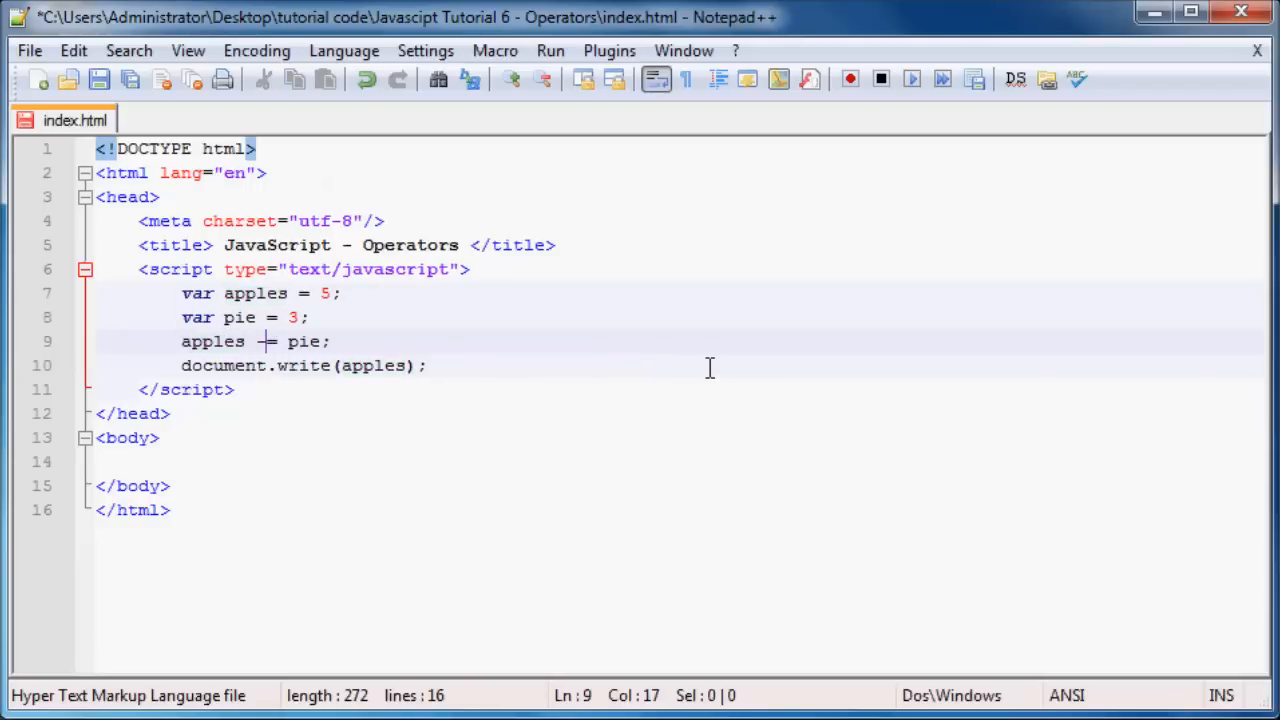
pyautogui.write('*')
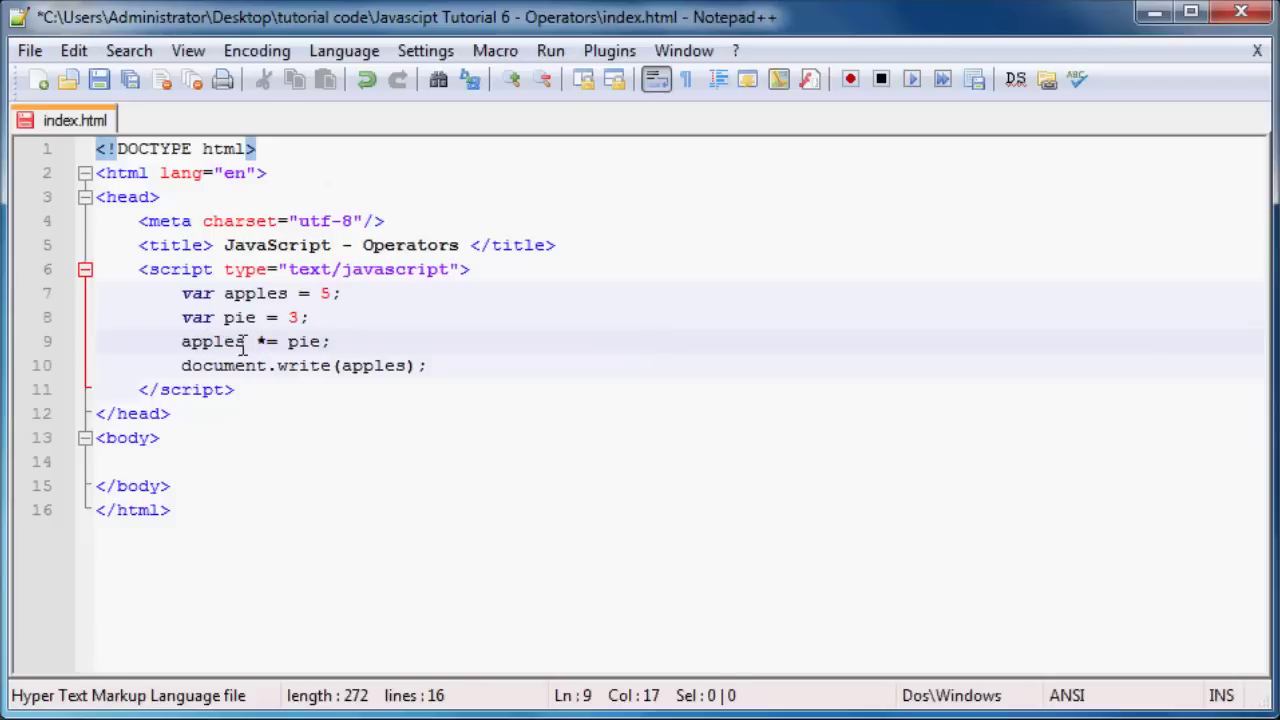
# - Settle on apples /= pie; and save index.html
pyautogui.doubleClick(212, 340)
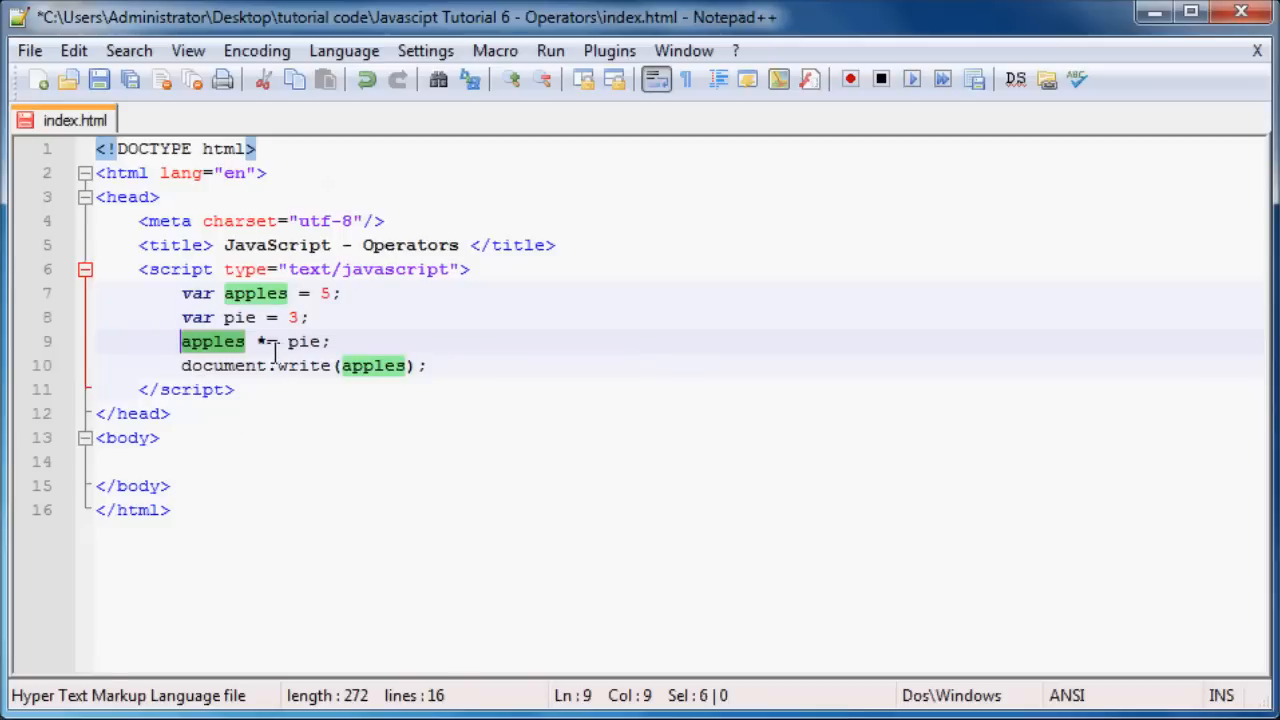
pyautogui.write('/=')
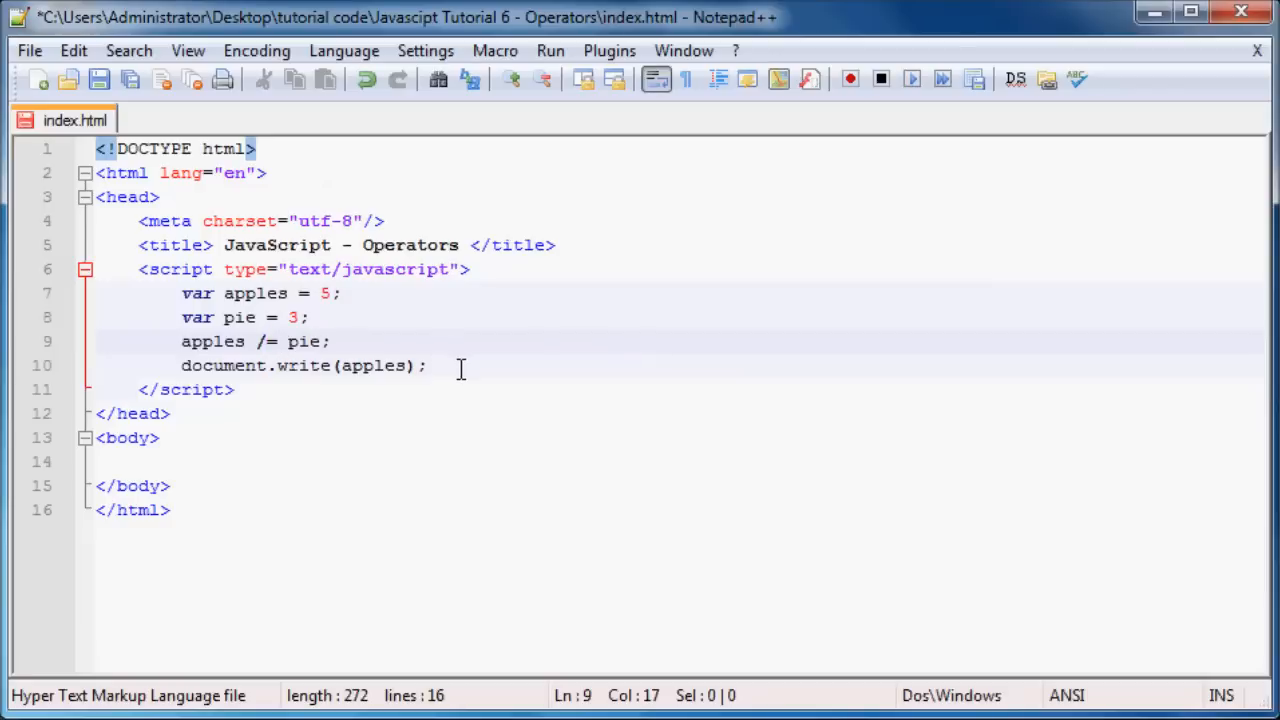
pyautogui.press('Ctrl+s')
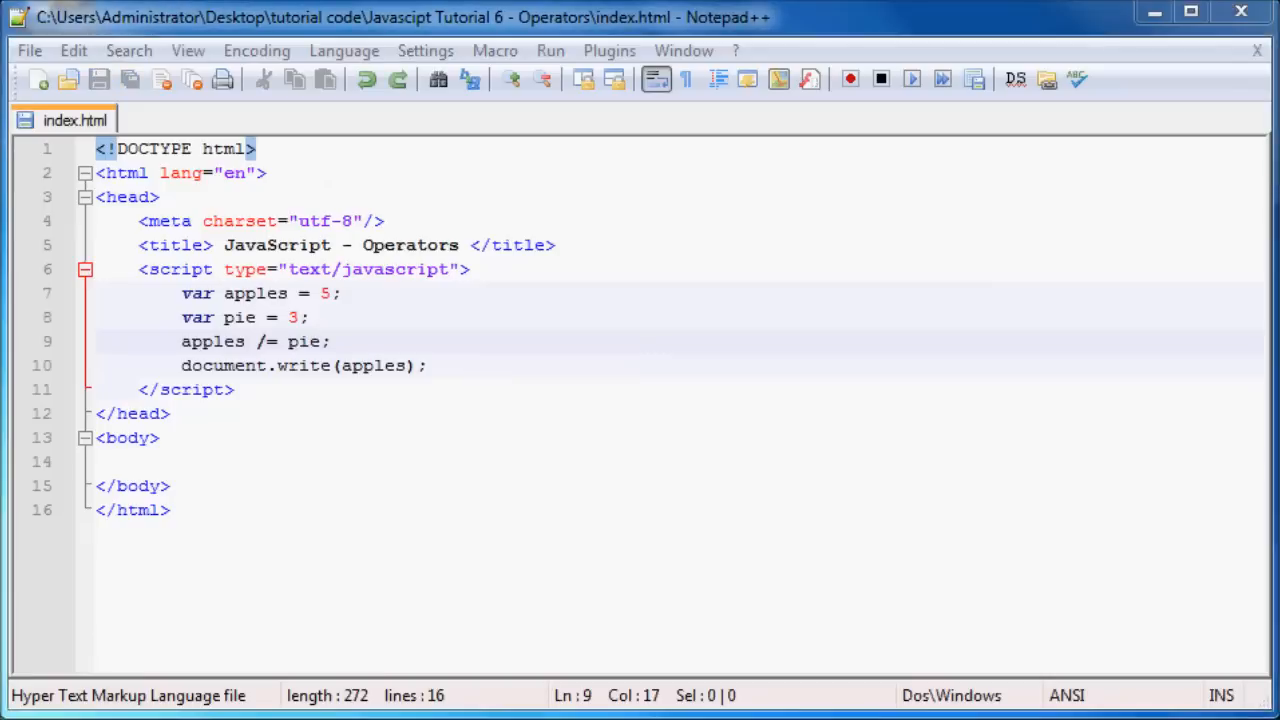